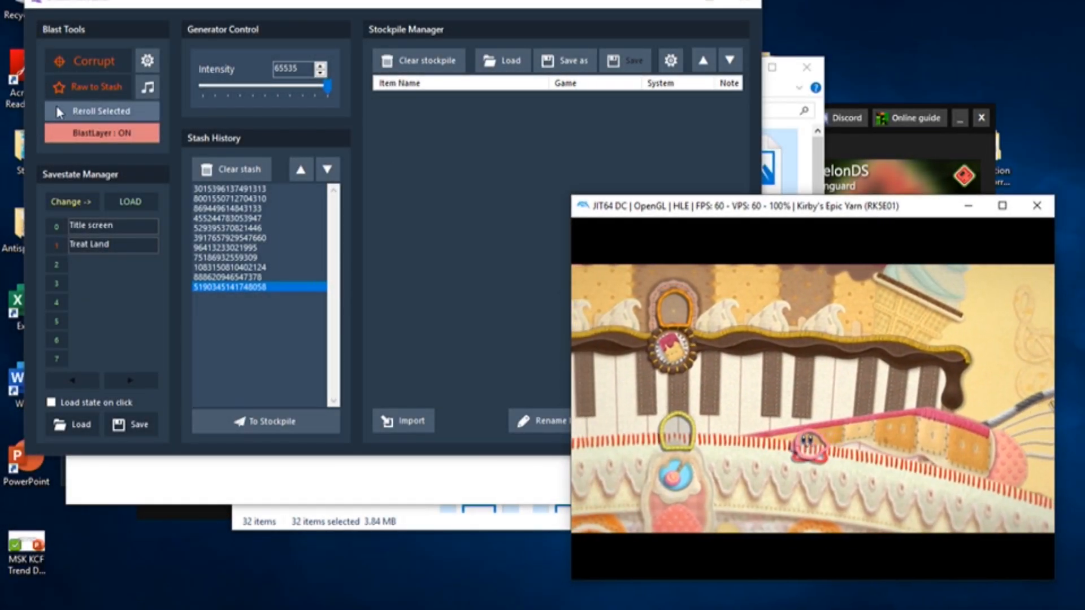
# Close the corruption session and scroll the RTC website to the RTC Launcher download.
pyautogui.click(102, 111)
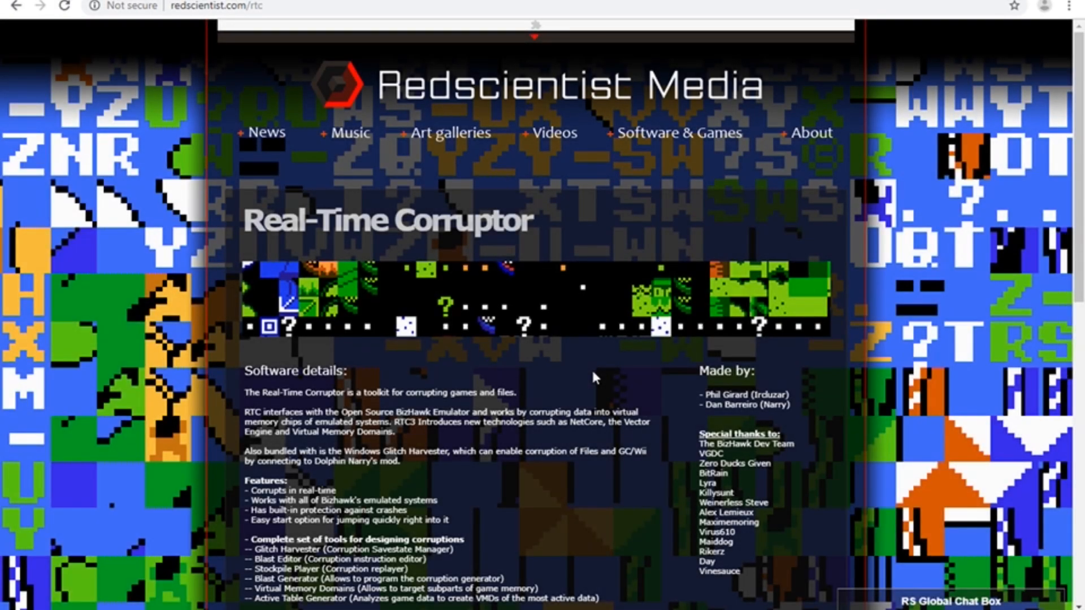
pyautogui.scroll(-3)
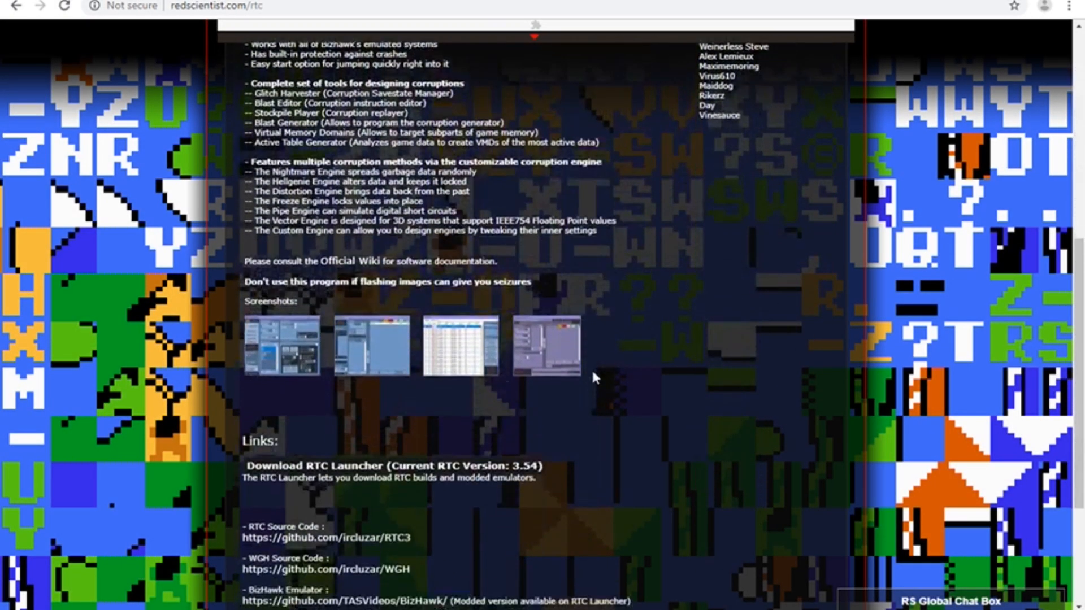
pyautogui.scroll(-3)
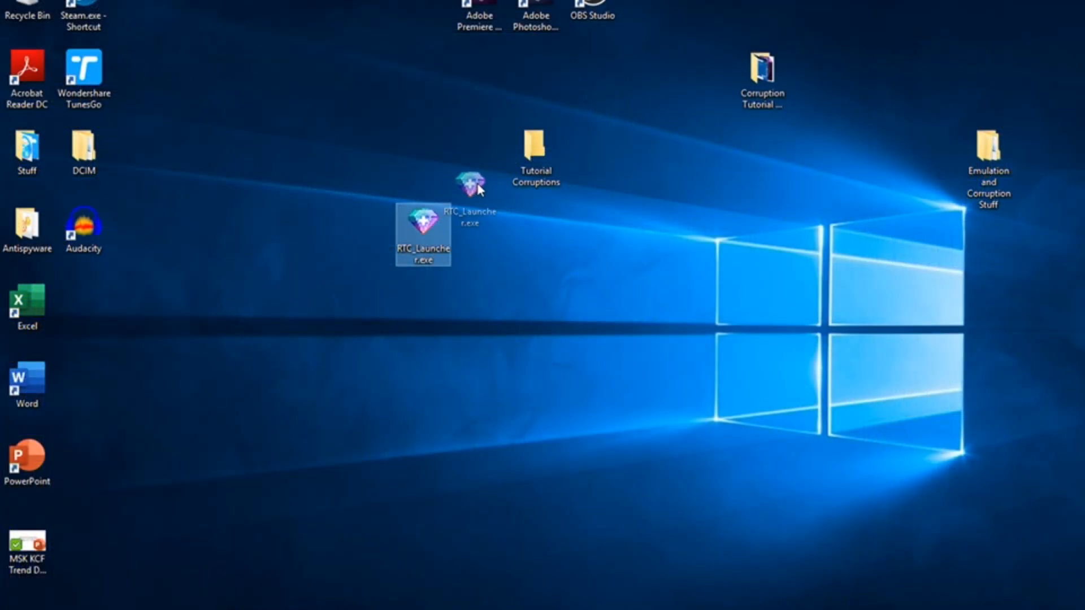
# Open the Tutorial Corruptions folder and launch RTC_Launcher.exe past the SmartScreen warning.
pyautogui.doubleClick(533, 148)
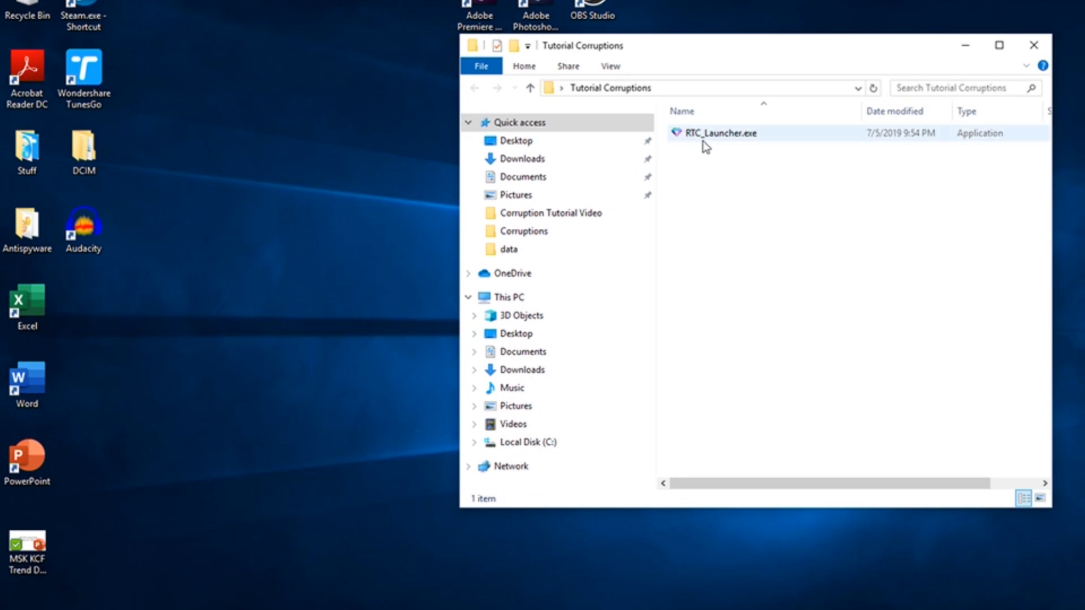
pyautogui.click(719, 133)
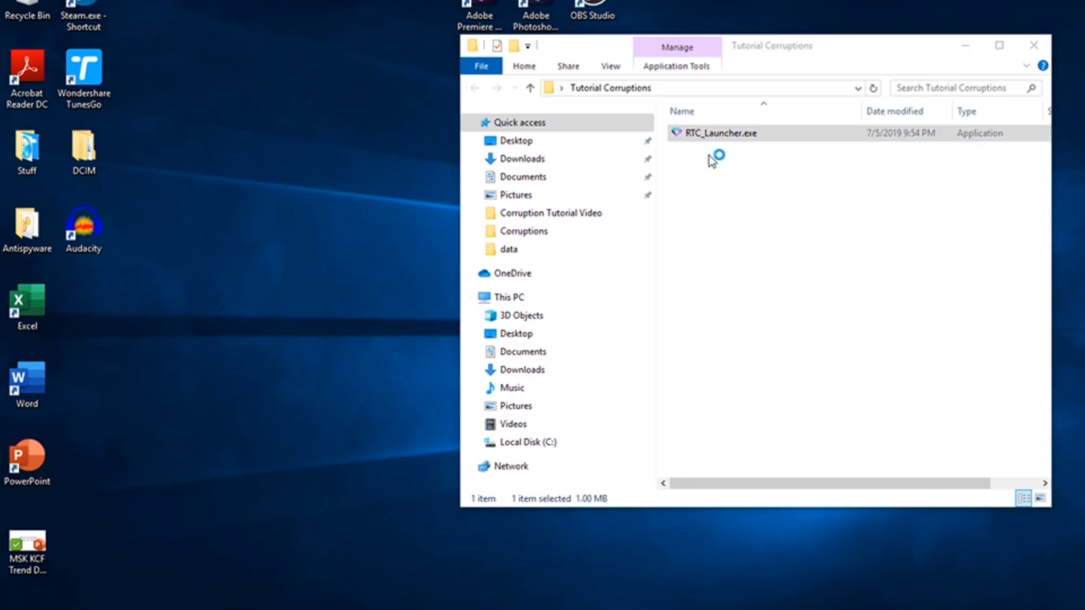
pyautogui.doubleClick(719, 132)
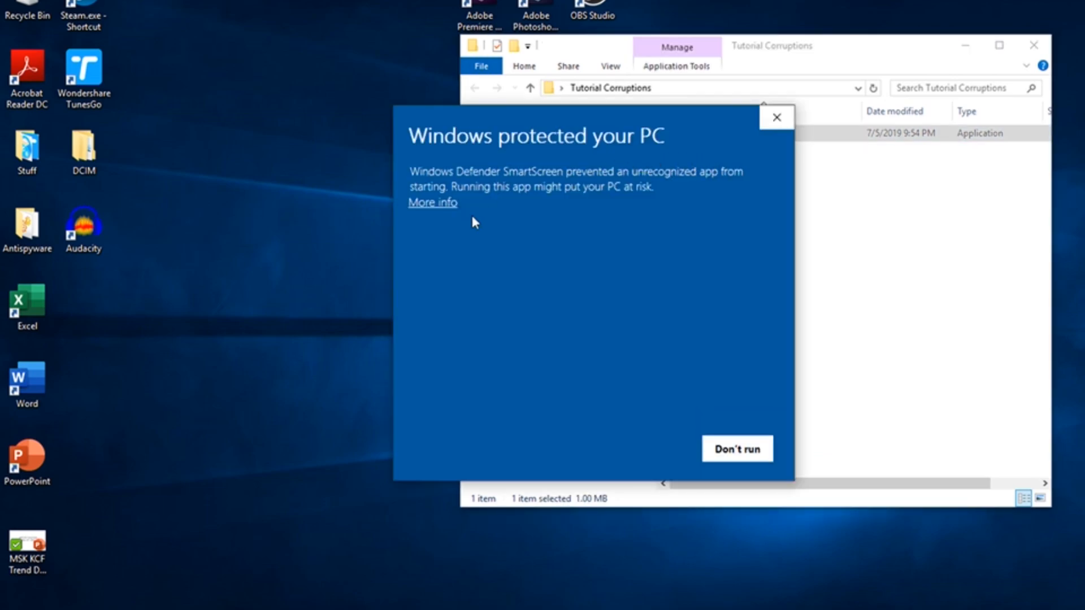
pyautogui.moveTo(484, 222)
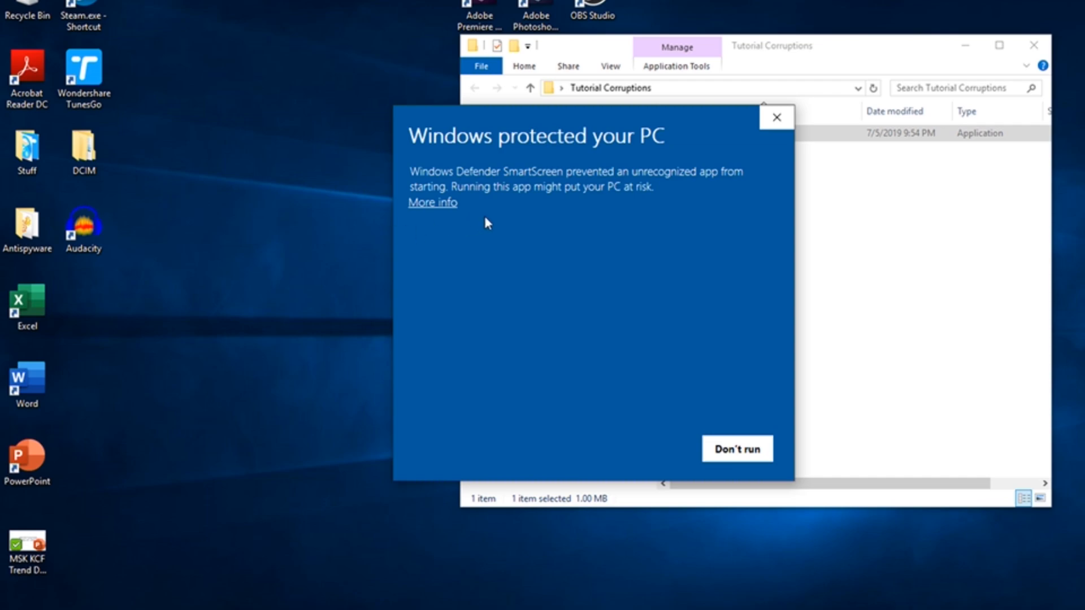
pyautogui.click(431, 203)
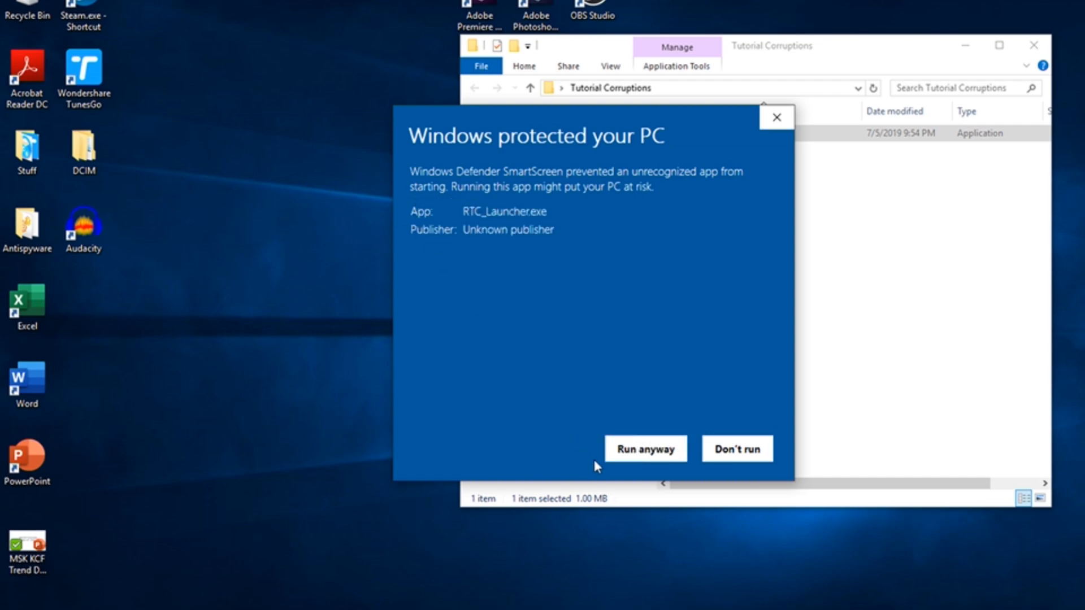
pyautogui.moveTo(649, 476)
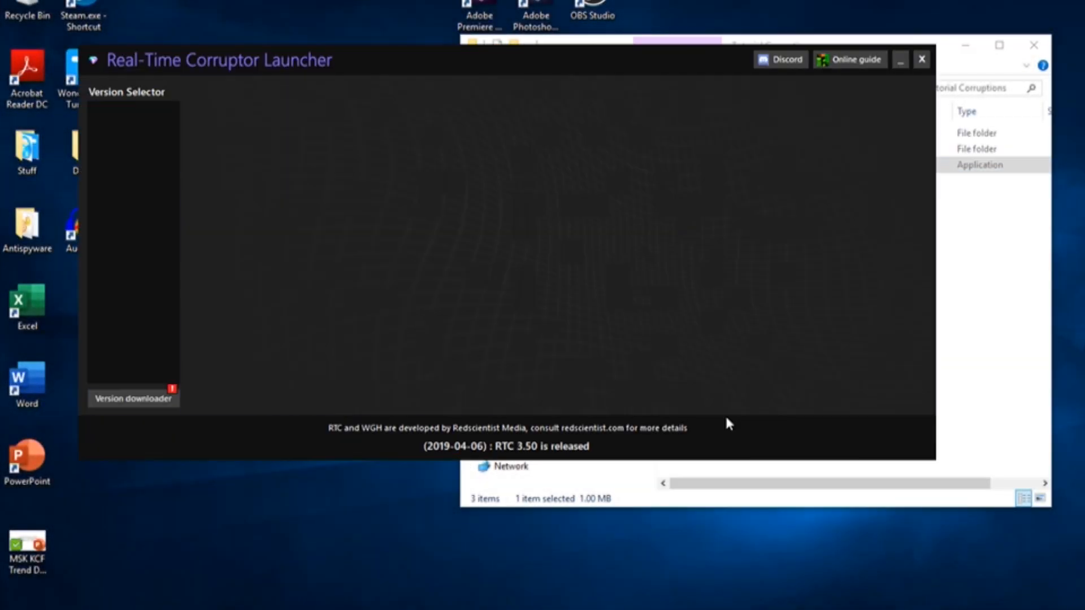
pyautogui.moveTo(364, 273)
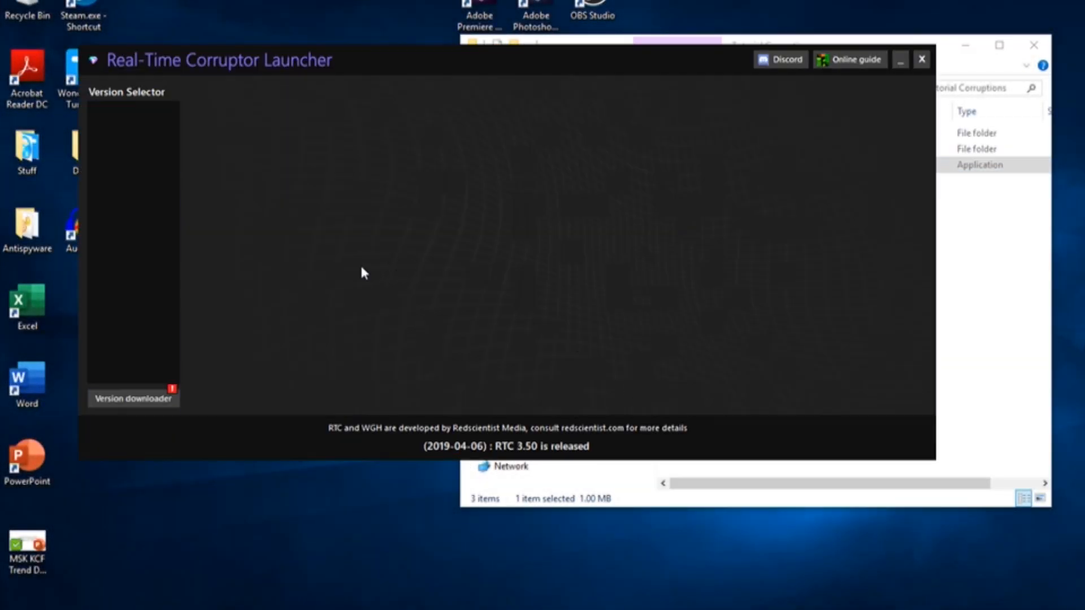
pyautogui.moveTo(256, 266)
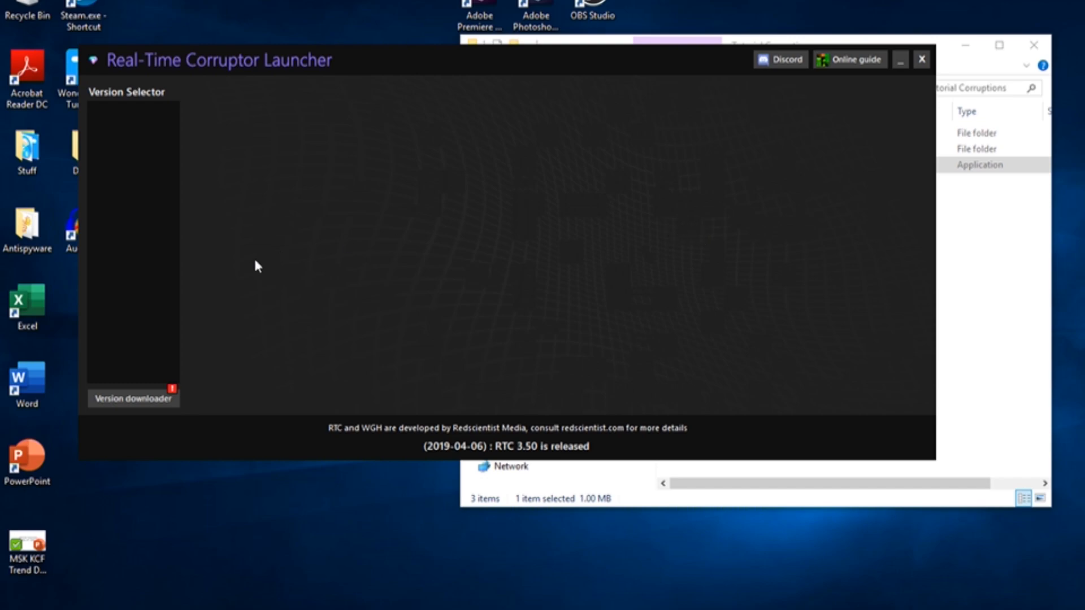
# Show the Online Downloader list of RTC versions, RTC354 down to RTC040.
pyautogui.click(132, 398)
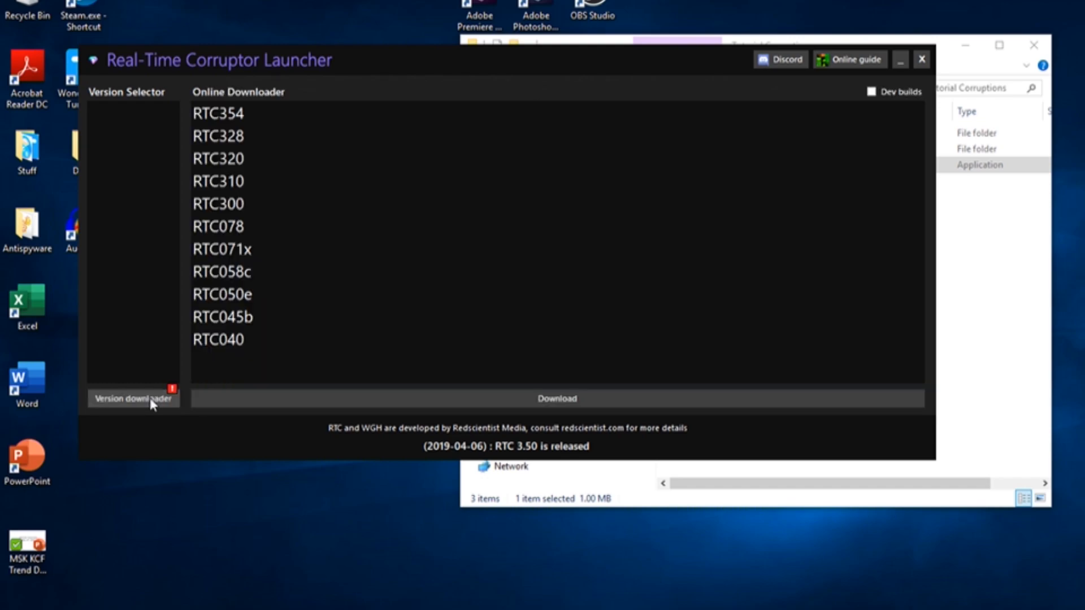
pyautogui.moveTo(234, 372)
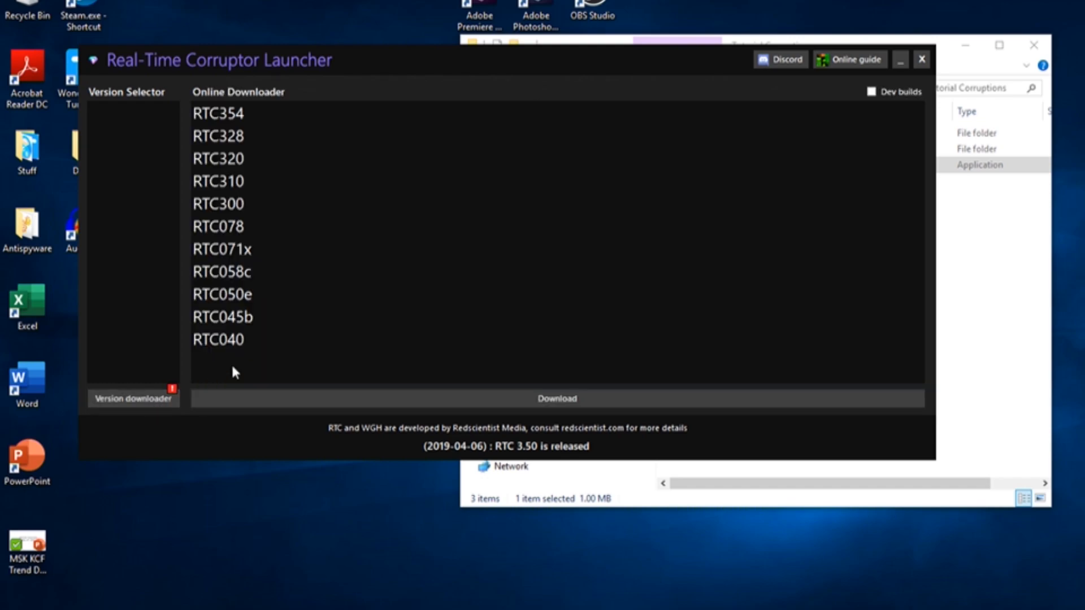
pyautogui.moveTo(273, 97)
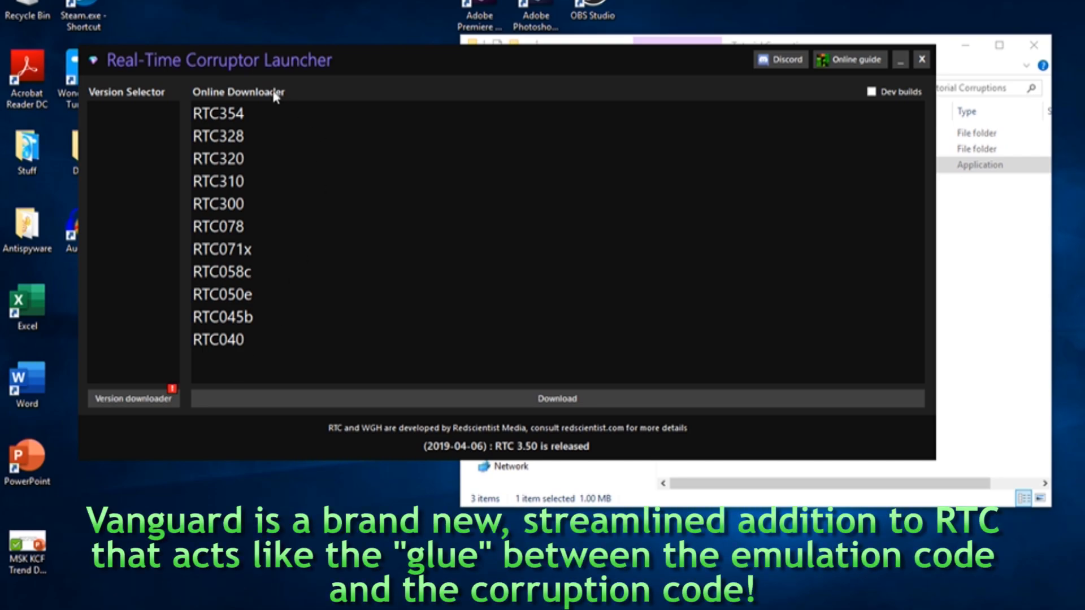
pyautogui.moveTo(829, 87)
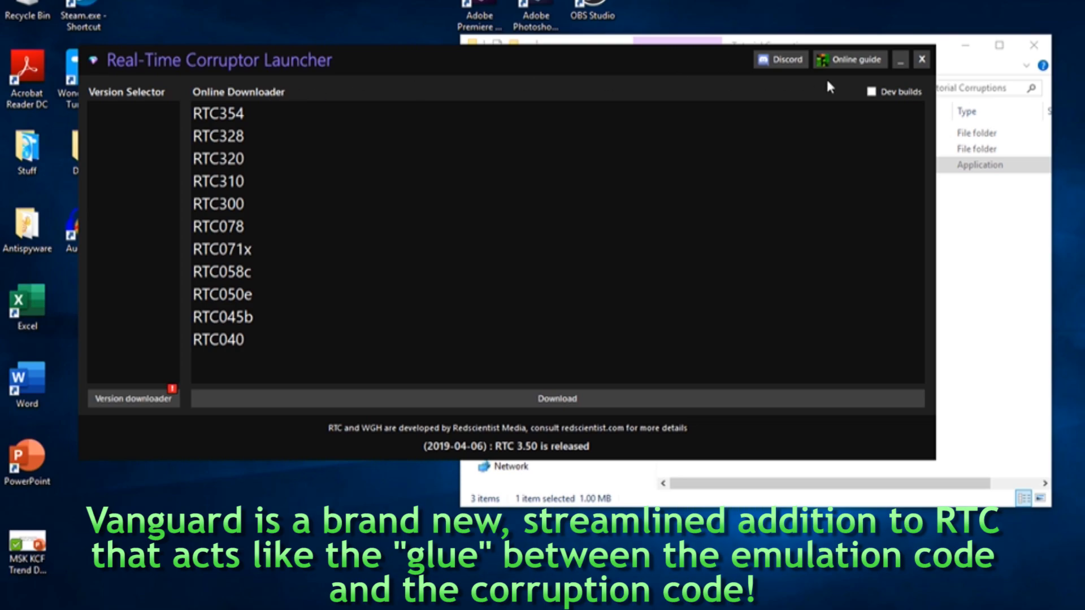
pyautogui.moveTo(857, 95)
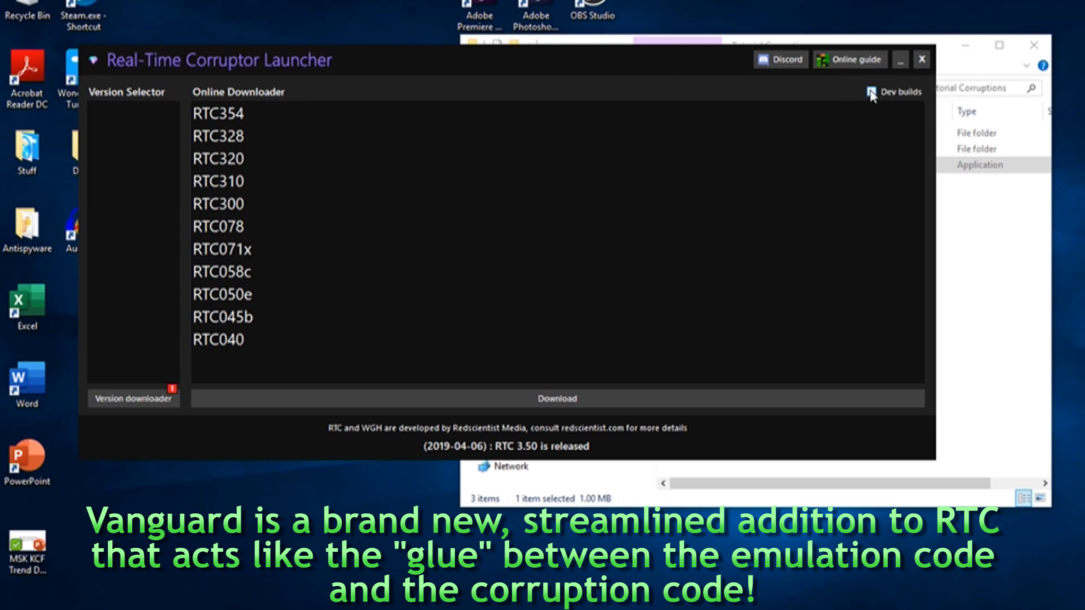
# Enable dev builds, download RTCV026 and accept its launcher update.
pyautogui.click(872, 91)
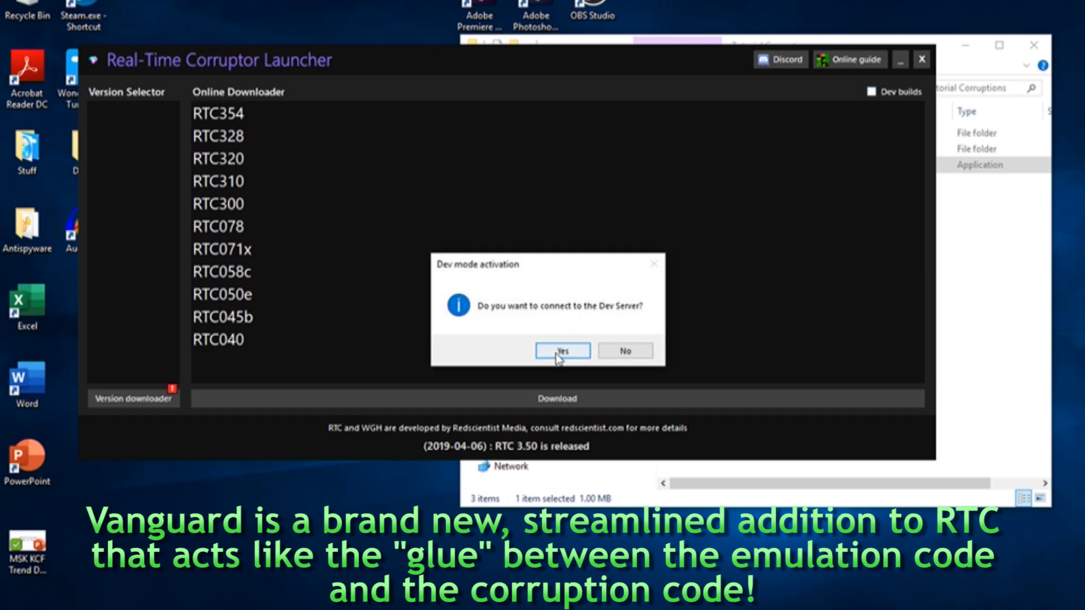
pyautogui.click(562, 351)
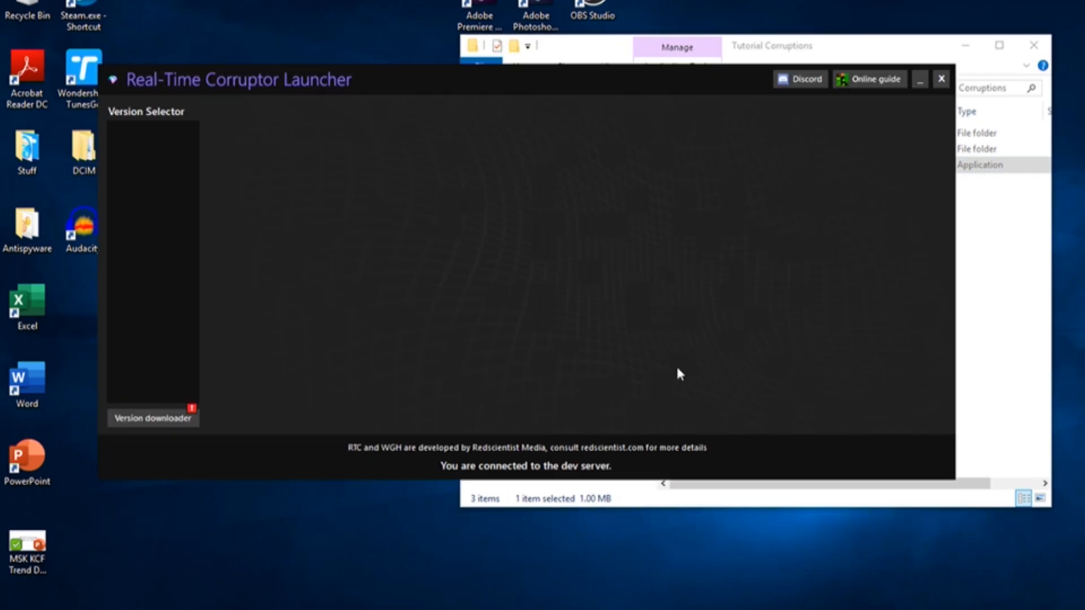
pyautogui.moveTo(446, 334)
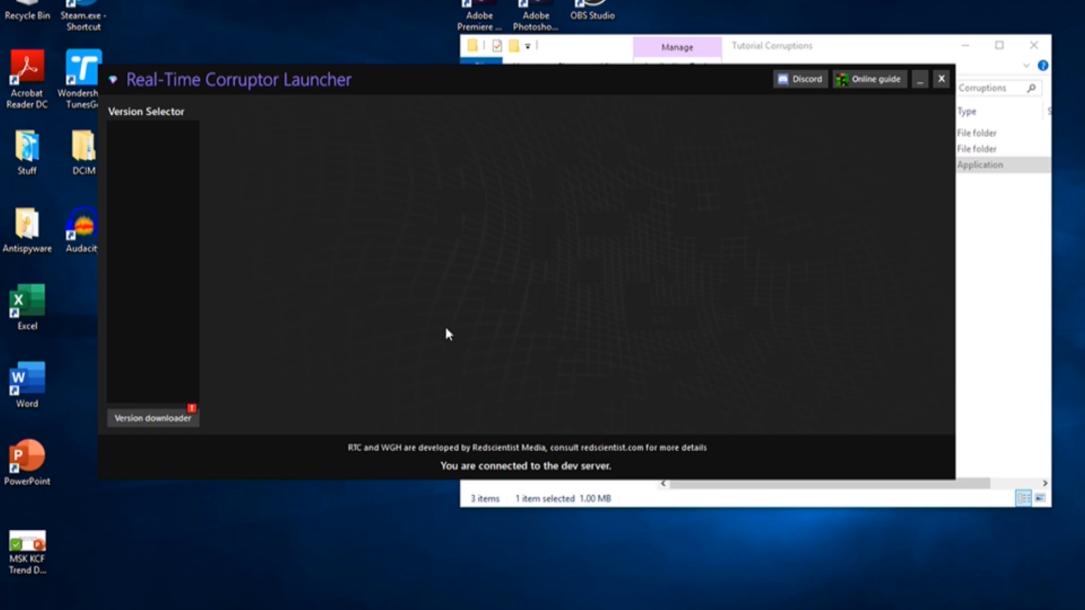
pyautogui.moveTo(388, 332)
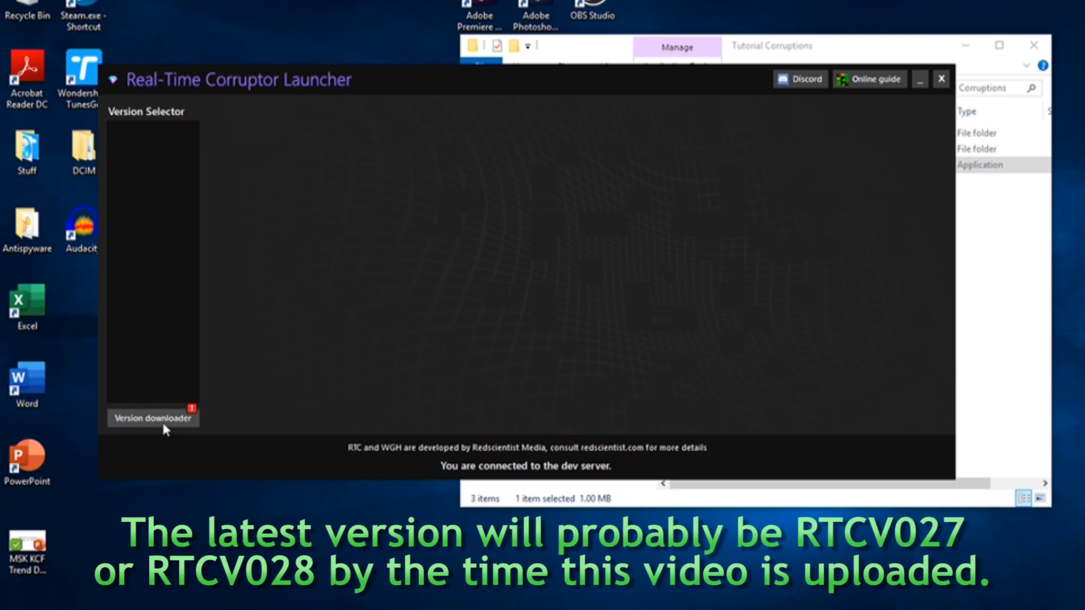
pyautogui.click(151, 417)
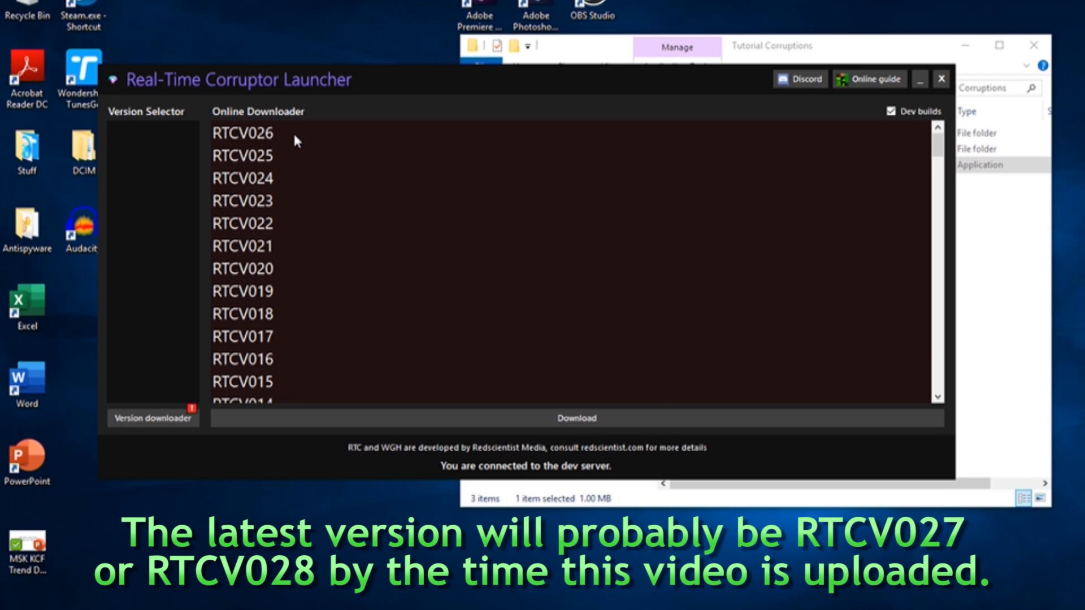
pyautogui.click(575, 418)
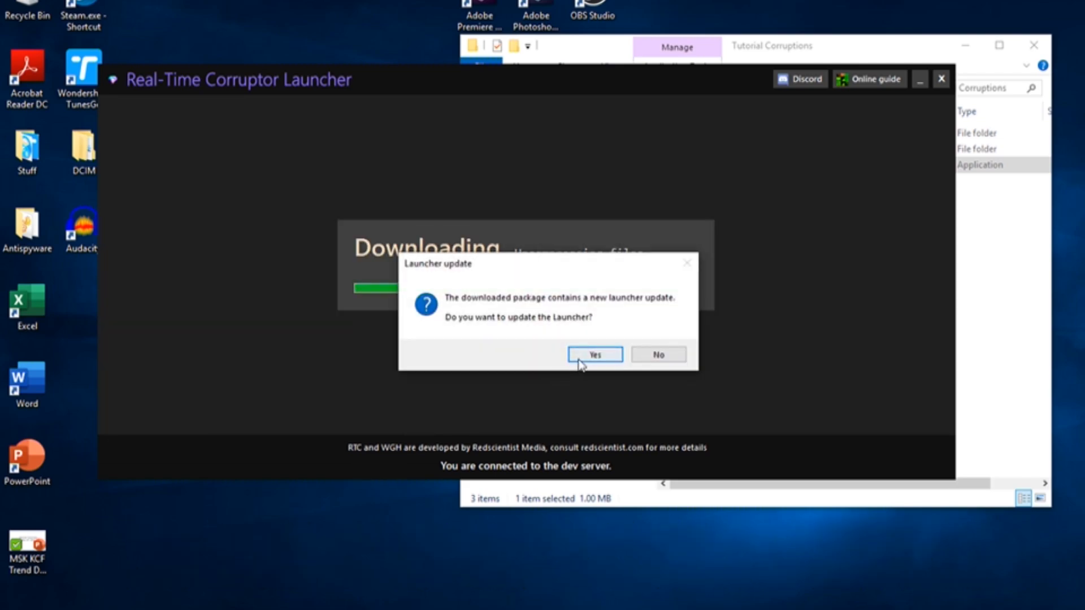
pyautogui.click(594, 354)
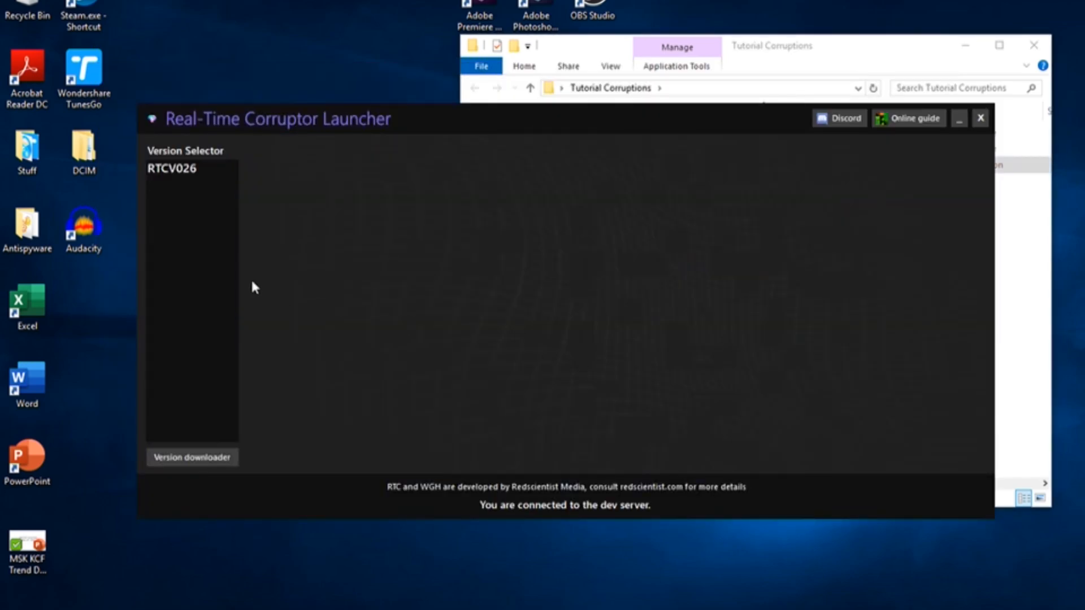
pyautogui.moveTo(235, 142)
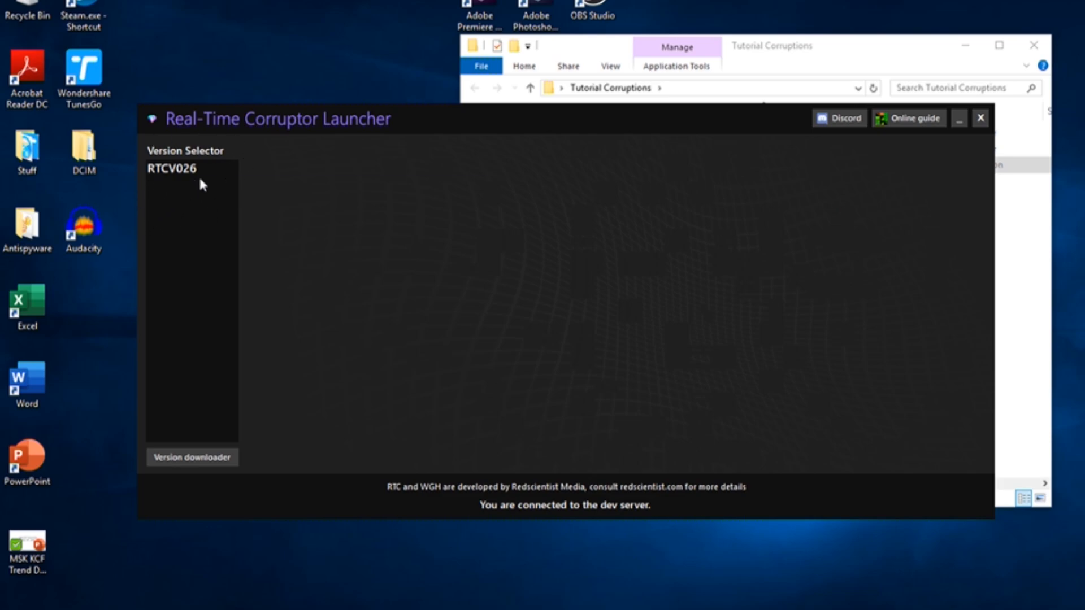
# Select RTCV026 and start Dolphin Vanguard, agreeing to download the missing Dolphin component.
pyautogui.click(172, 169)
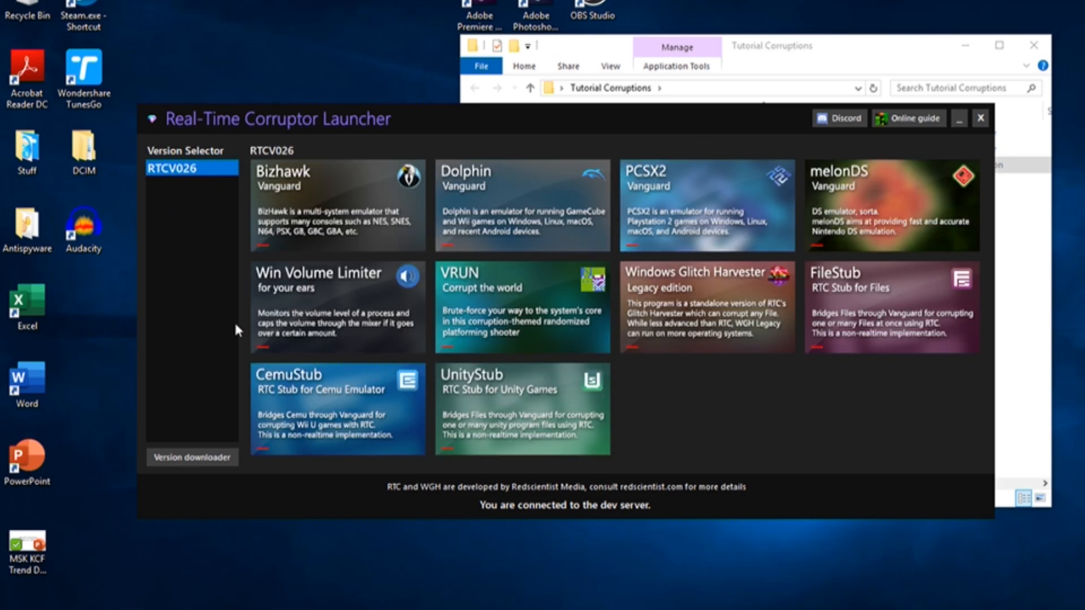
pyautogui.moveTo(662, 386)
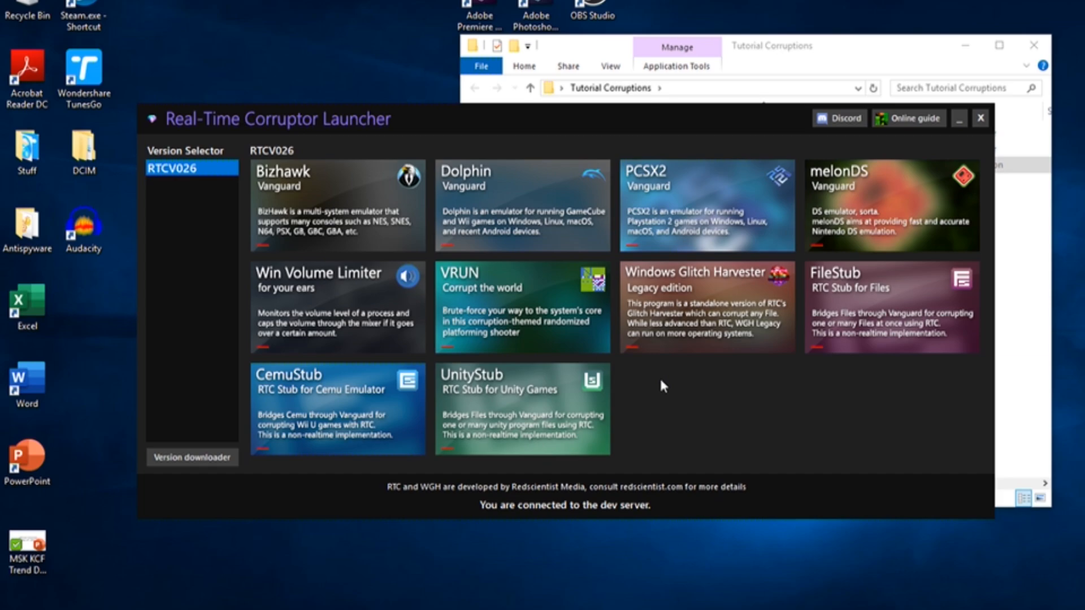
pyautogui.moveTo(514, 200)
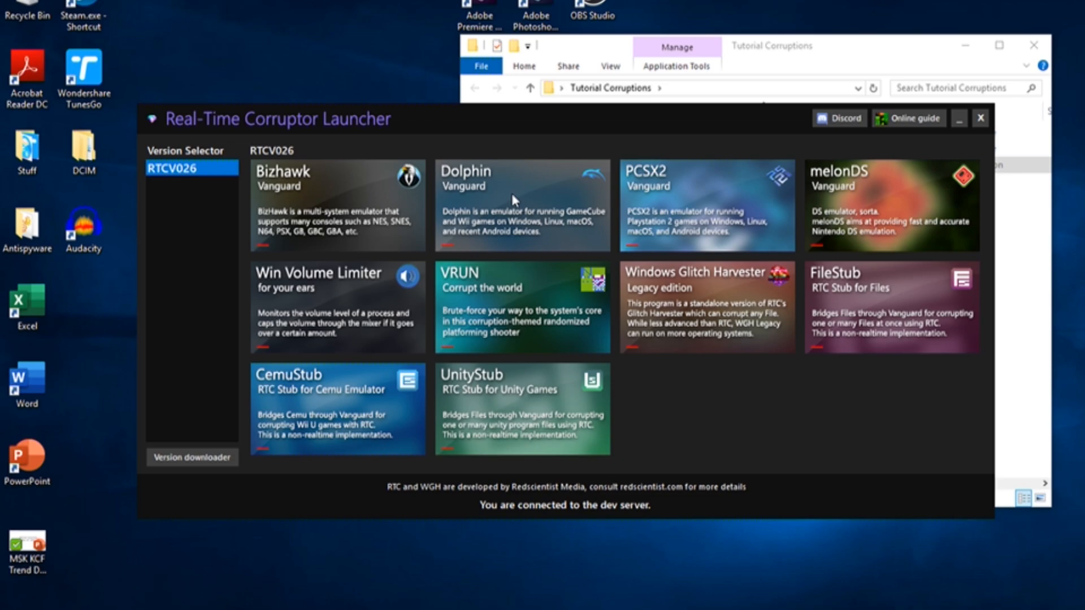
pyautogui.click(522, 206)
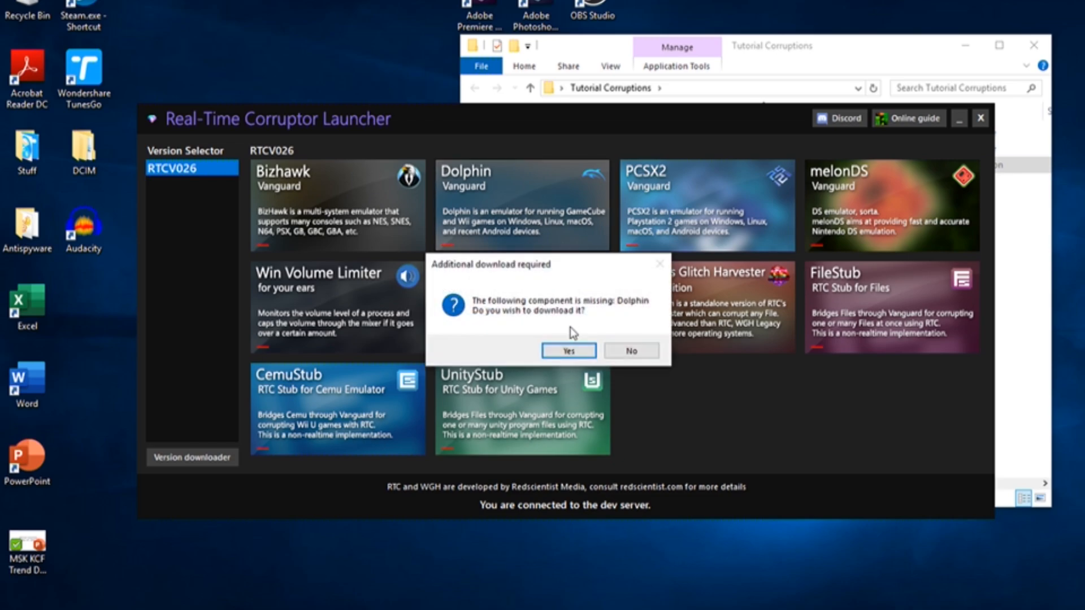
pyautogui.click(566, 350)
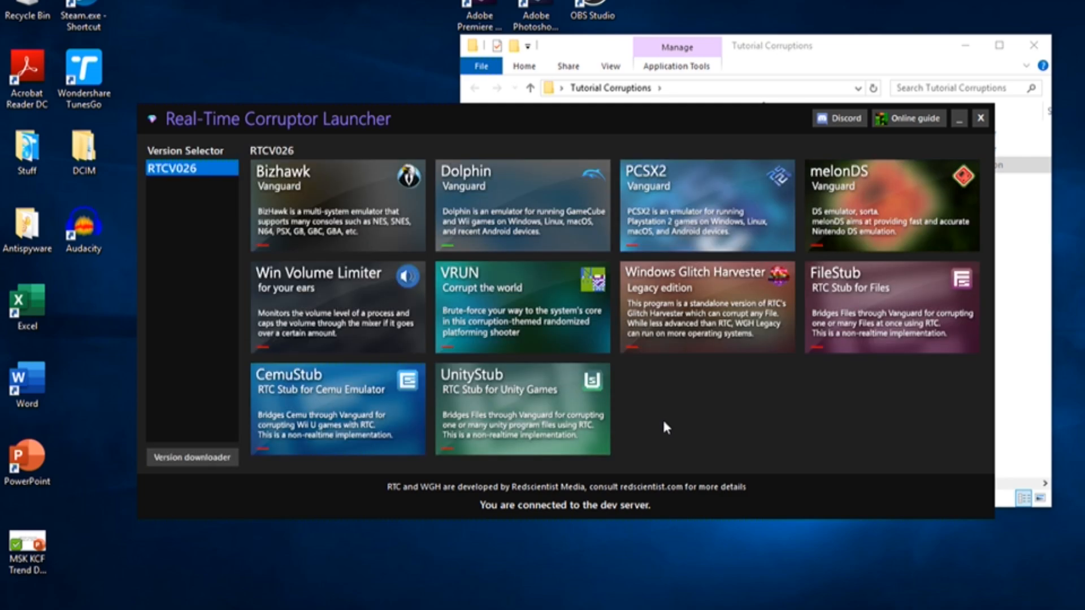
pyautogui.moveTo(412, 188)
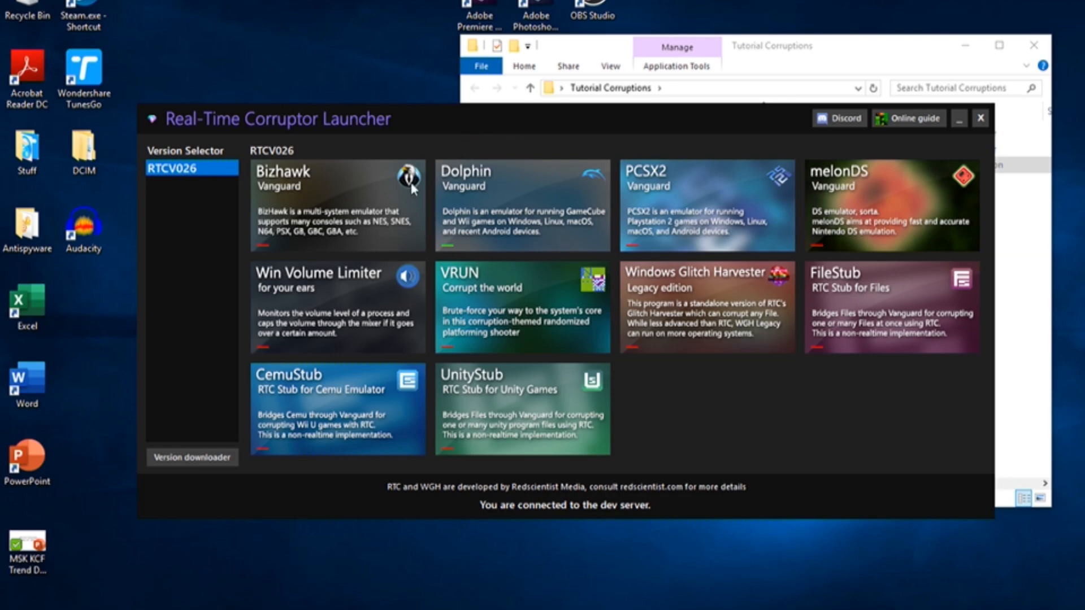
pyautogui.moveTo(539, 206)
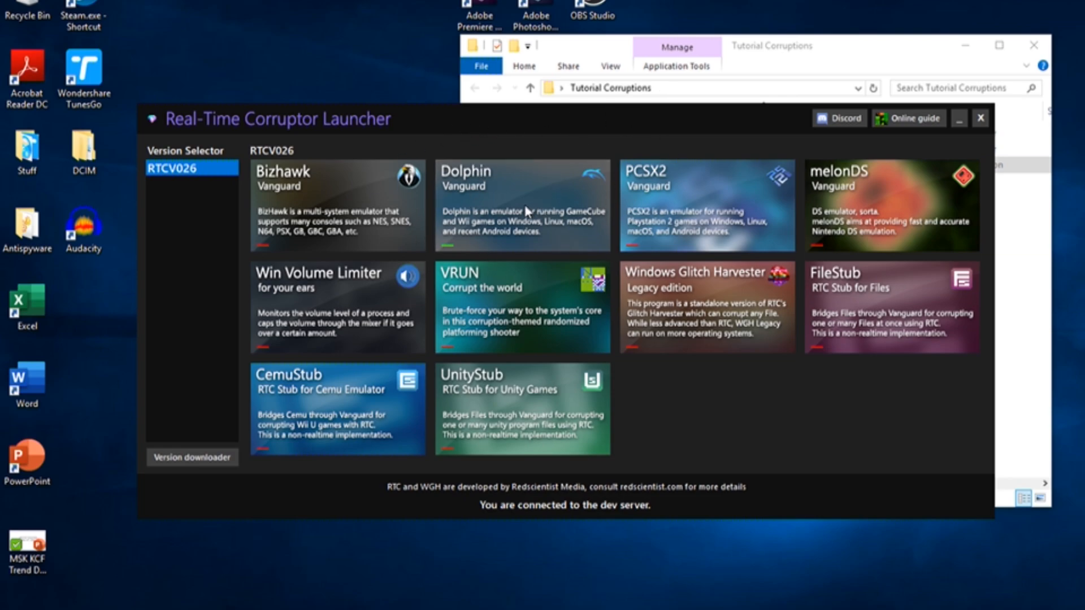
pyautogui.moveTo(644, 545)
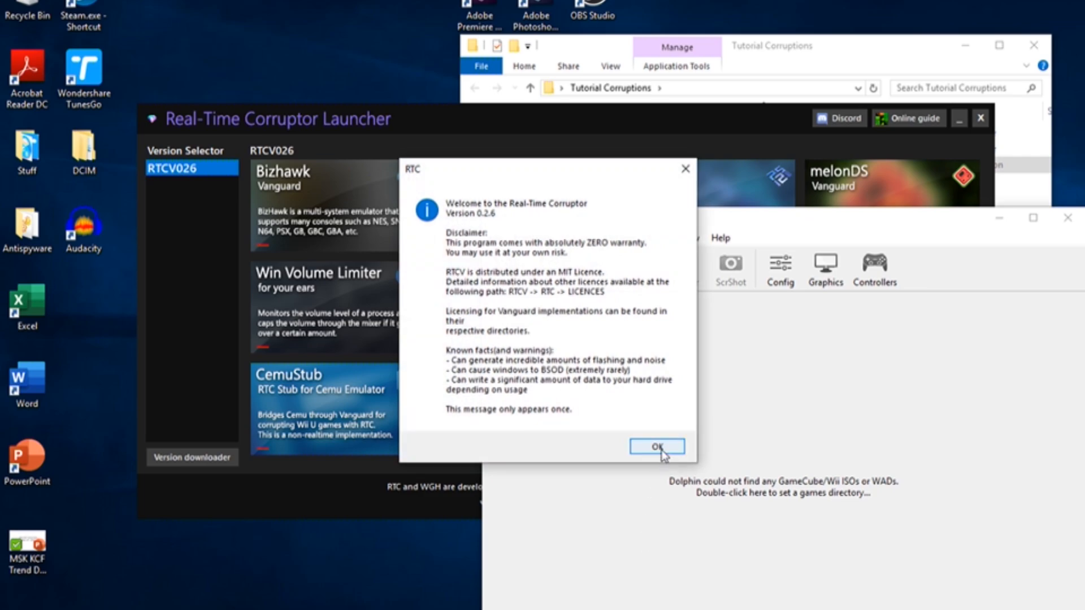
# Dismiss the RTC welcome message and the OBS incompatibility warning.
pyautogui.click(656, 446)
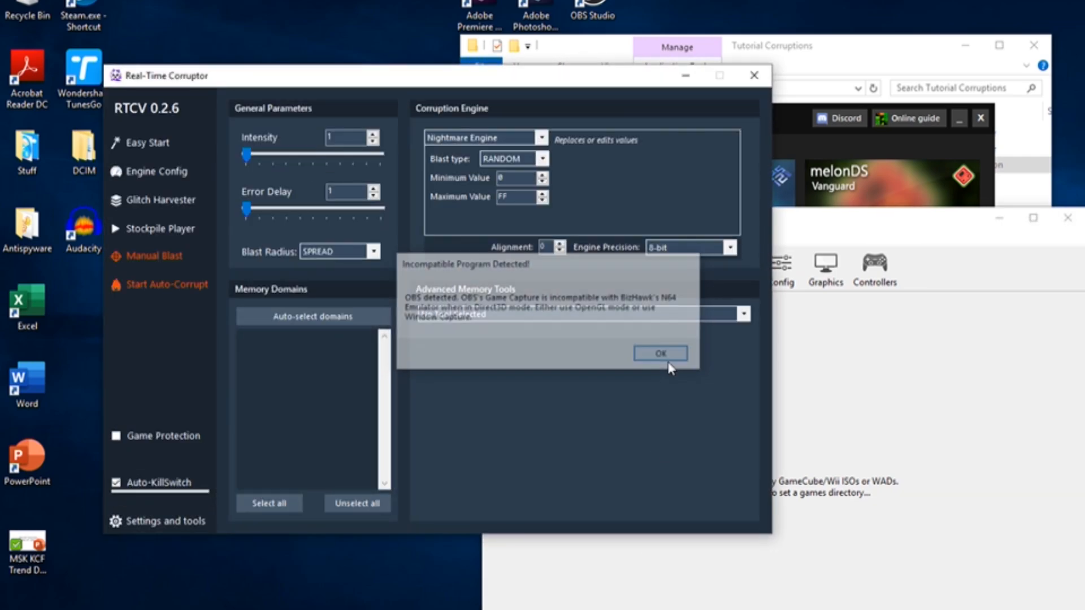
pyautogui.click(658, 352)
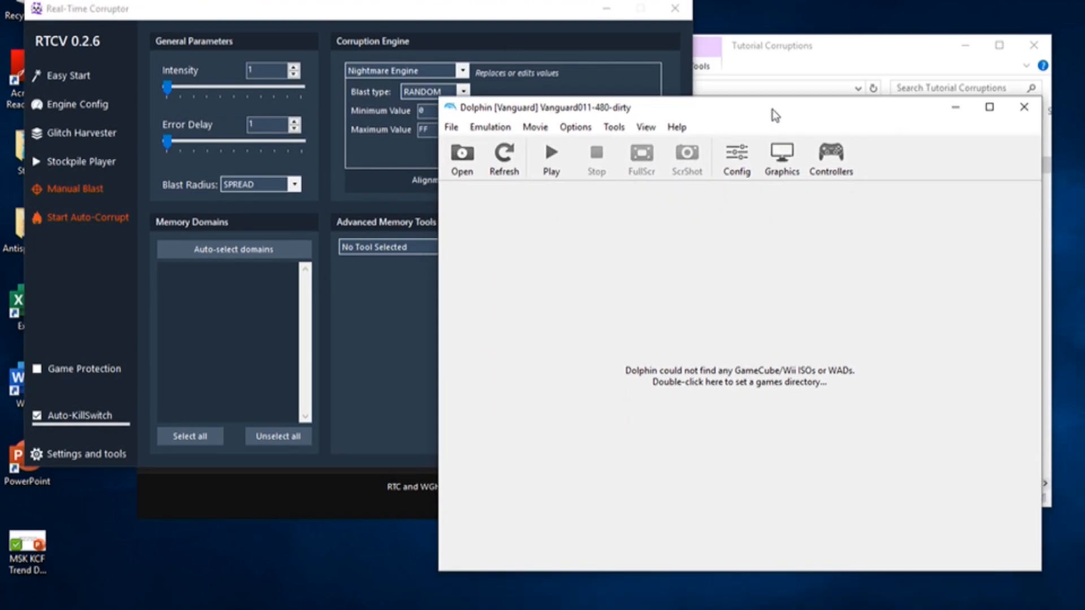
pyautogui.moveTo(760, 403)
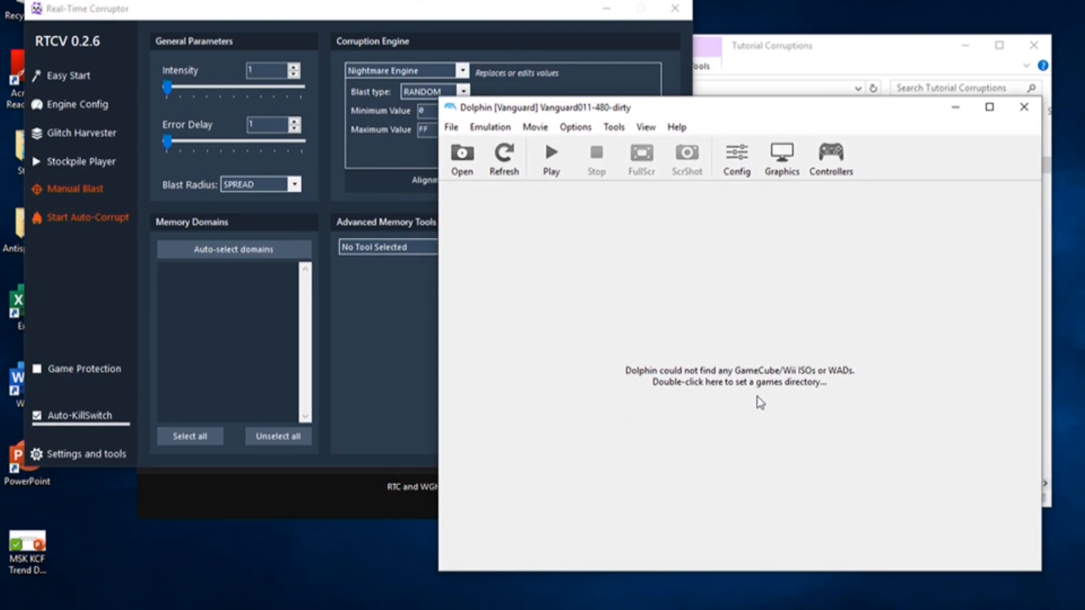
# Add the Game ISOs and Savestates folder to Dolphin and inspect the Wii Remote 1 setup.
pyautogui.doubleClick(739, 382)
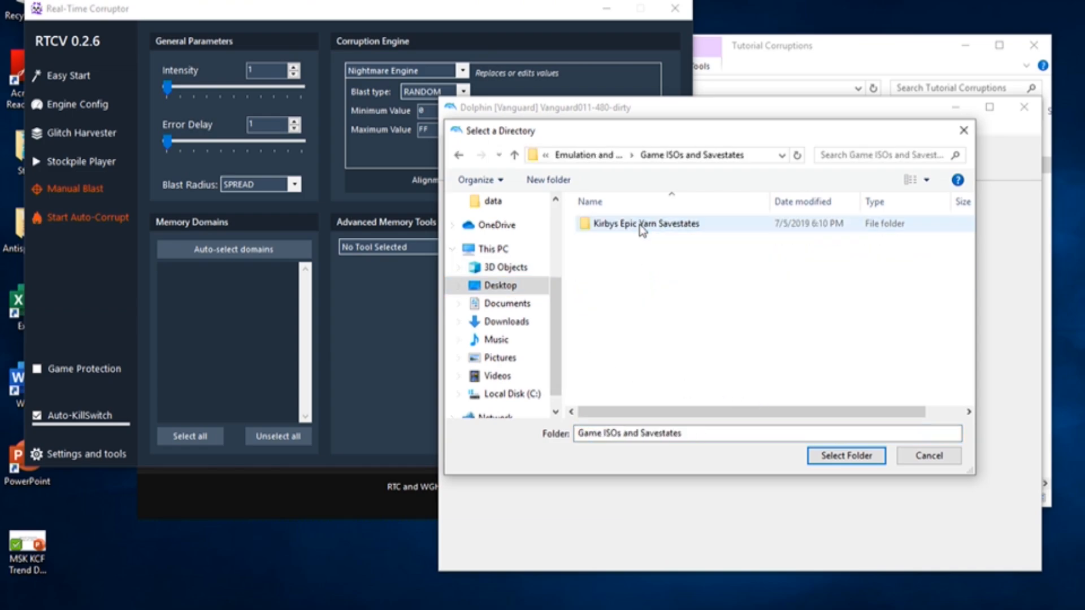
pyautogui.click(845, 455)
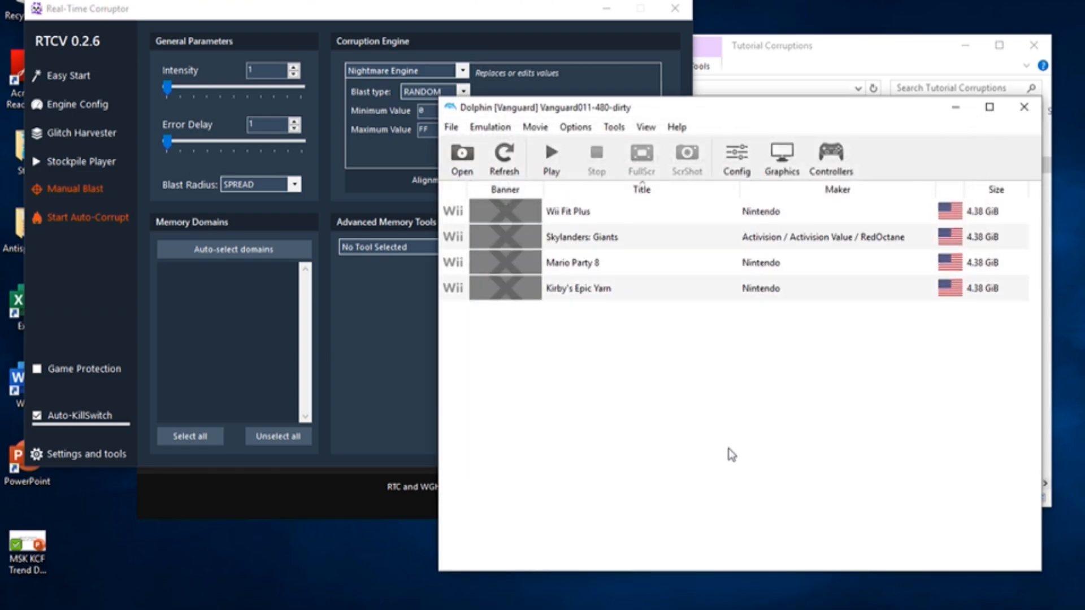
pyautogui.moveTo(768, 260)
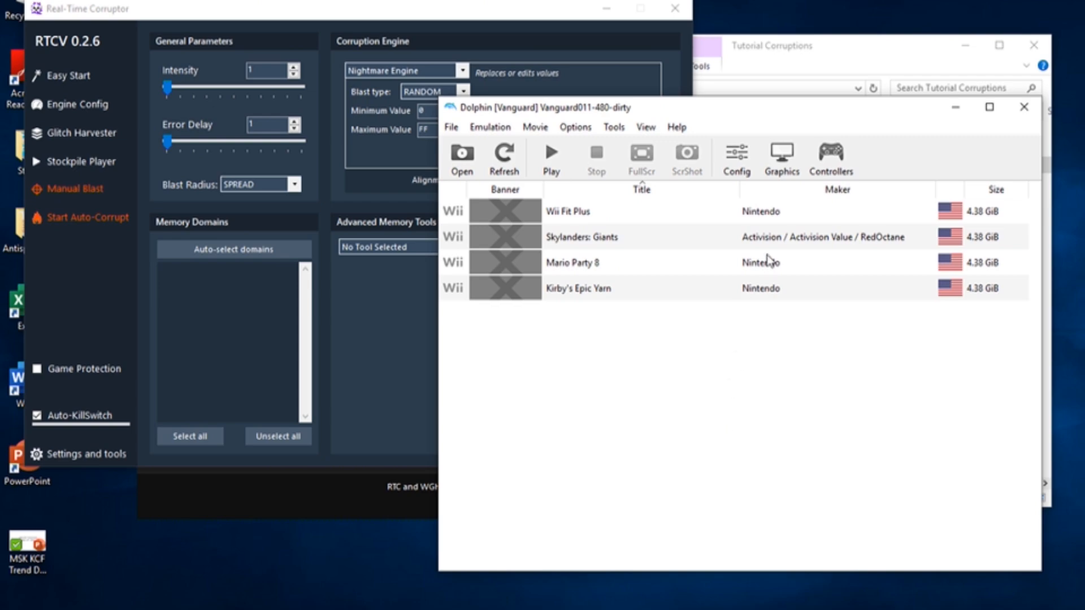
pyautogui.click(829, 158)
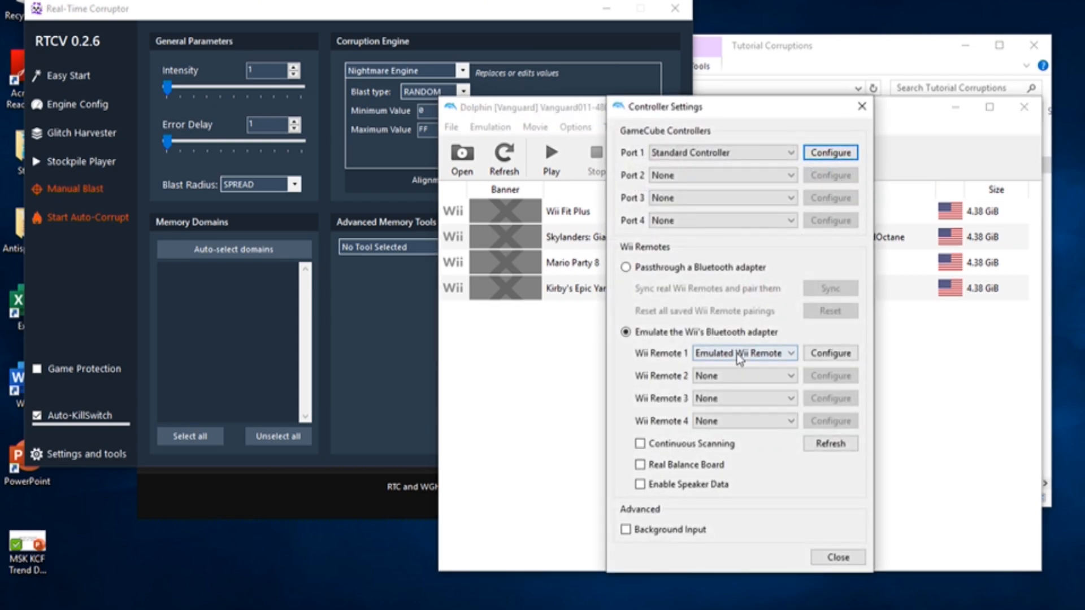
pyautogui.click(744, 353)
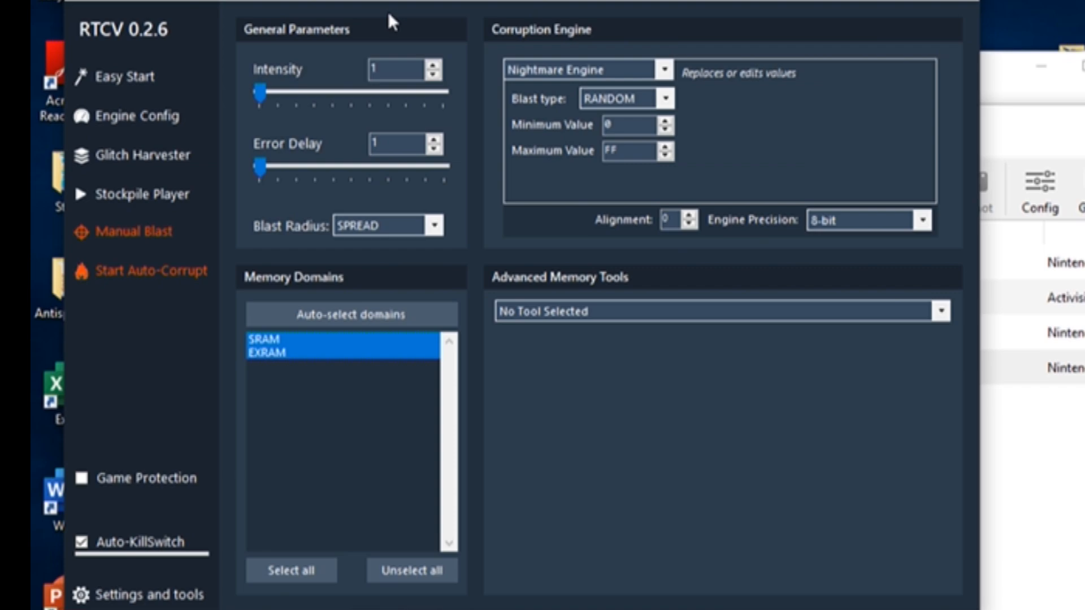
pyautogui.moveTo(315, 69)
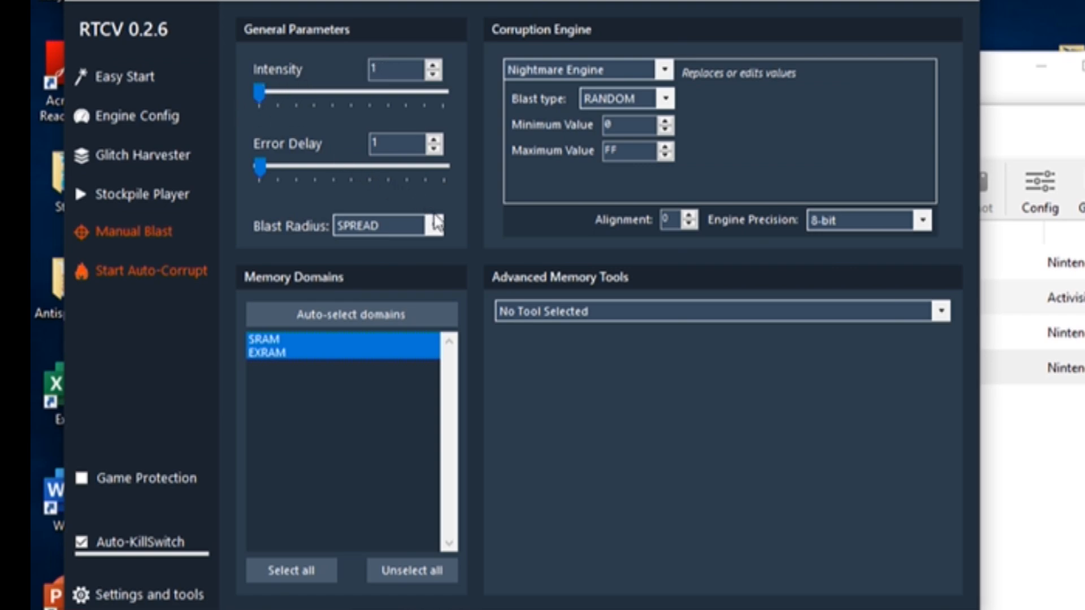
pyautogui.click(433, 225)
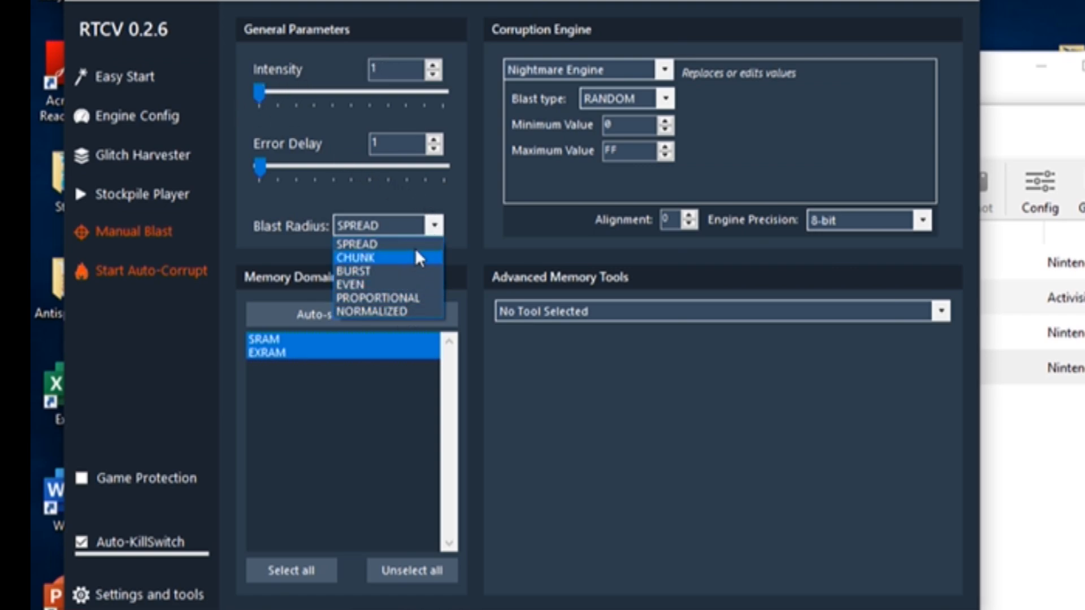
pyautogui.moveTo(441, 234)
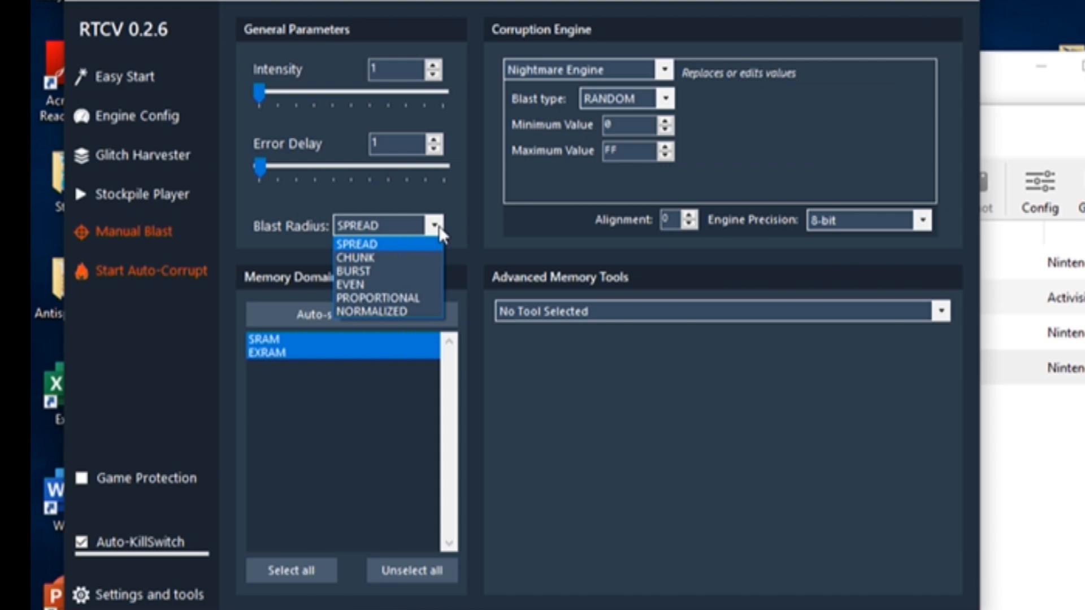
pyautogui.click(358, 244)
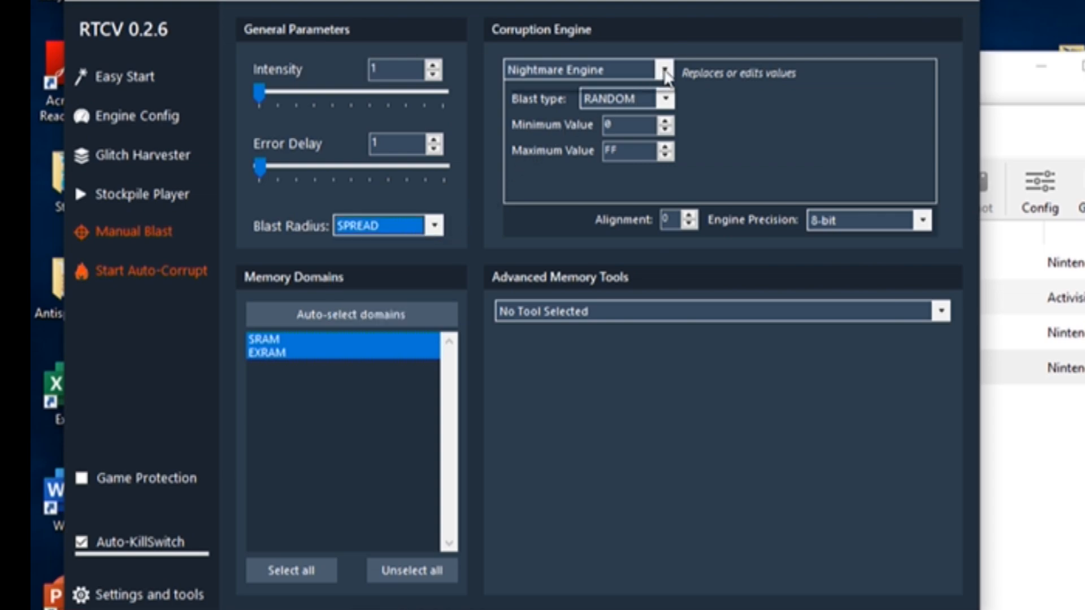
# Set Vector Engine with One.txt limiter list, Two+.txt value list and intensity 500000.
pyautogui.click(662, 69)
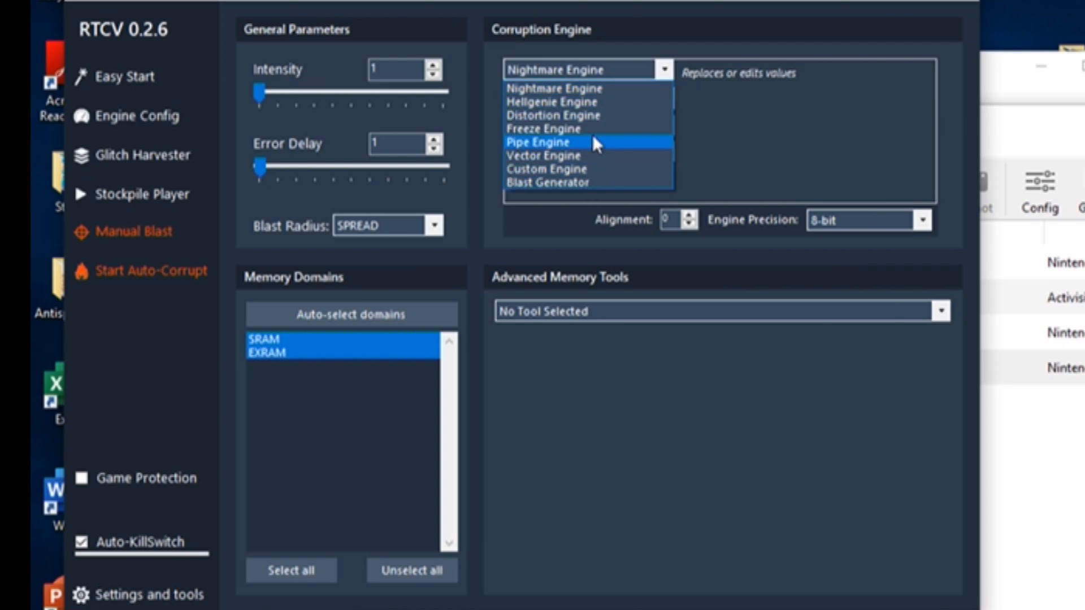
pyautogui.moveTo(602, 129)
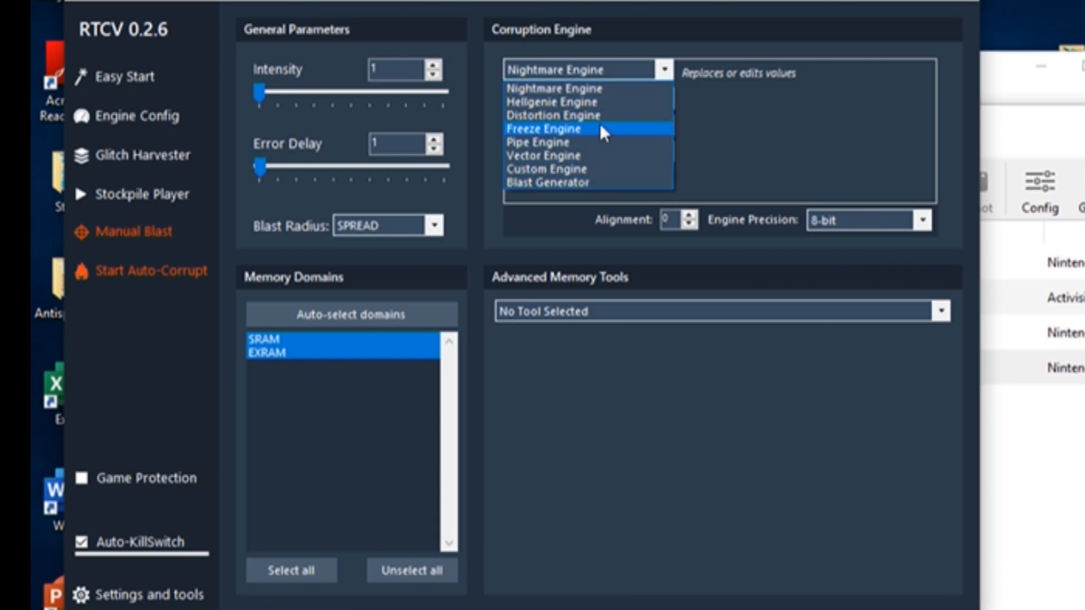
pyautogui.moveTo(611, 90)
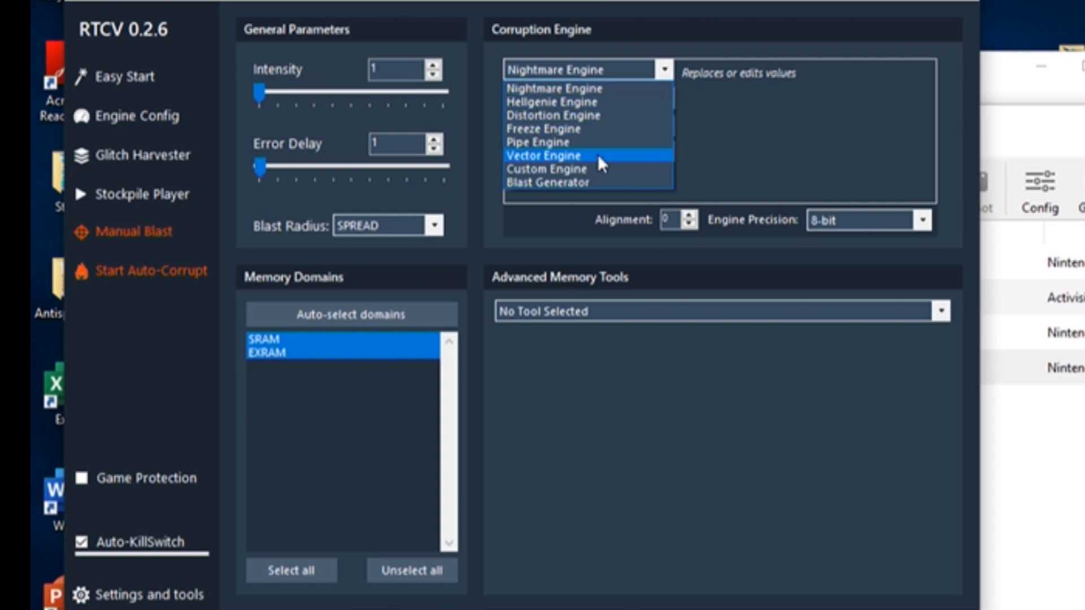
pyautogui.click(543, 155)
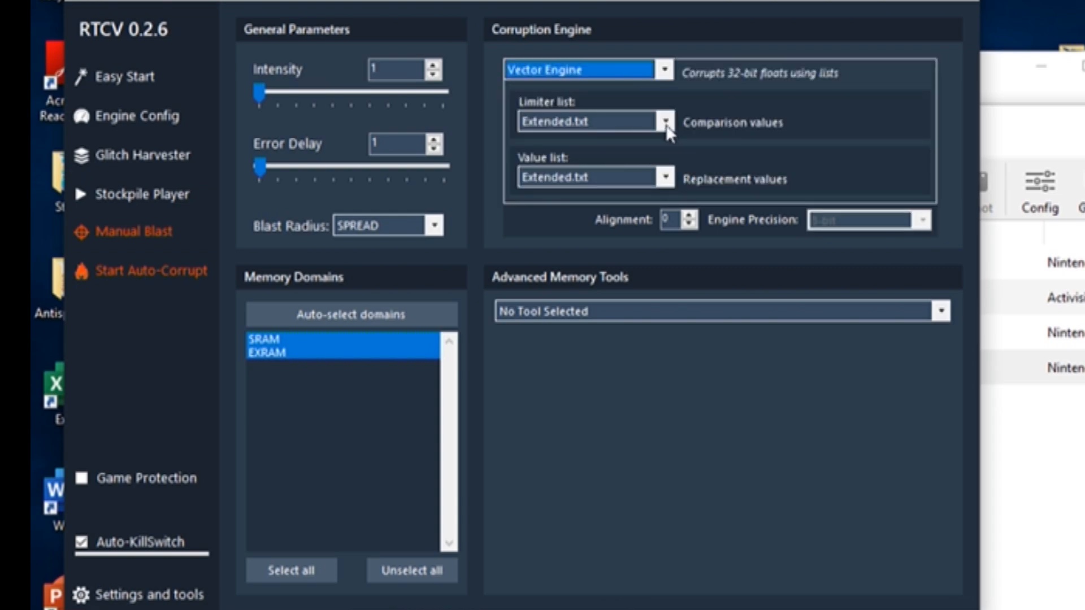
pyautogui.click(663, 121)
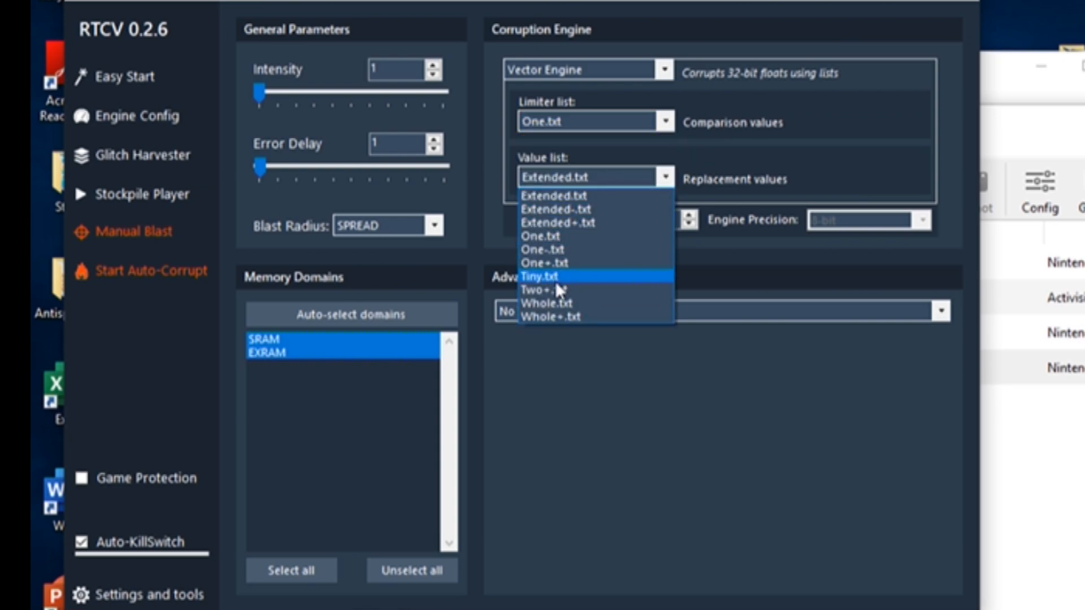
pyautogui.click(543, 290)
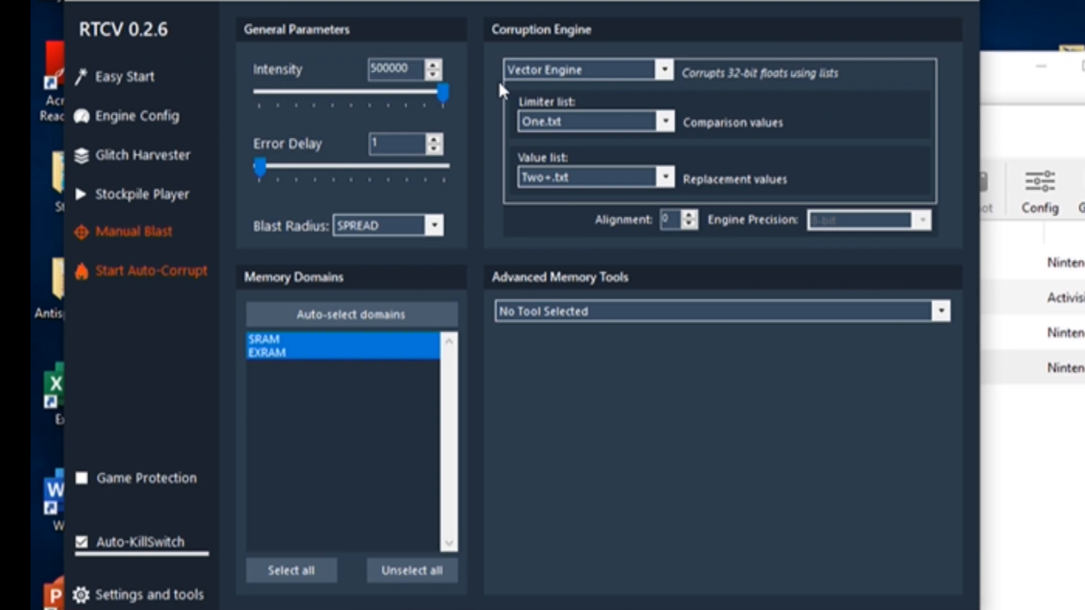
pyautogui.moveTo(484, 437)
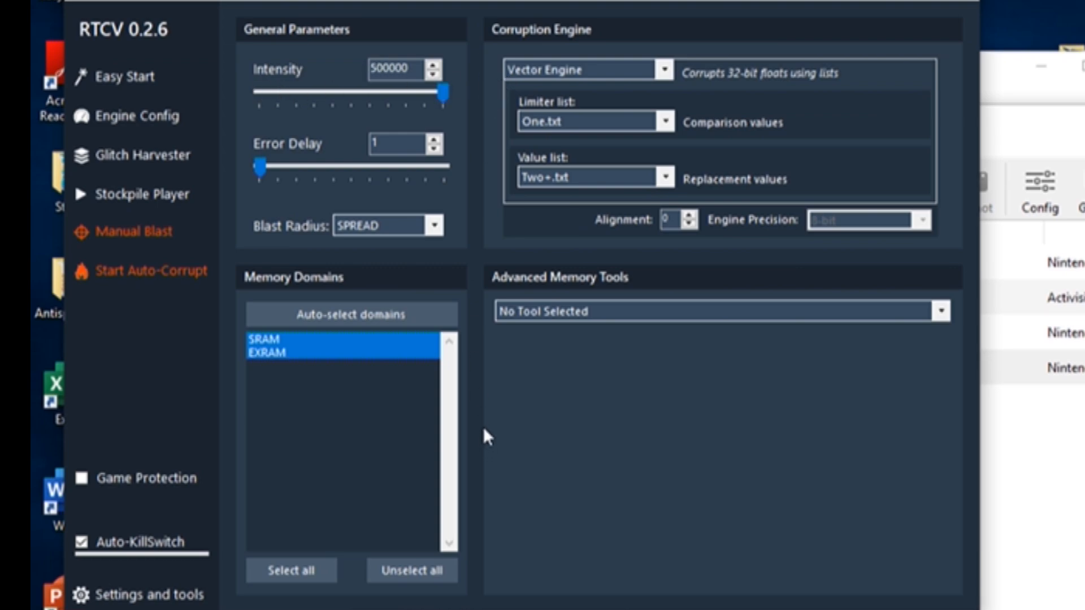
pyautogui.moveTo(408, 391)
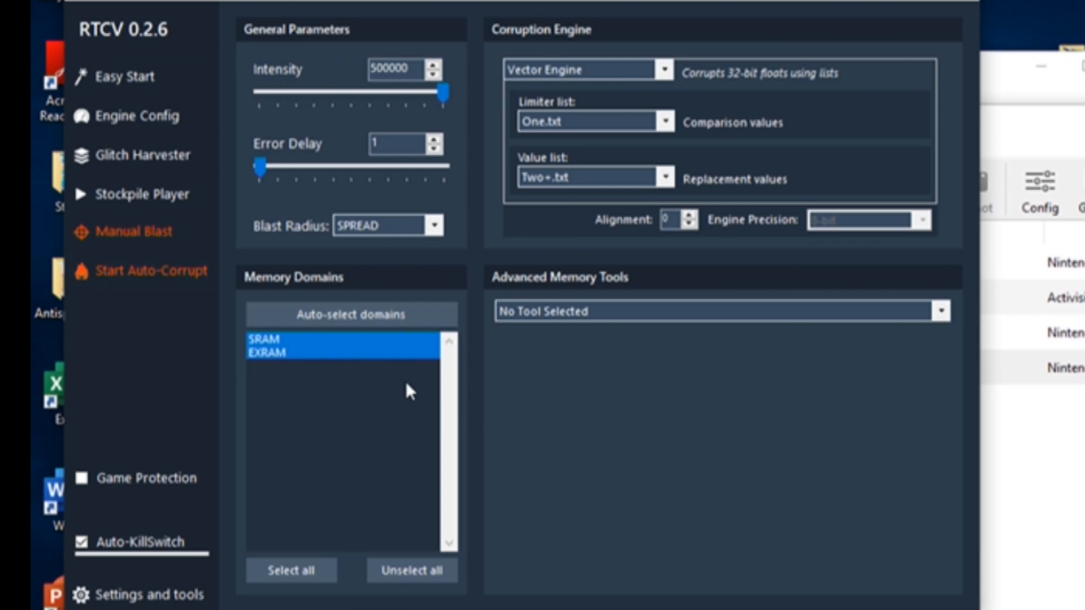
pyautogui.moveTo(331, 436)
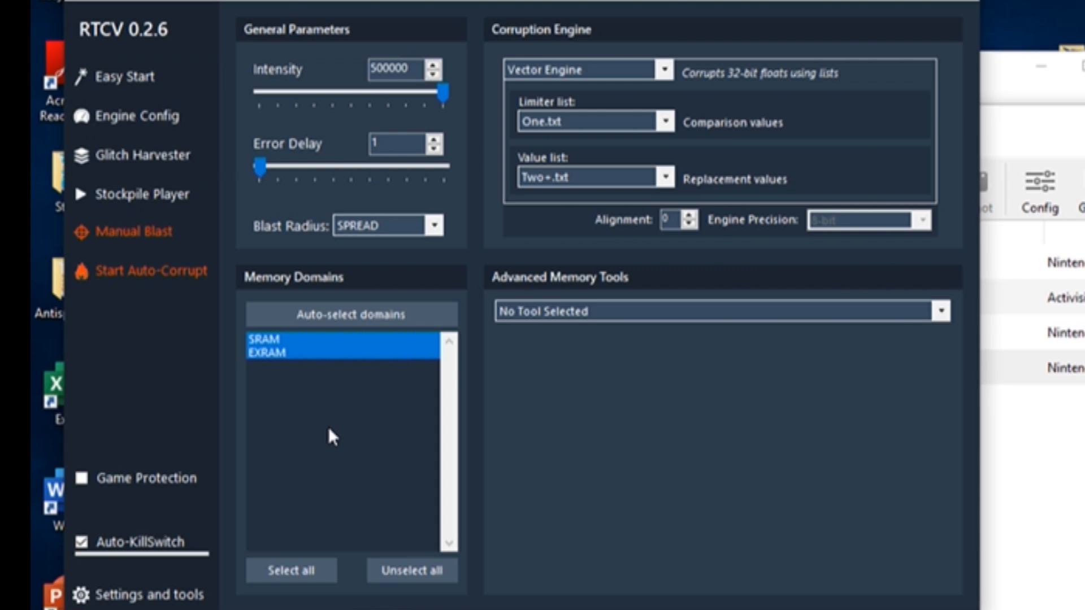
pyautogui.click(665, 121)
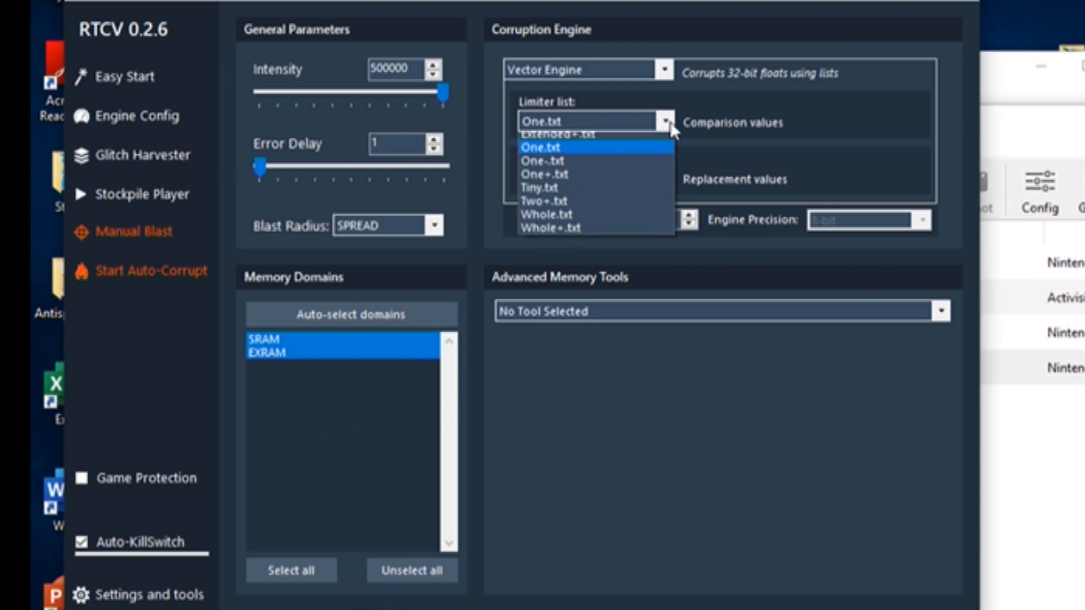
pyautogui.click(540, 187)
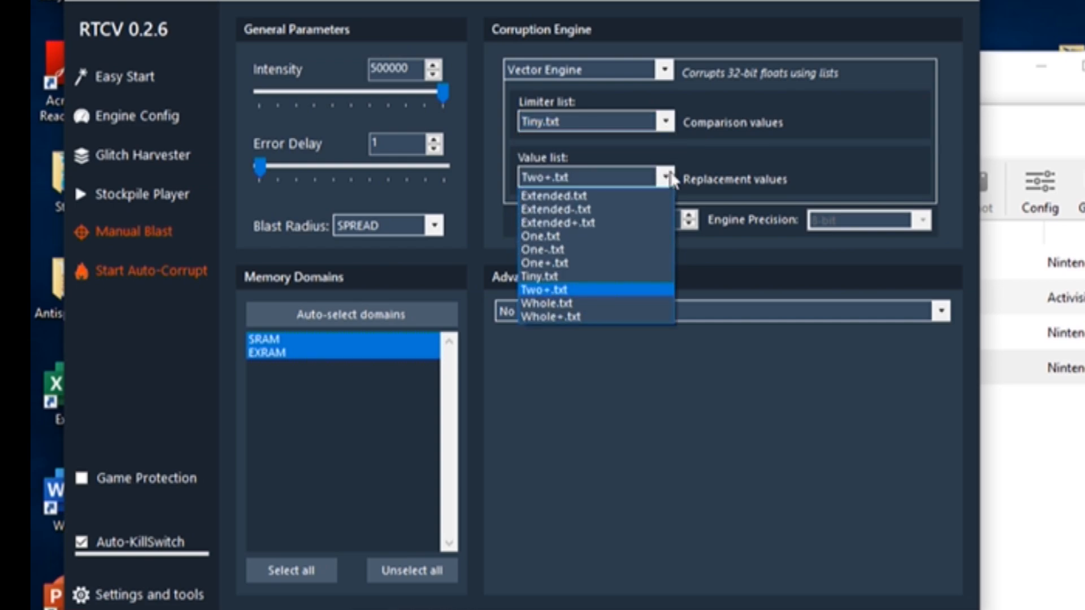
pyautogui.click(549, 315)
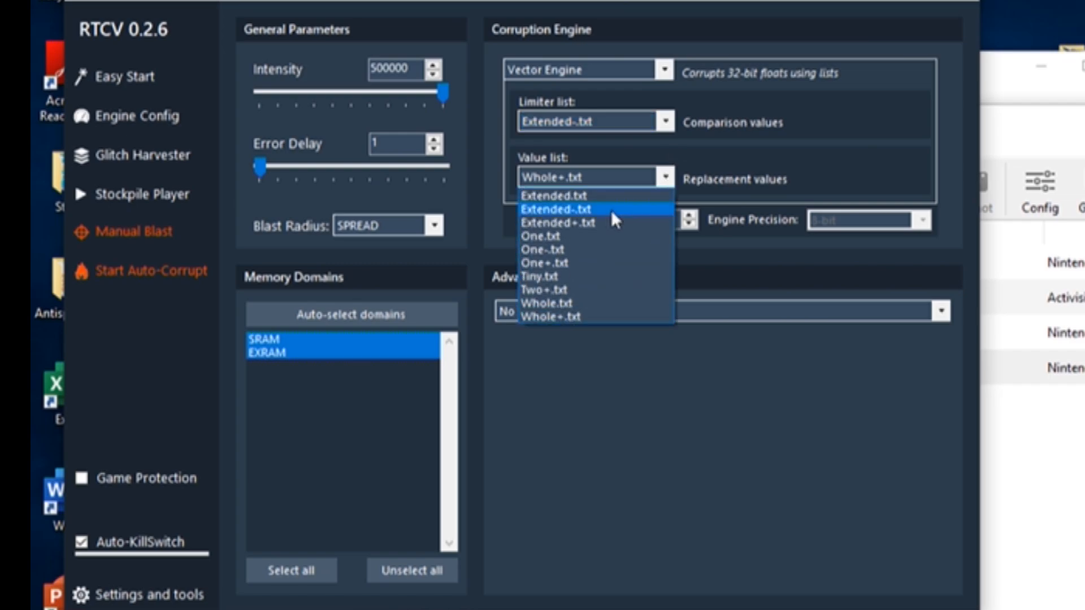
pyautogui.click(663, 120)
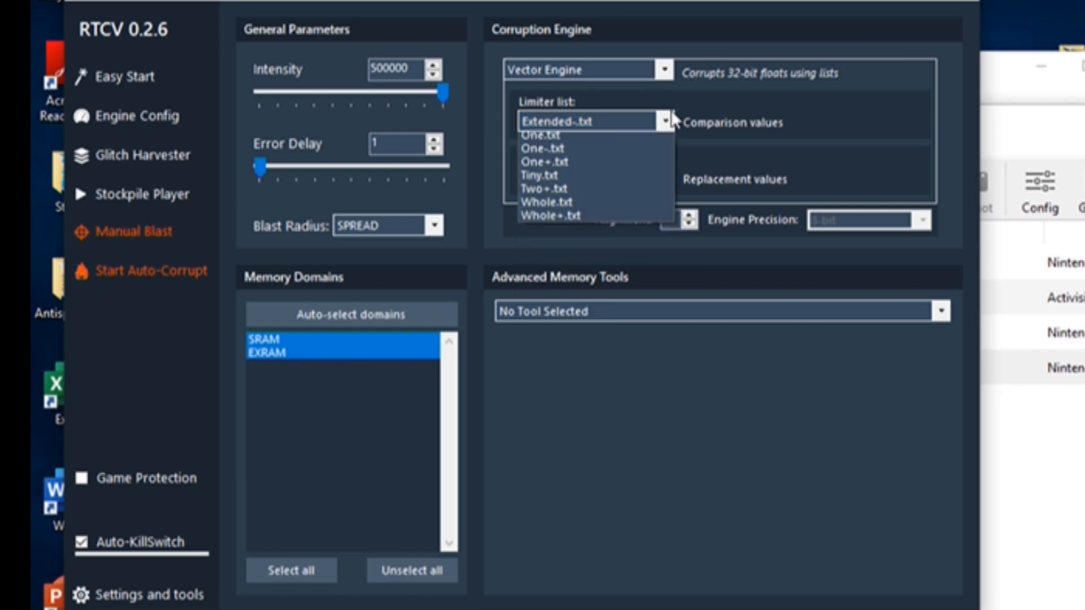
pyautogui.click(543, 135)
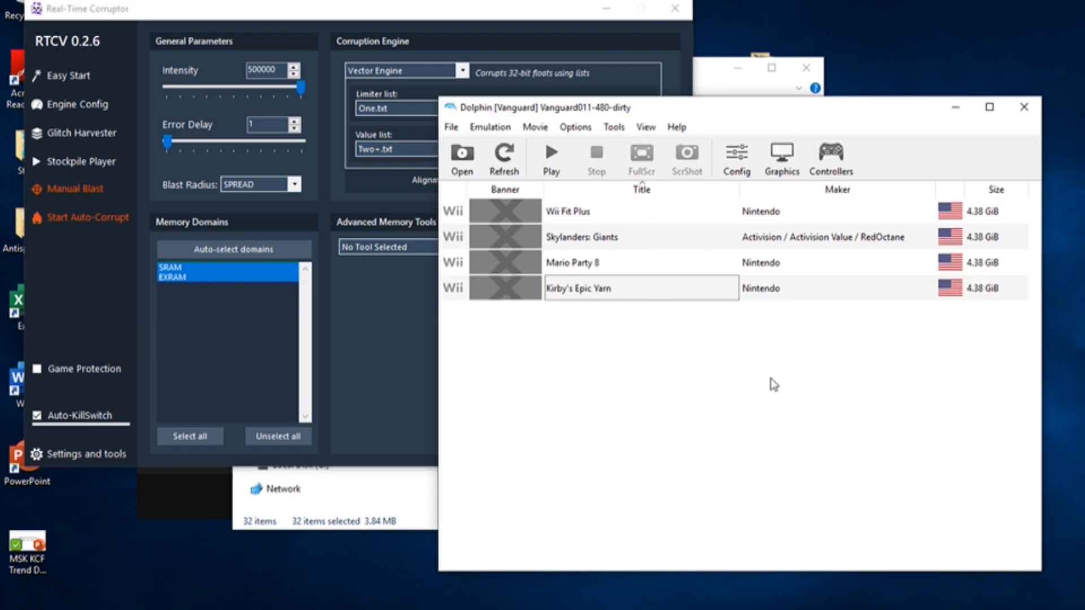
# Launch Kirby's Epic Yarn from Dolphin's game list, then use the Pause button.
pyautogui.doubleClick(641, 288)
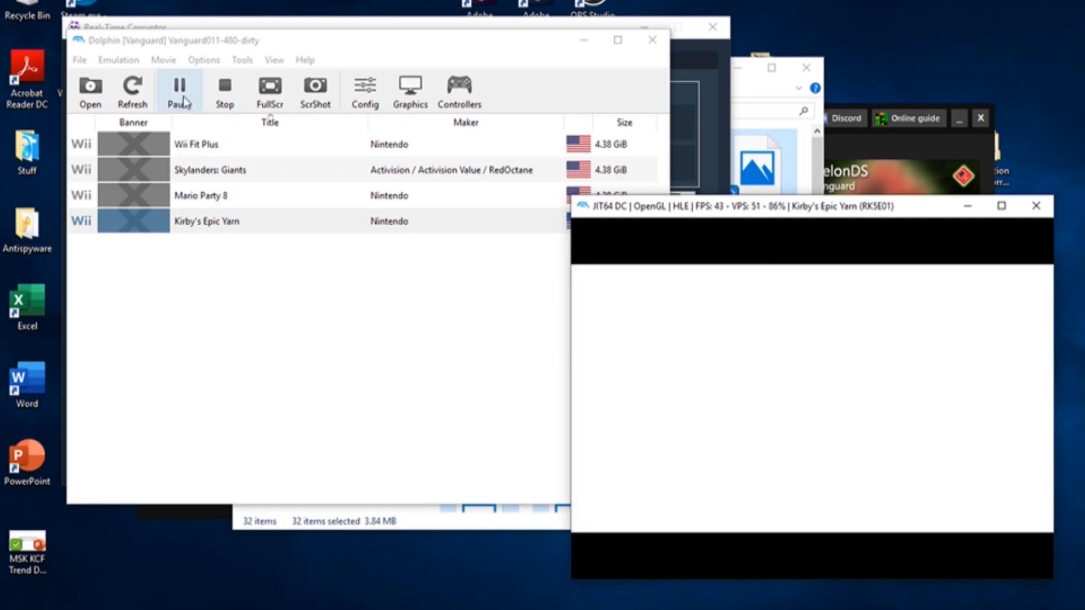
pyautogui.click(179, 90)
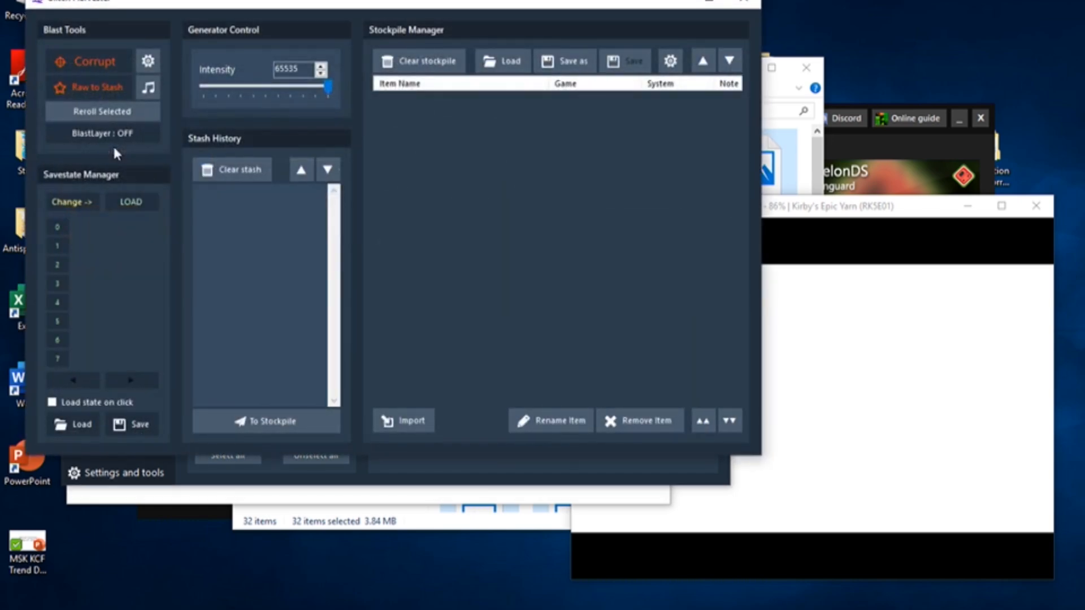
pyautogui.moveTo(372, 300)
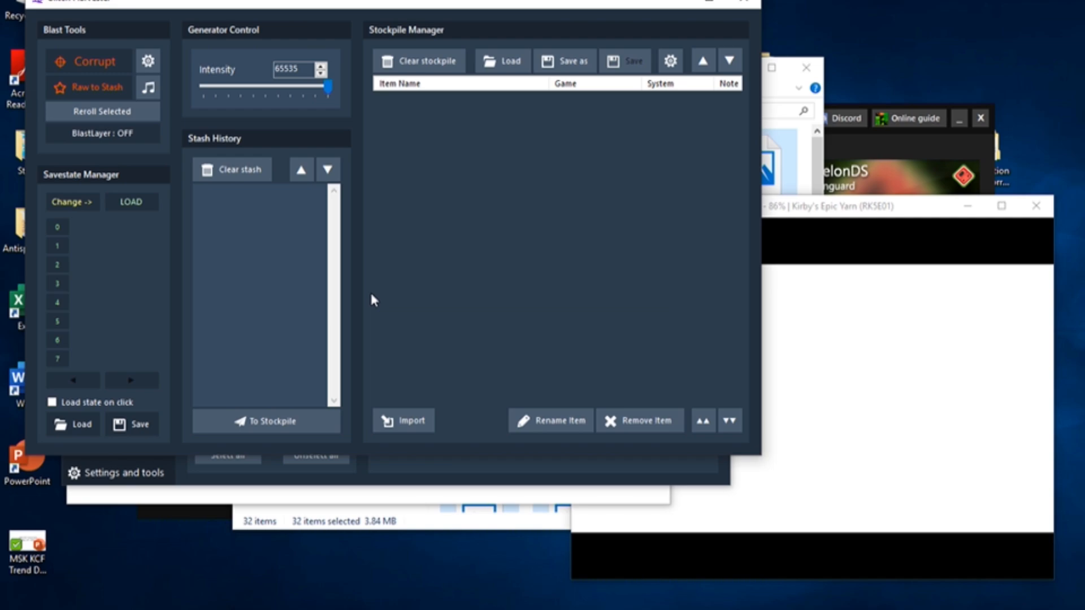
pyautogui.moveTo(73, 56)
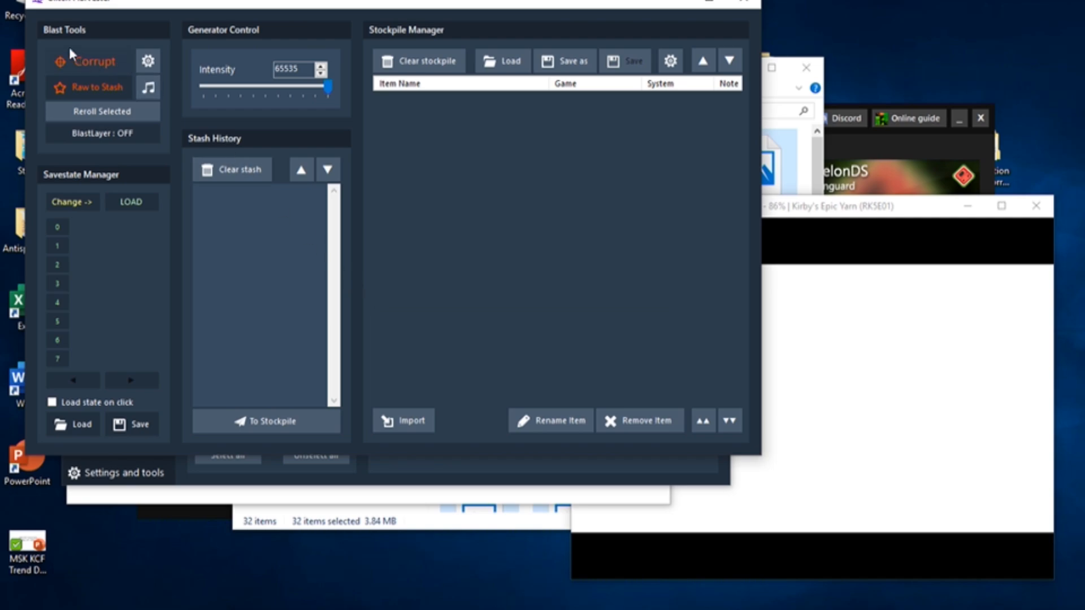
pyautogui.moveTo(101, 75)
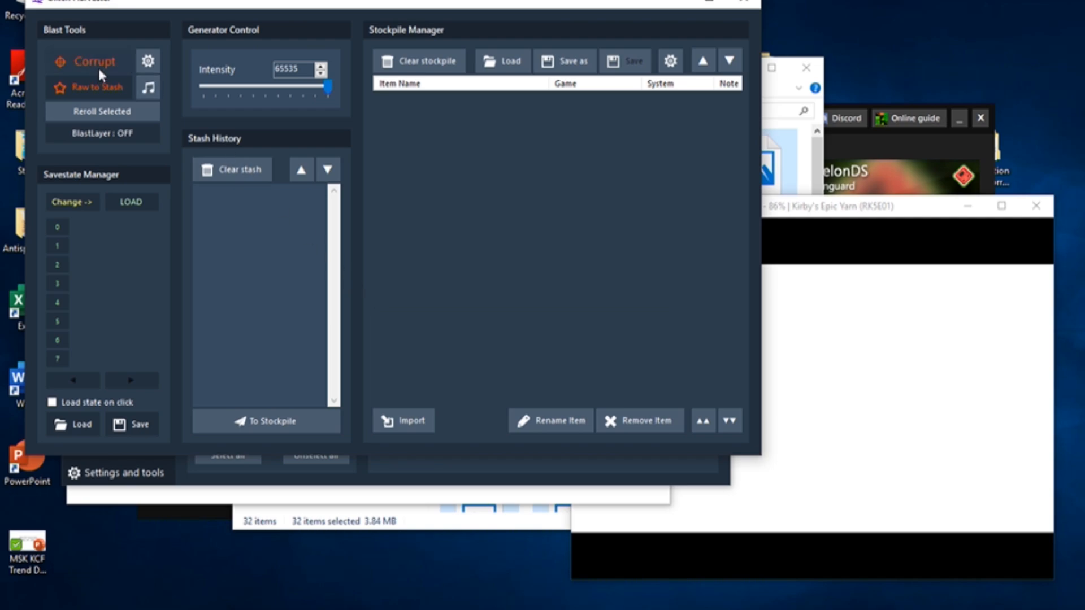
pyautogui.moveTo(235, 252)
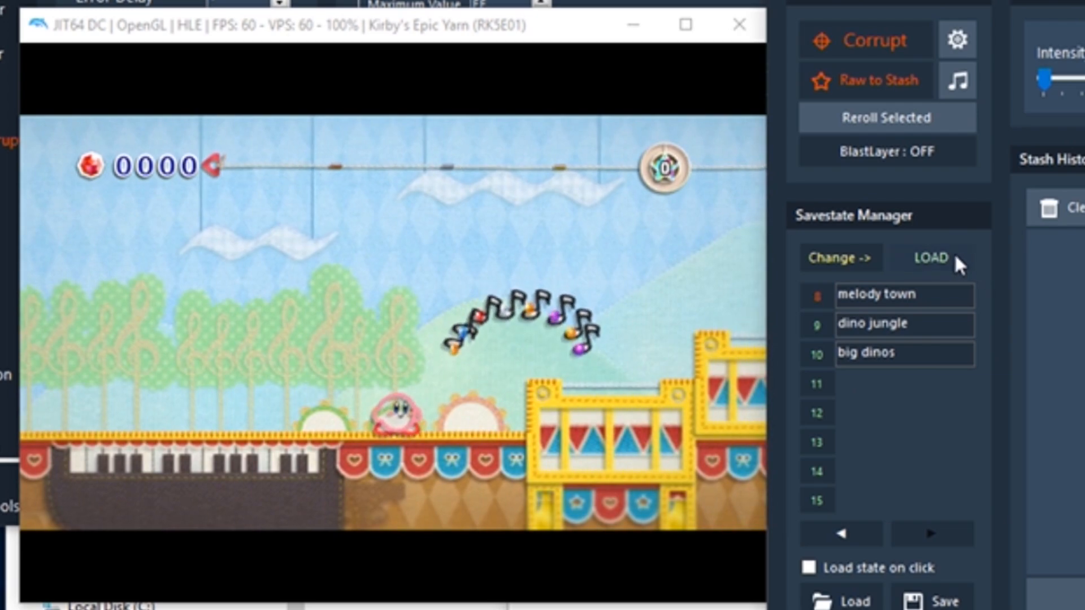
# Save the title screen into a savestate slot and name it 'Title screen'.
pyautogui.click(930, 258)
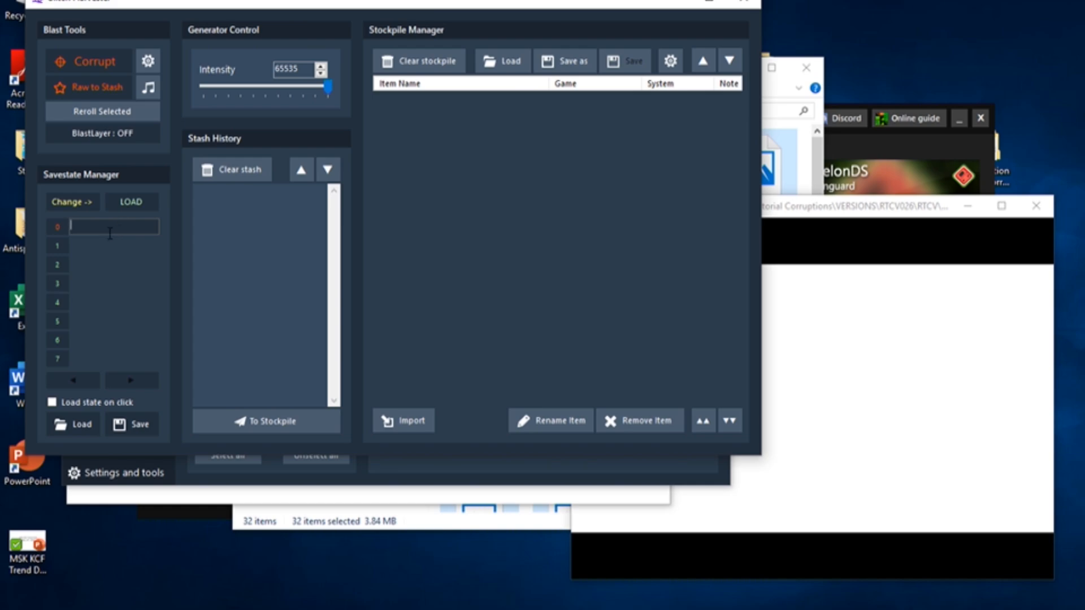
pyautogui.write('Title screen')
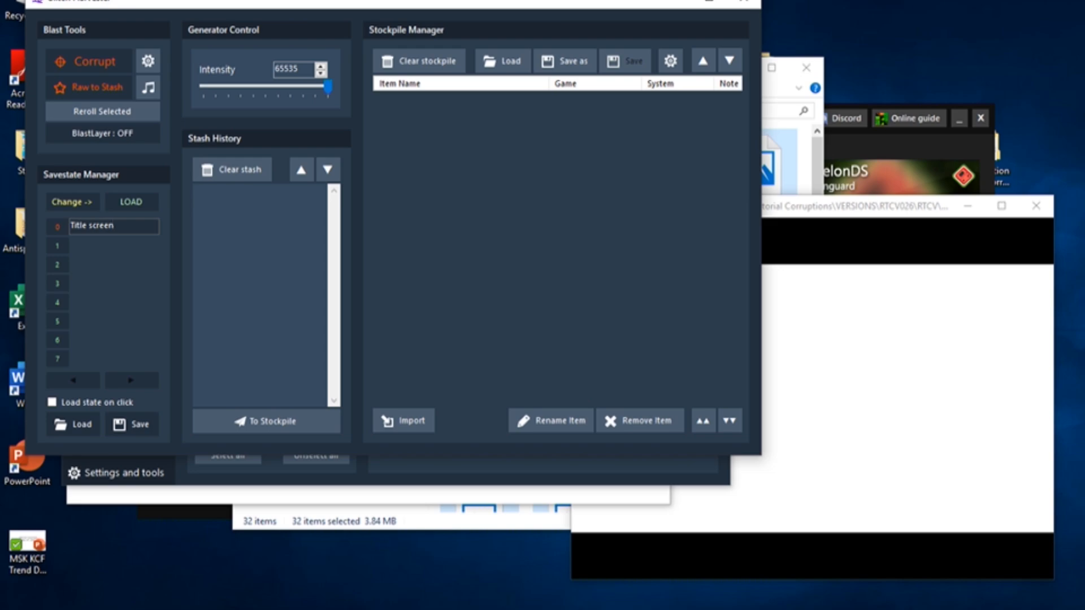
pyautogui.moveTo(132, 271)
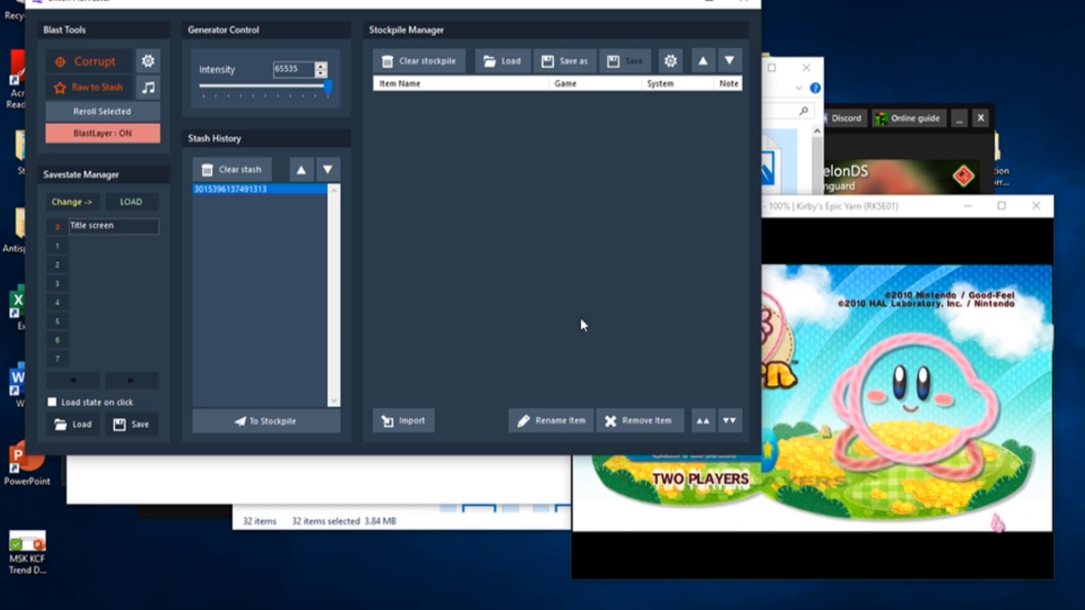
# Generate another corruption, then save a slot-1 savestate labelled 'Treat Land'.
pyautogui.click(900, 204)
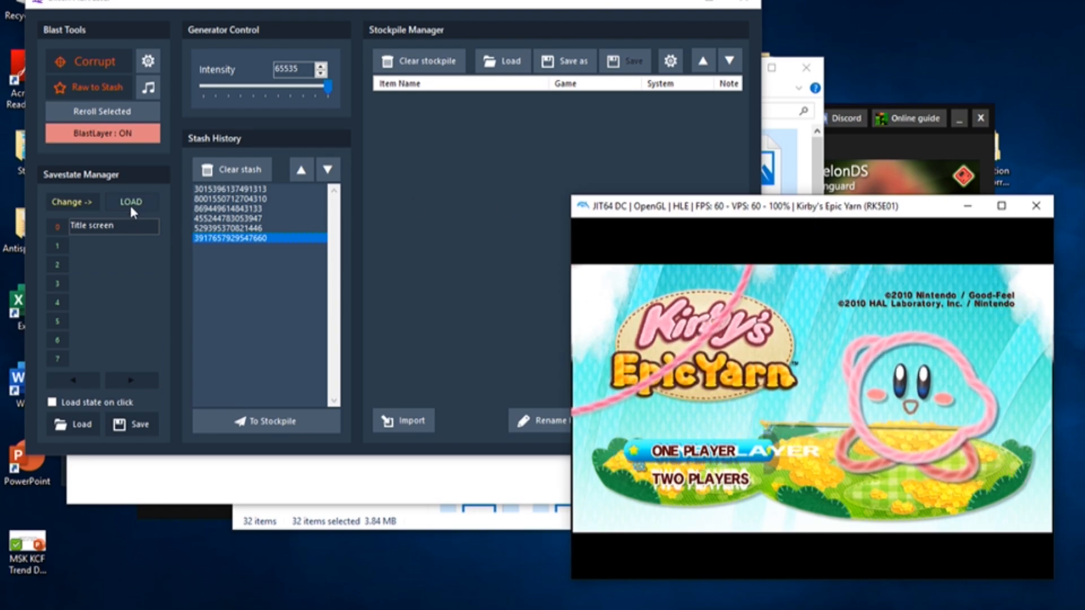
pyautogui.click(130, 201)
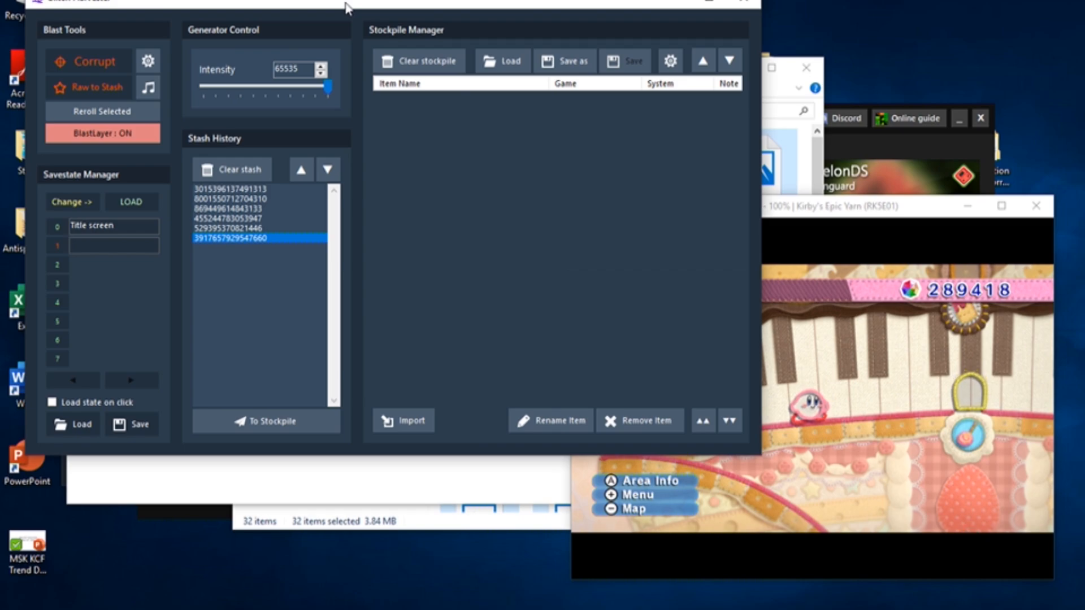
pyautogui.write('Treat Land')
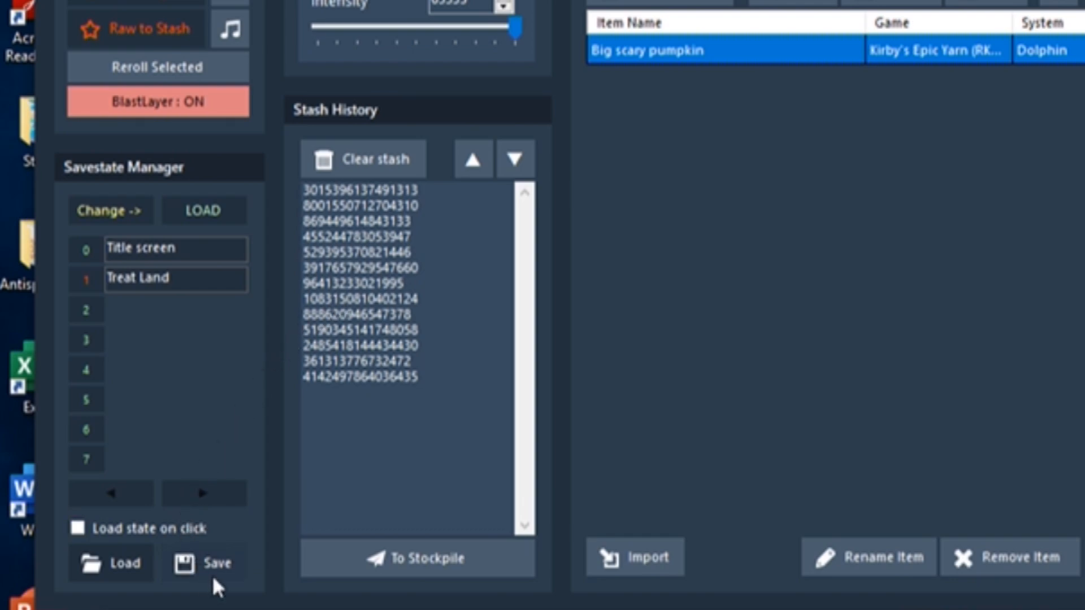
# Save the savestate slots over Tutorial savestates 2.ssk, confirming the file replacement.
pyautogui.click(204, 563)
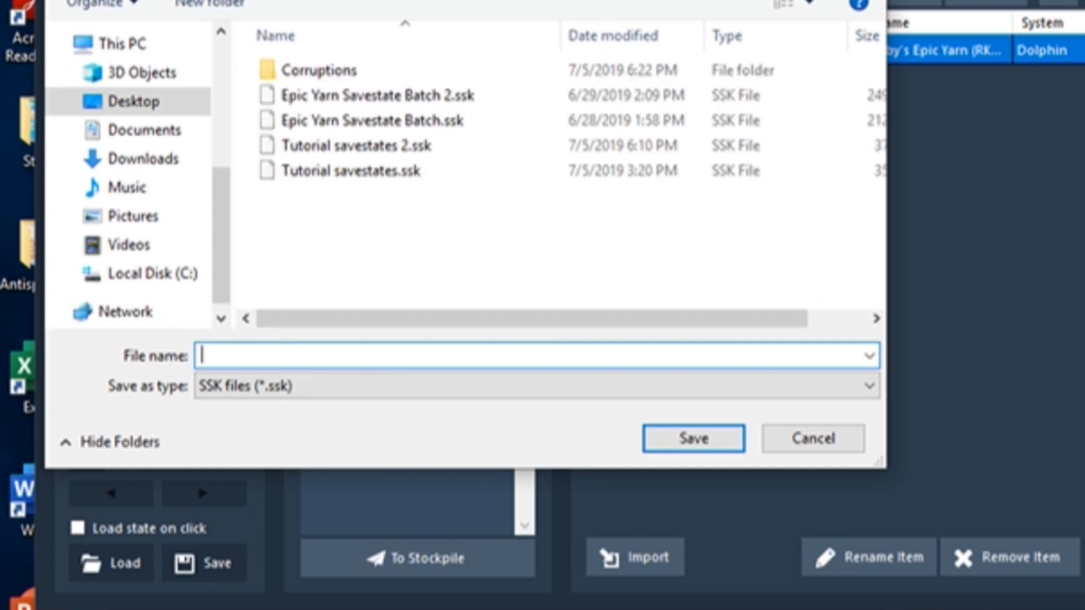
pyautogui.click(364, 145)
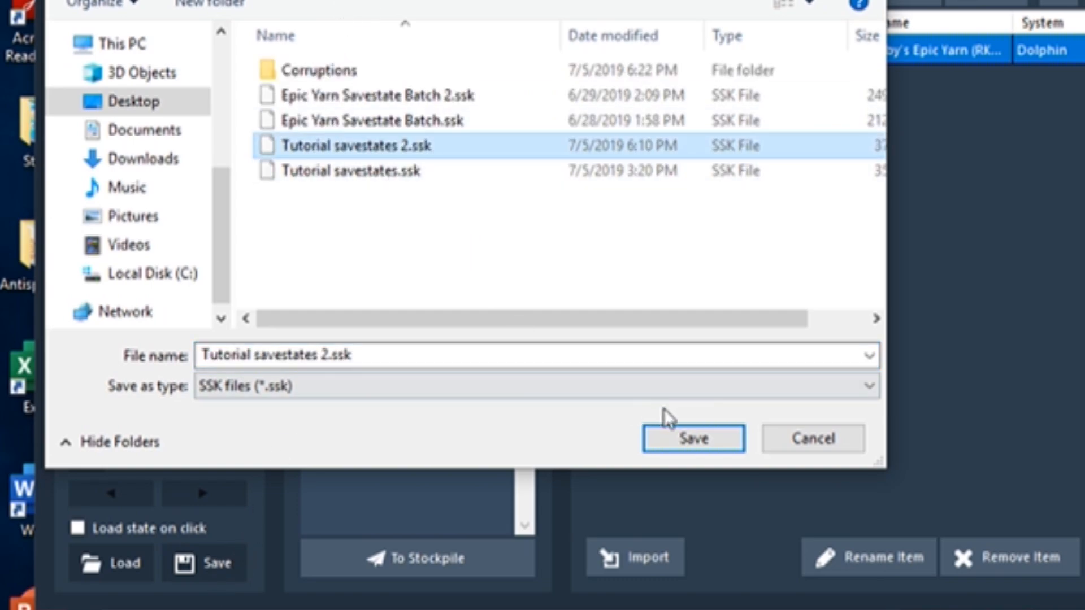
pyautogui.click(693, 438)
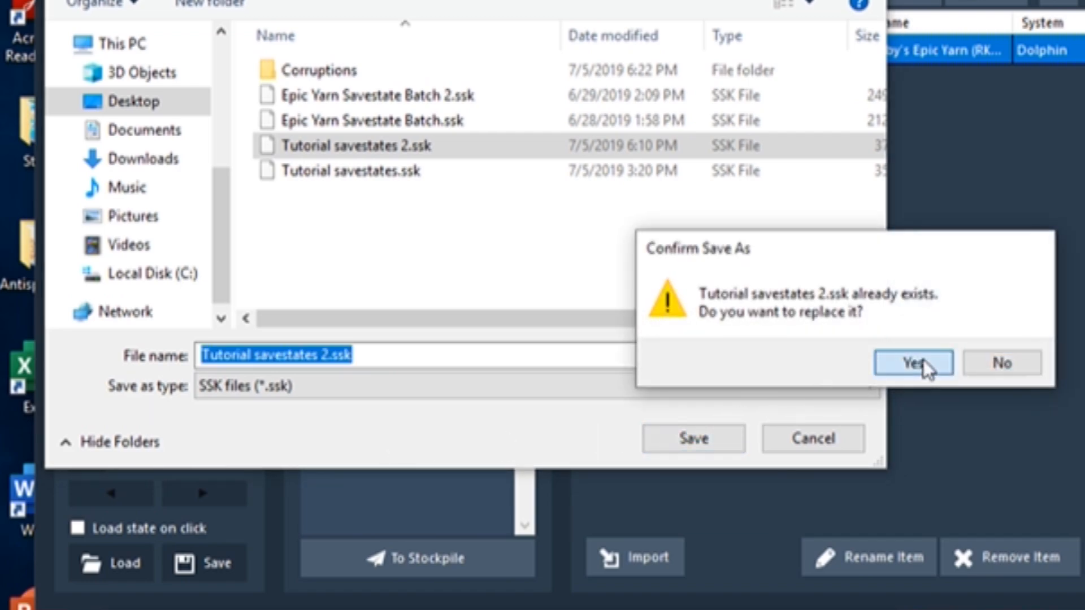
pyautogui.click(911, 362)
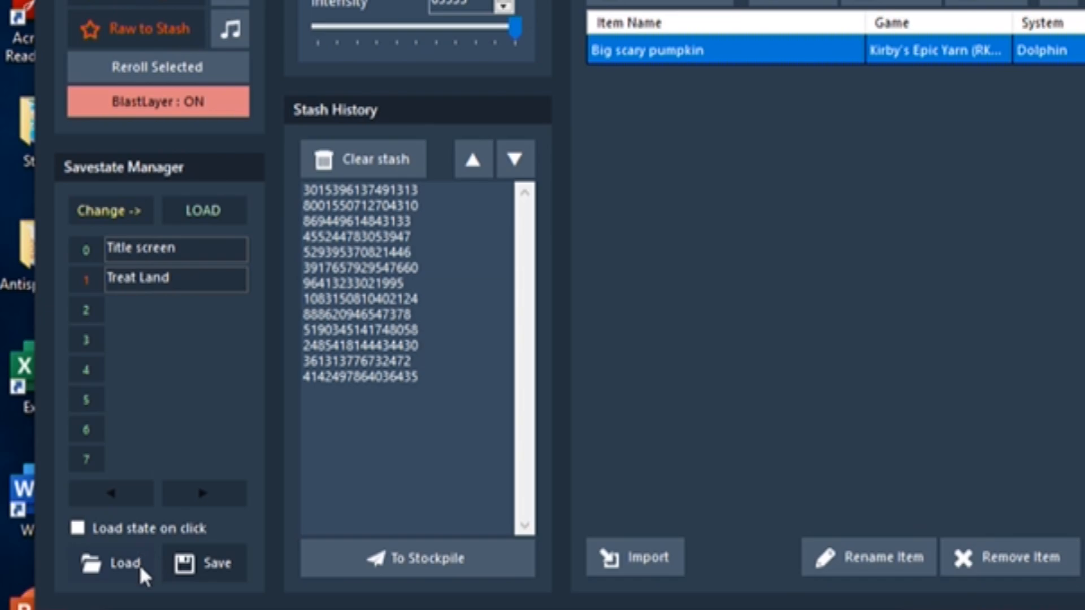
pyautogui.click(111, 562)
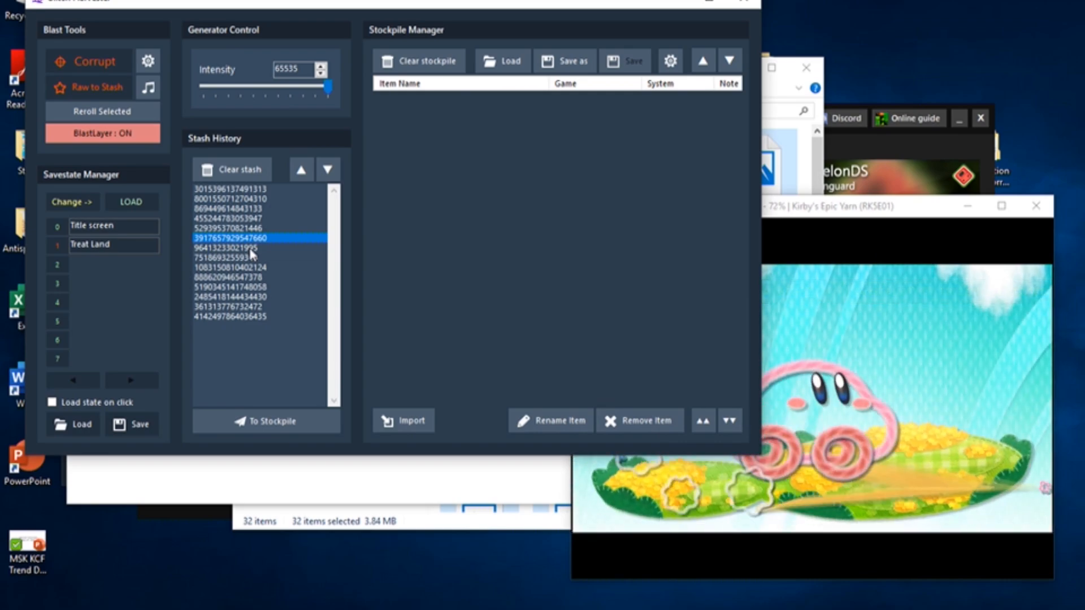
# Replay two stashed corruptions and stockpile the chosen one as 'Big scary pumpkin'.
pyautogui.click(256, 247)
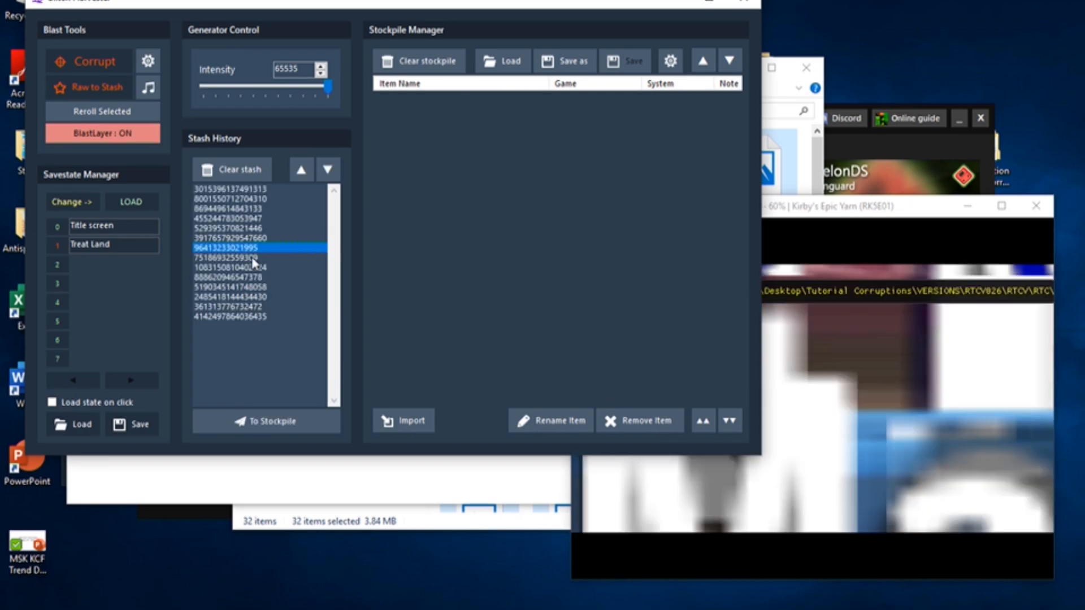
pyautogui.click(249, 258)
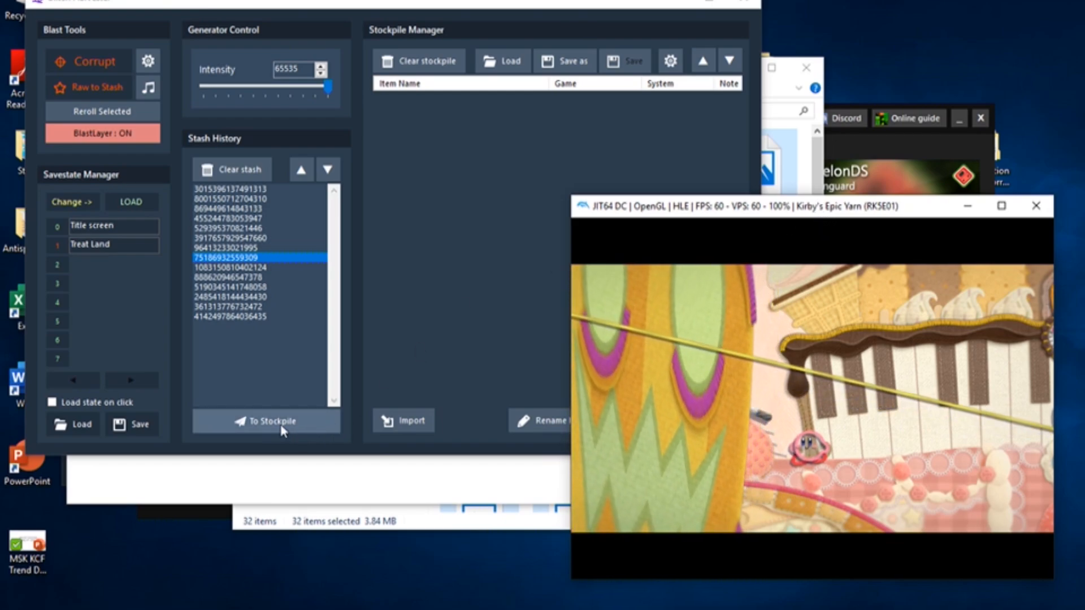
pyautogui.click(266, 420)
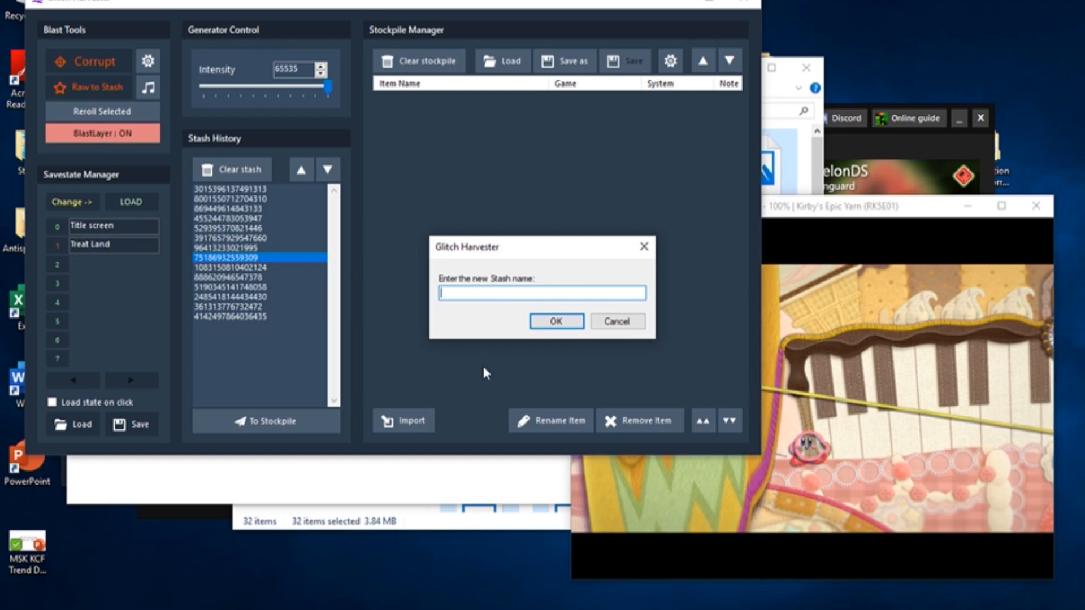
pyautogui.write('Big sca')
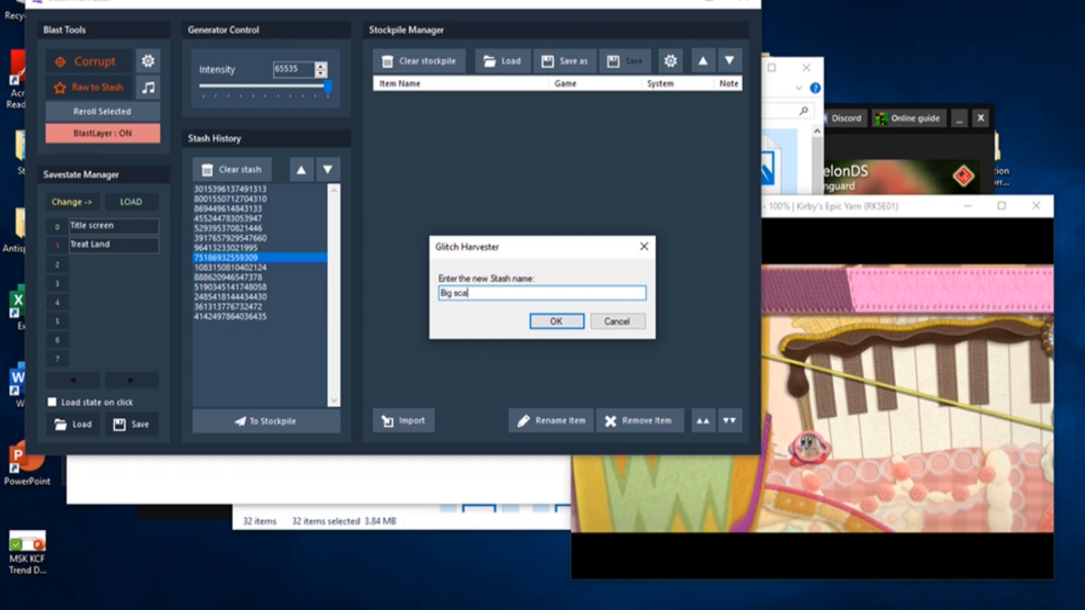
pyautogui.write('ry')
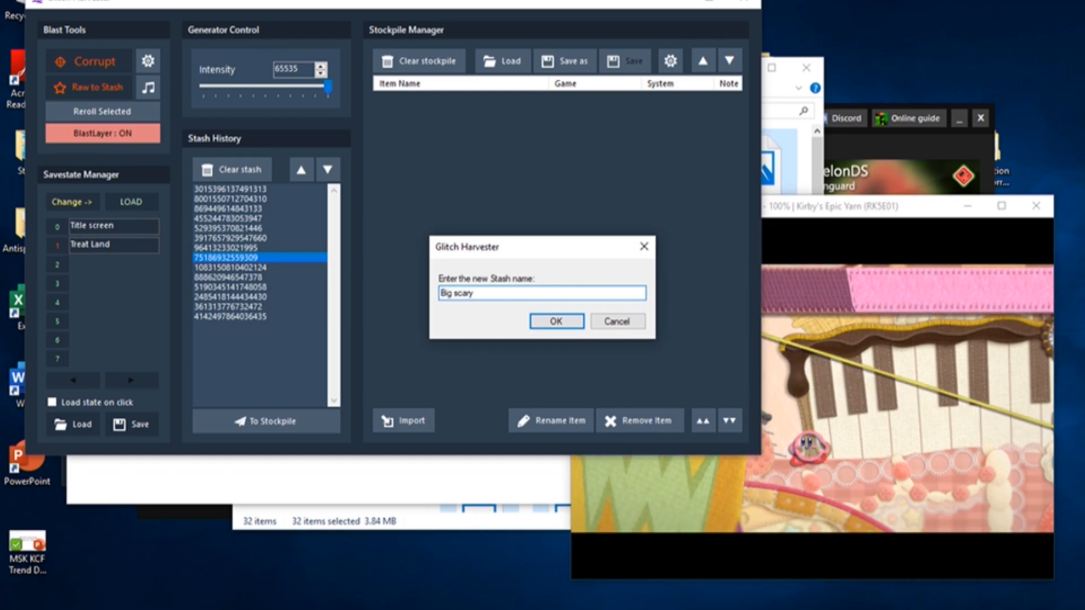
pyautogui.write('pumpkin')
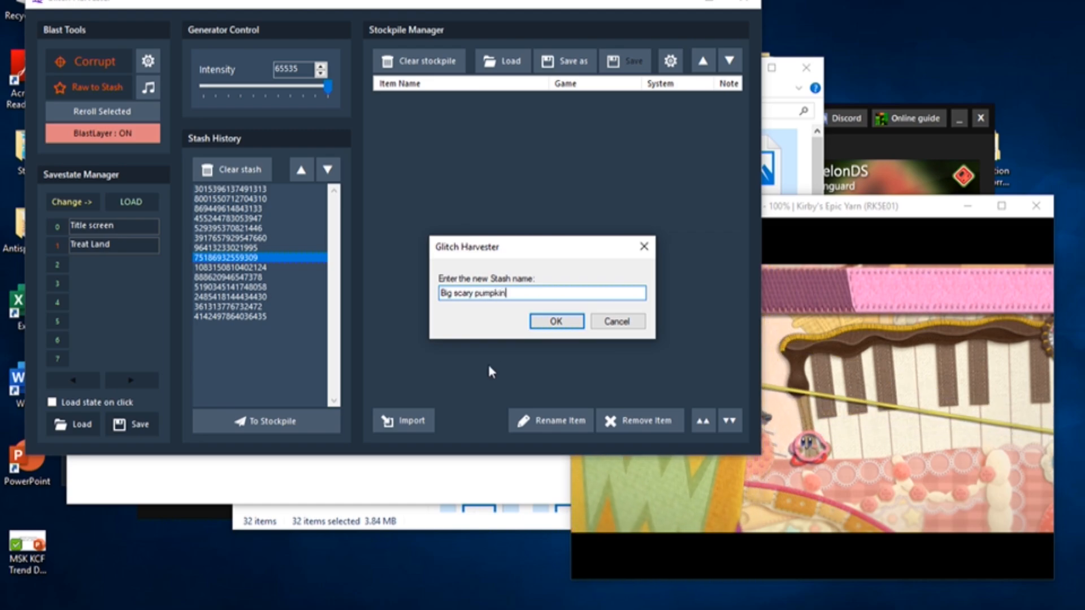
pyautogui.click(555, 321)
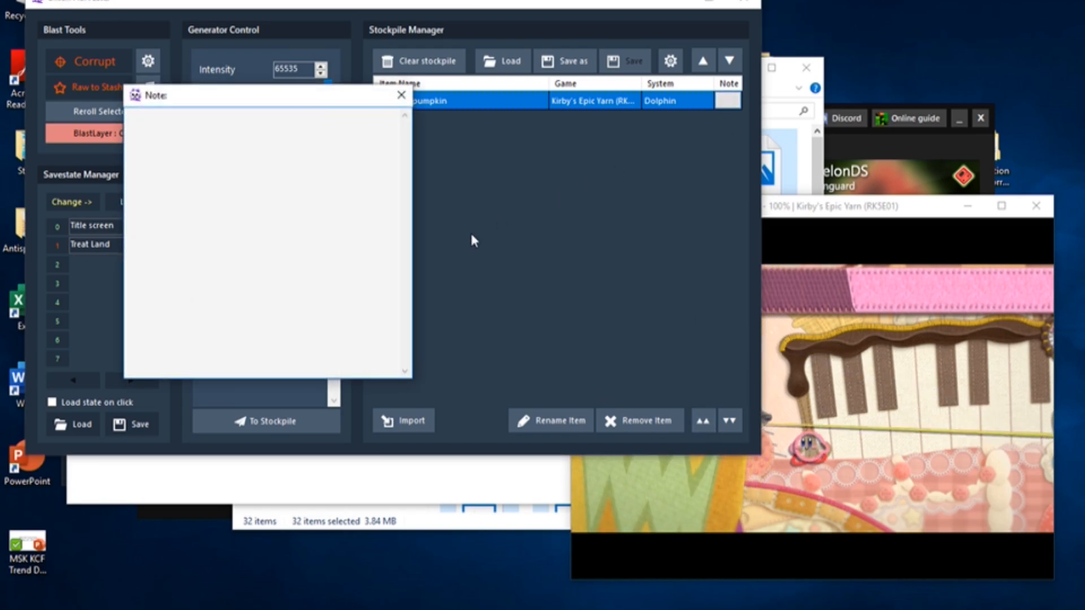
# Write 'Notes go in here!!!' in the Big scary pumpkin note and close it.
pyautogui.write('Notes go')
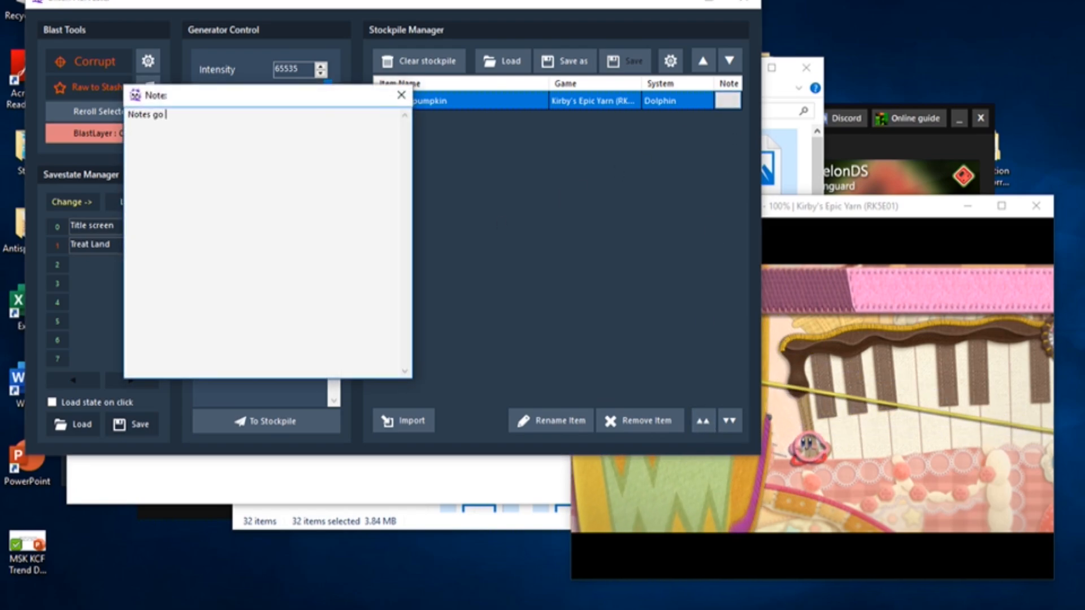
pyautogui.write('in here!!!')
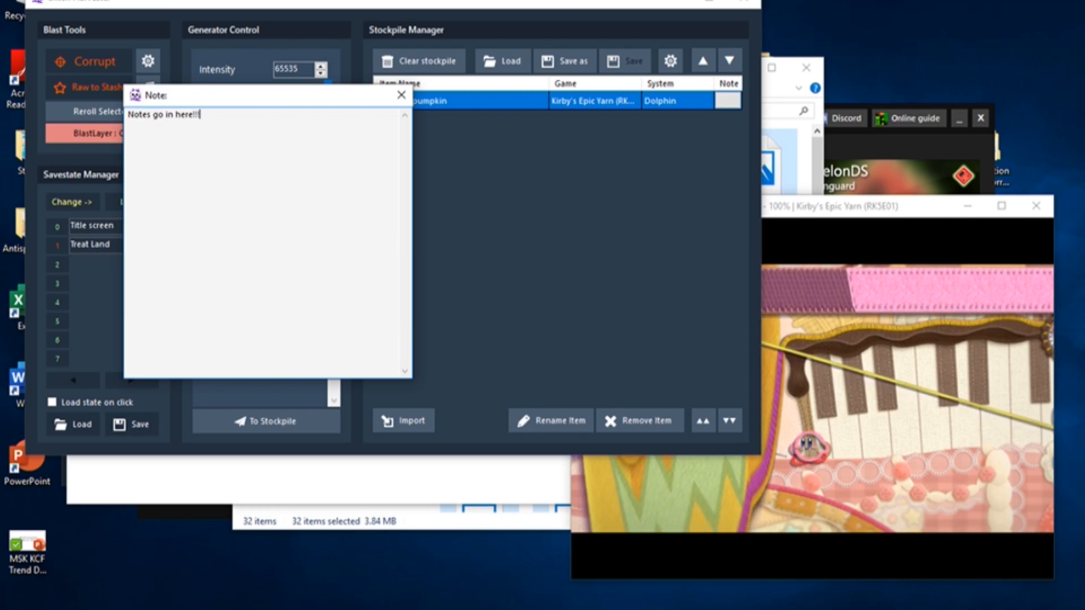
pyautogui.click(400, 95)
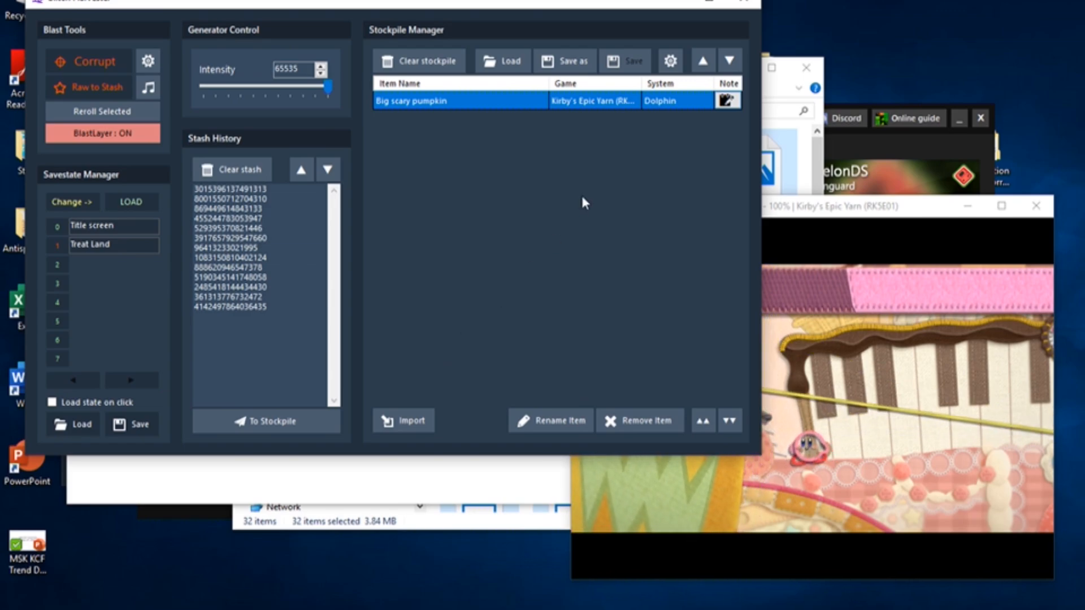
pyautogui.moveTo(598, 206)
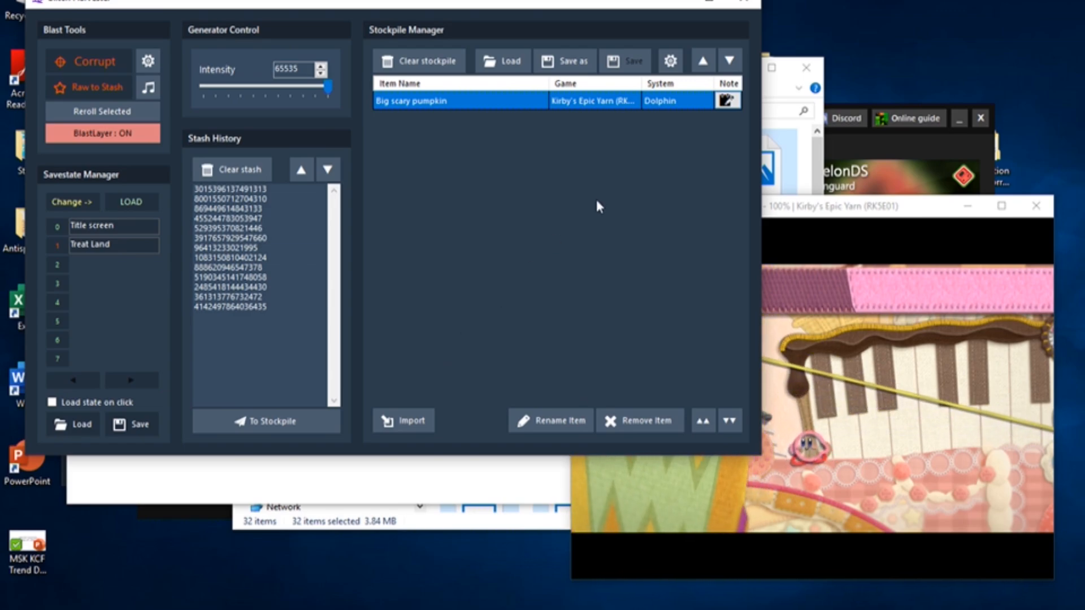
# Start Save as for the stockpile, let the game close, and enter the Corruptions folder.
pyautogui.click(624, 61)
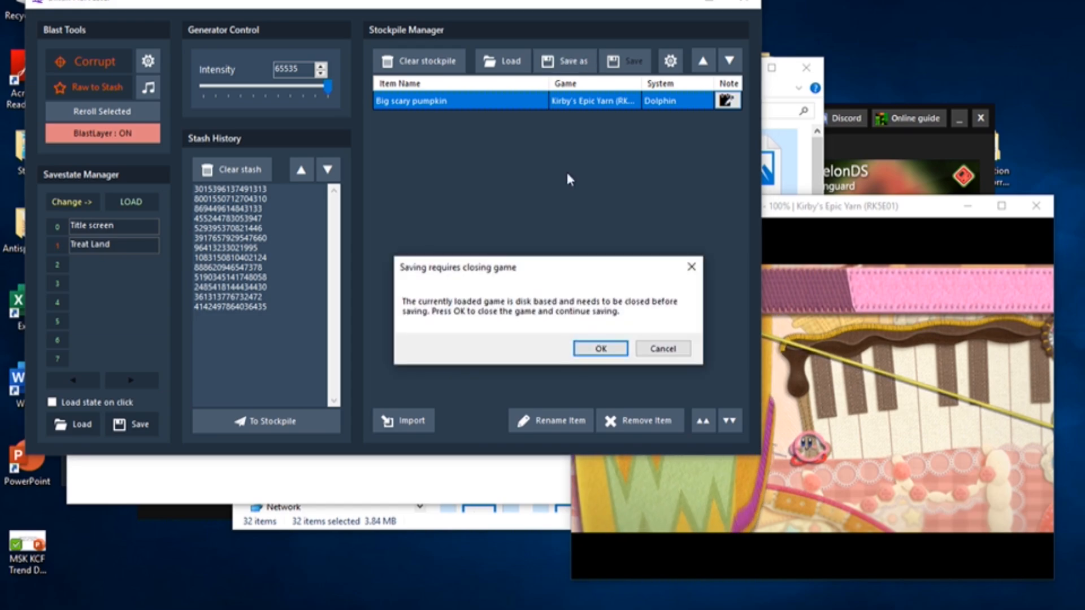
pyautogui.click(599, 348)
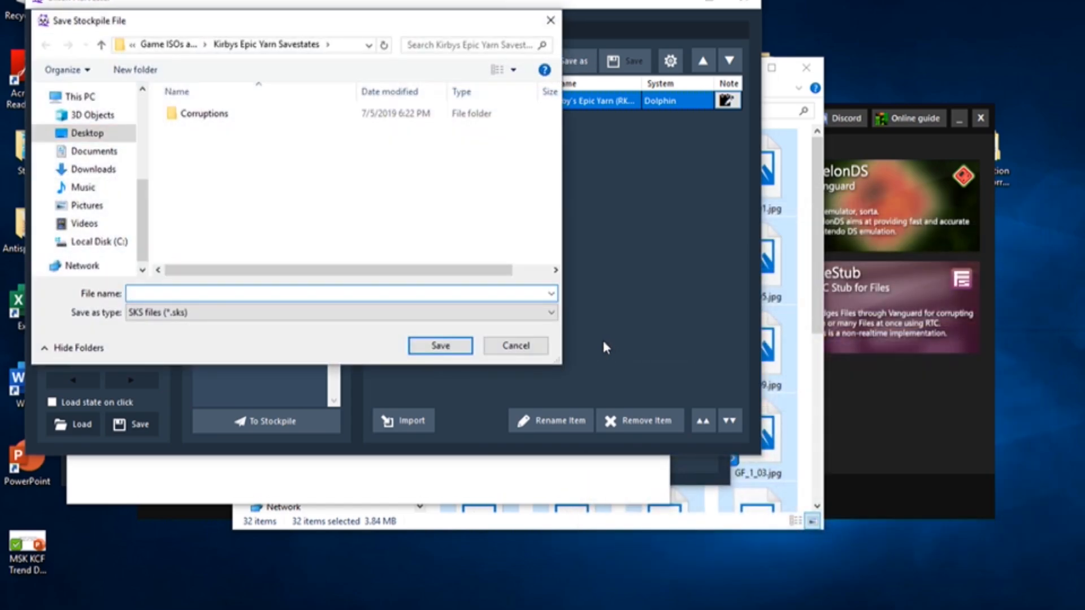
pyautogui.doubleClick(203, 113)
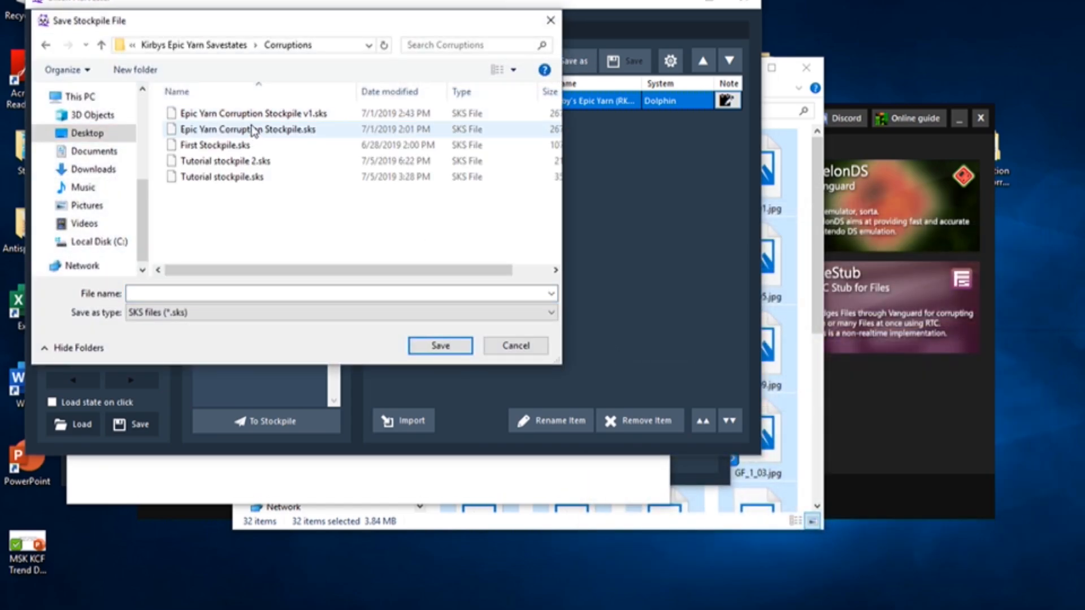
pyautogui.moveTo(302, 164)
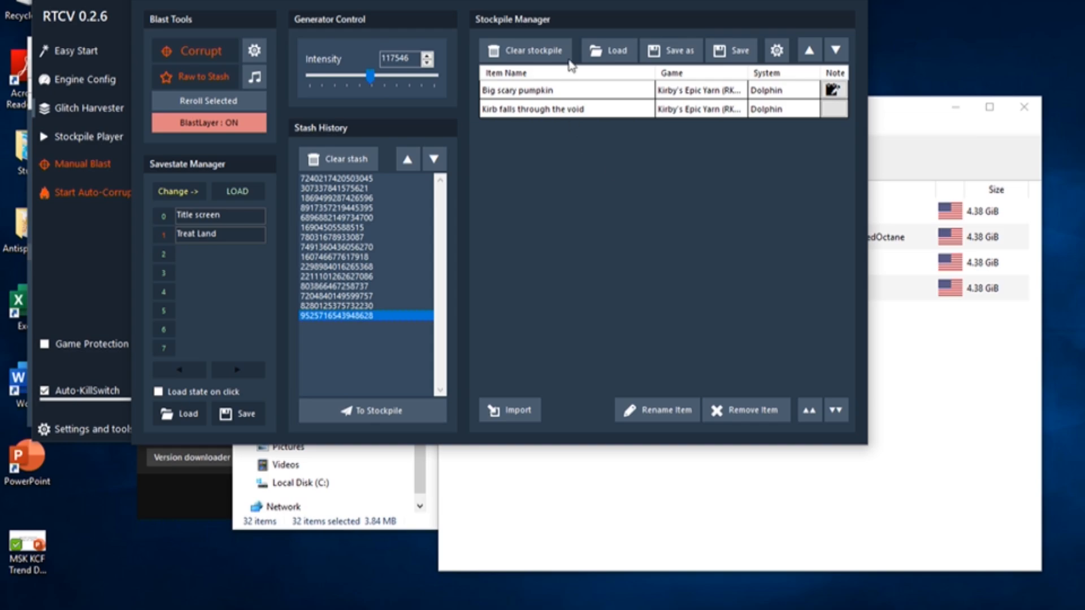
pyautogui.moveTo(268, 284)
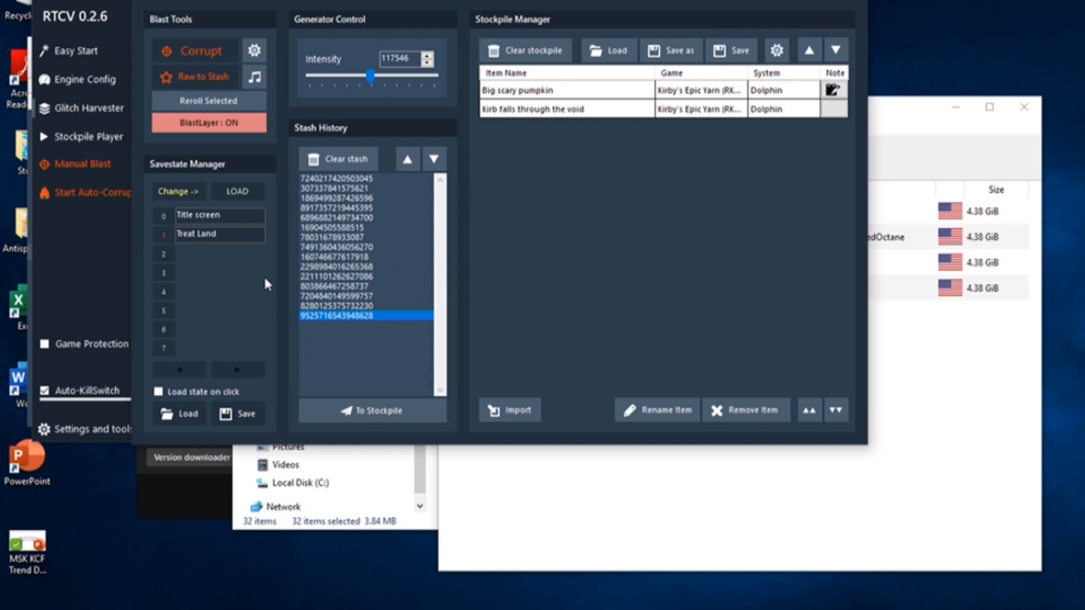
pyautogui.moveTo(475, 221)
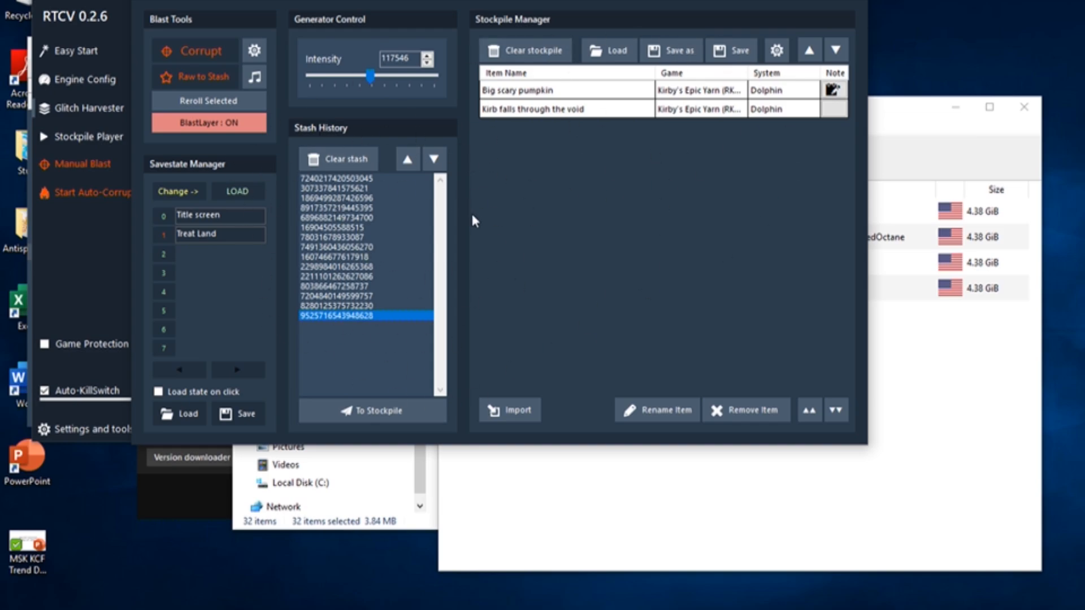
pyautogui.moveTo(445, 2)
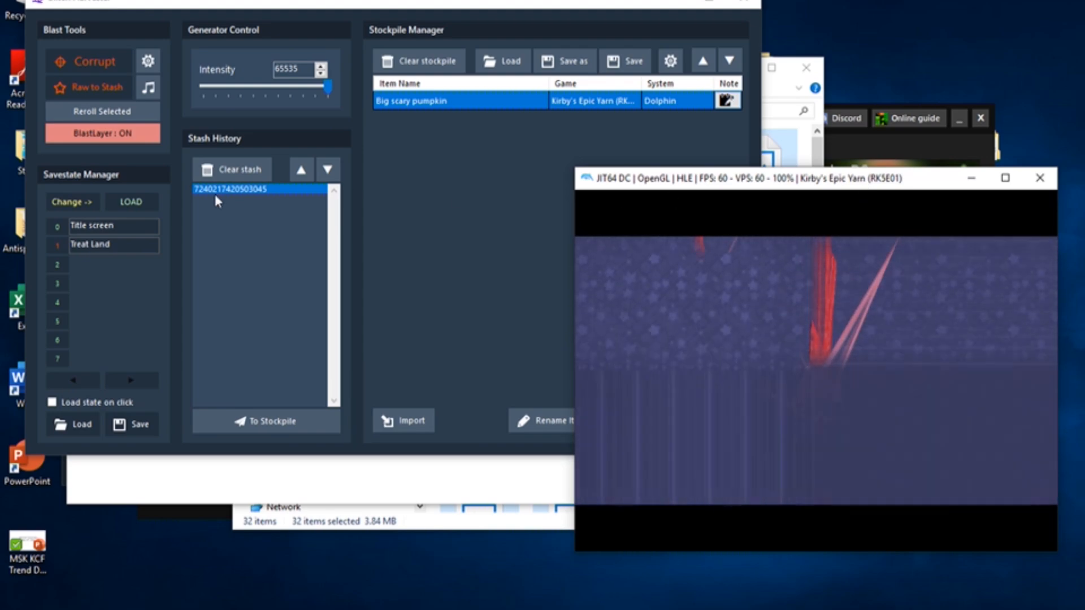
# Sanitize the stashed corruption in the Blast Editor, answering whether the glitch still appears.
pyautogui.rightClick(259, 188)
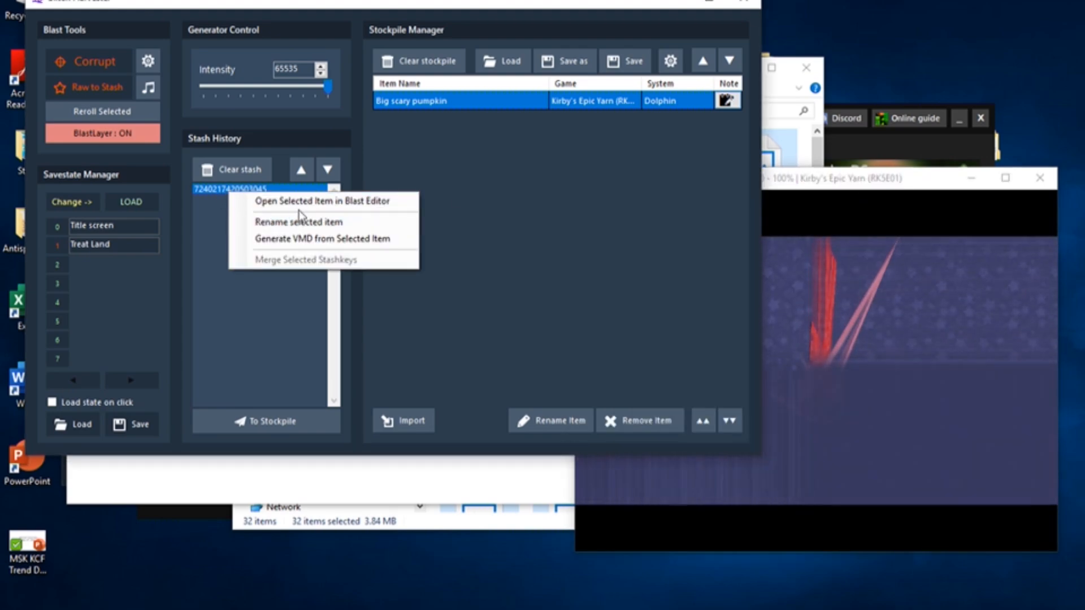
pyautogui.moveTo(324, 201)
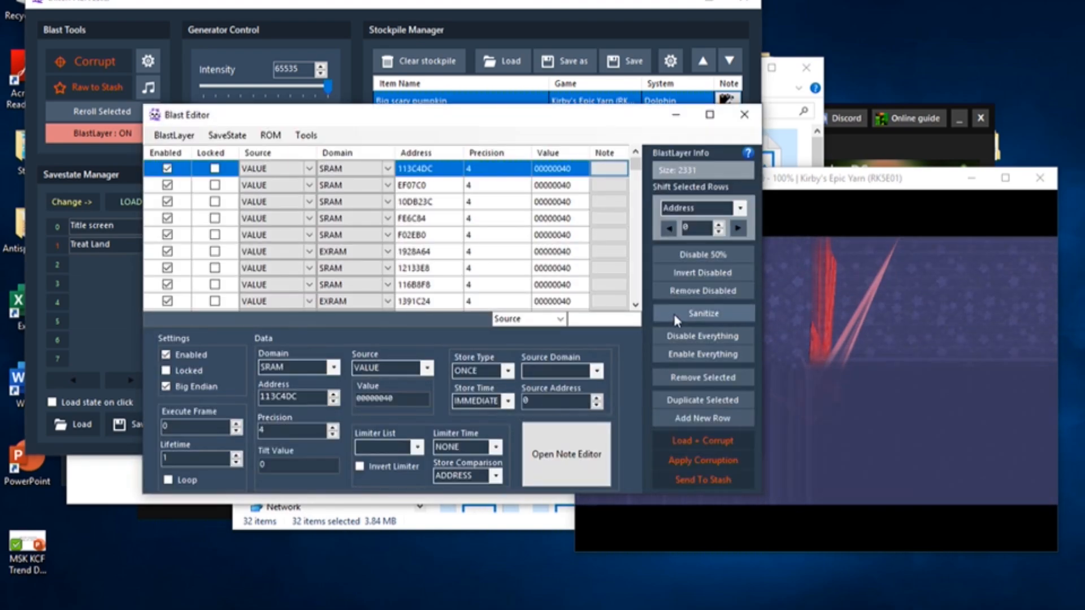
pyautogui.click(703, 313)
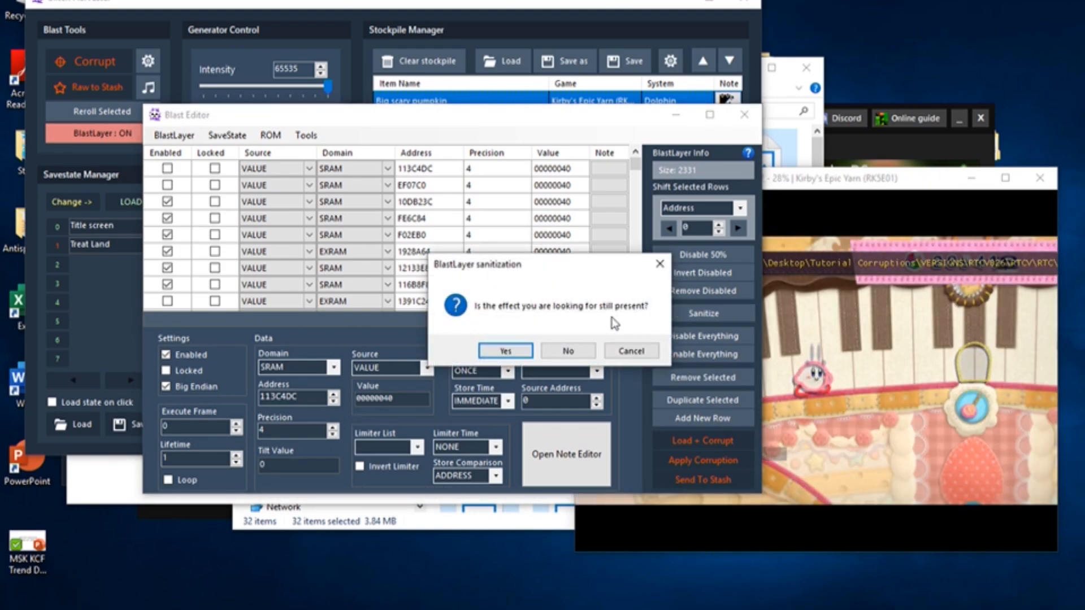
pyautogui.click(566, 351)
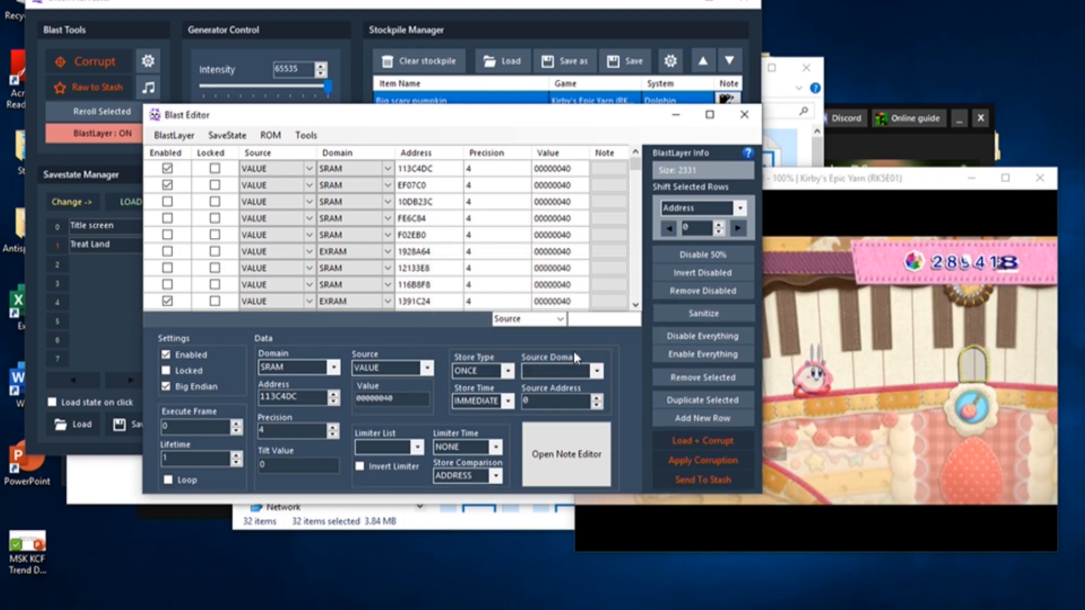
pyautogui.click(700, 312)
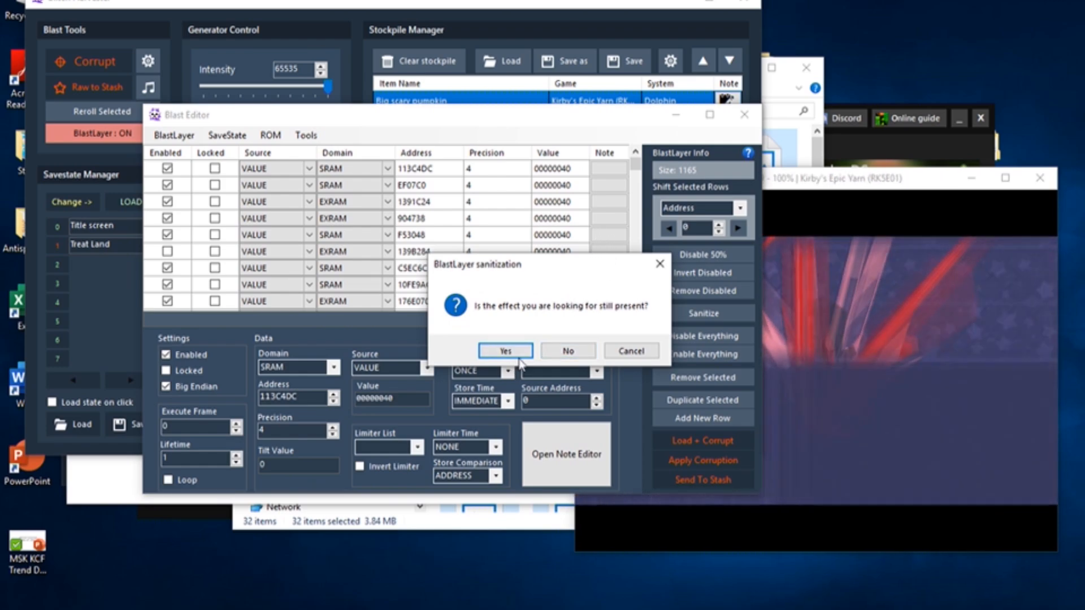
pyautogui.click(505, 351)
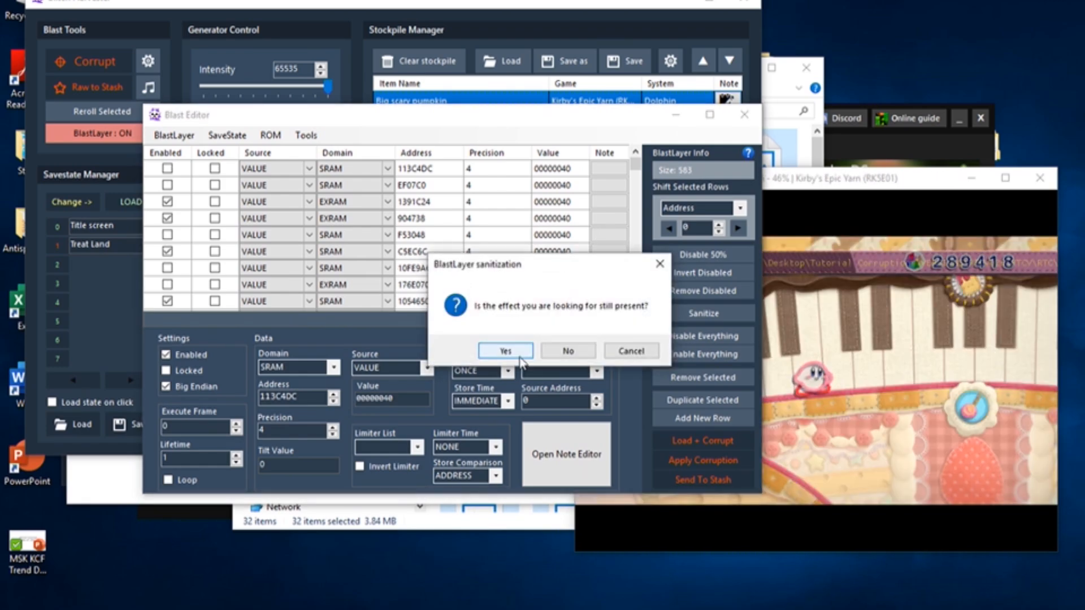
pyautogui.click(566, 351)
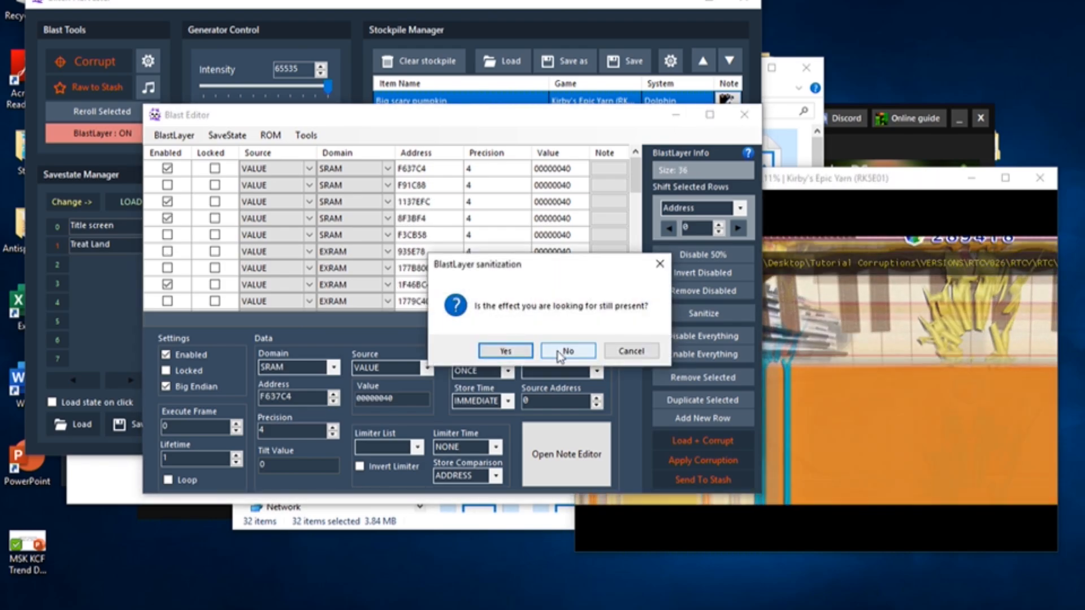
pyautogui.click(567, 351)
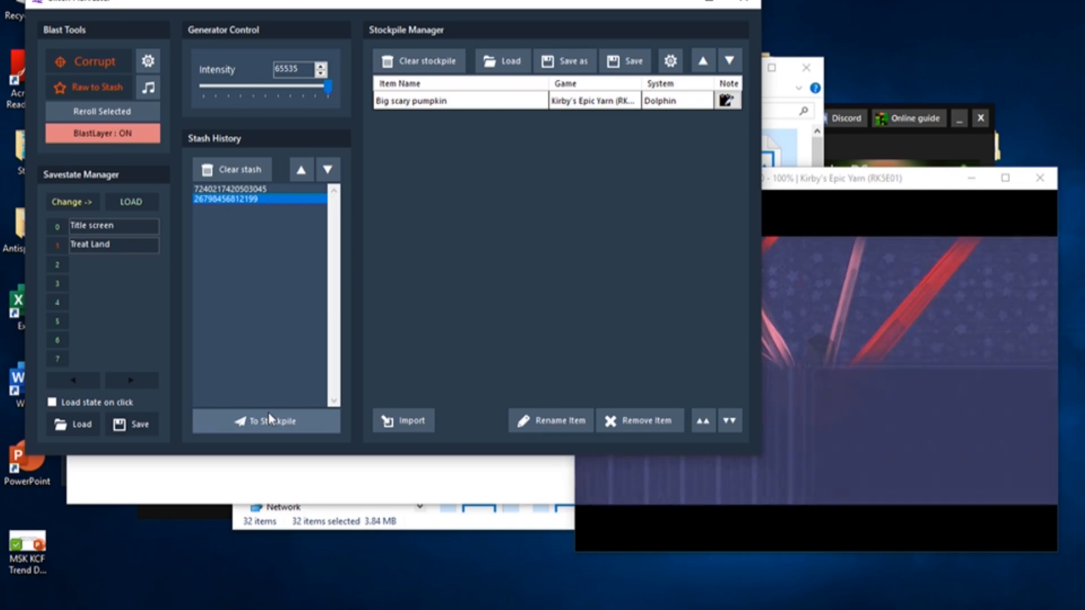
# Send the sanitized stash entry to the stockpile and begin naming it 'Kirb fall'.
pyautogui.click(265, 421)
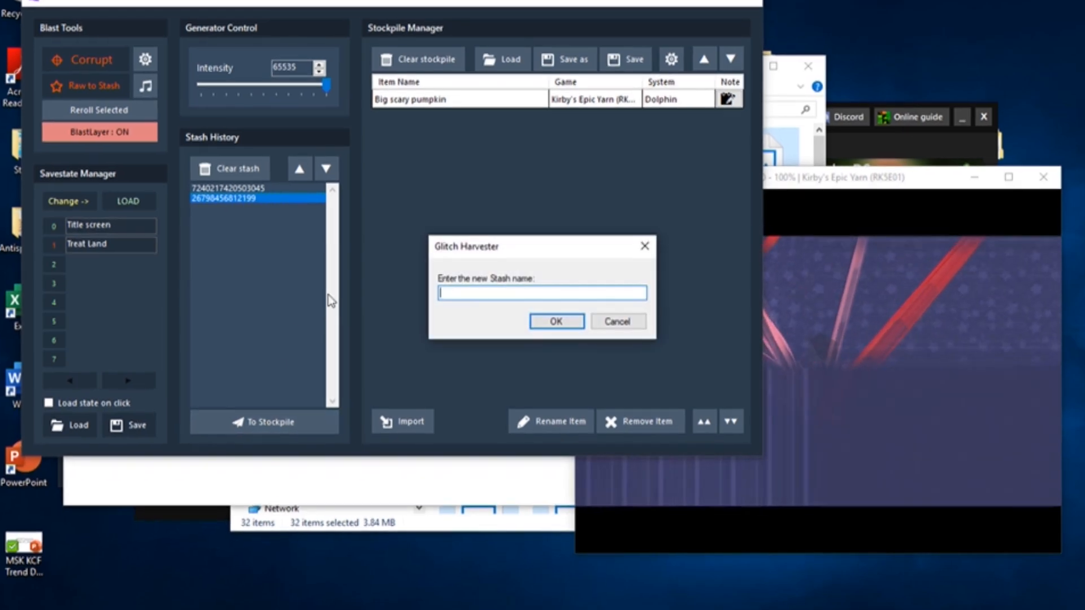
pyautogui.write('Kirb falls through the')
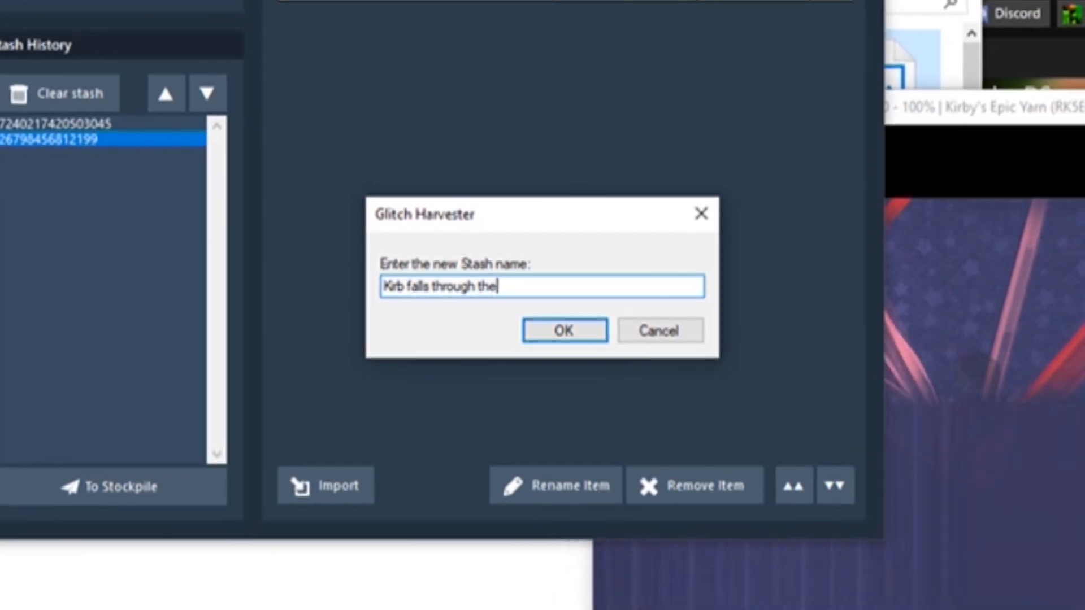
# Confirm the Kirb falls entry name, then run Spaghetti Yarn from the larger stockpile.
pyautogui.click(563, 330)
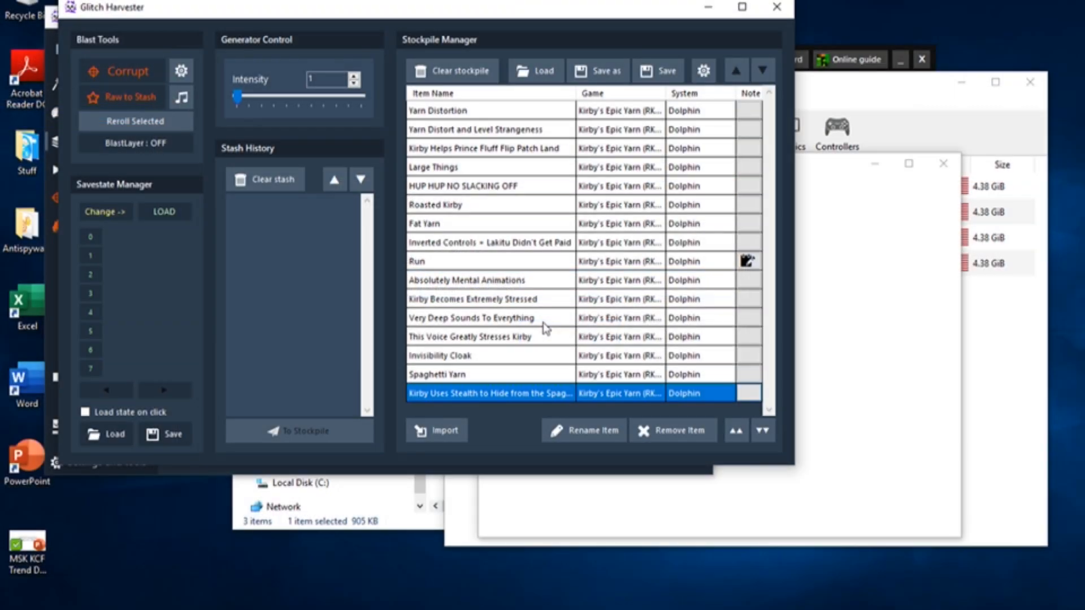
pyautogui.click(136, 142)
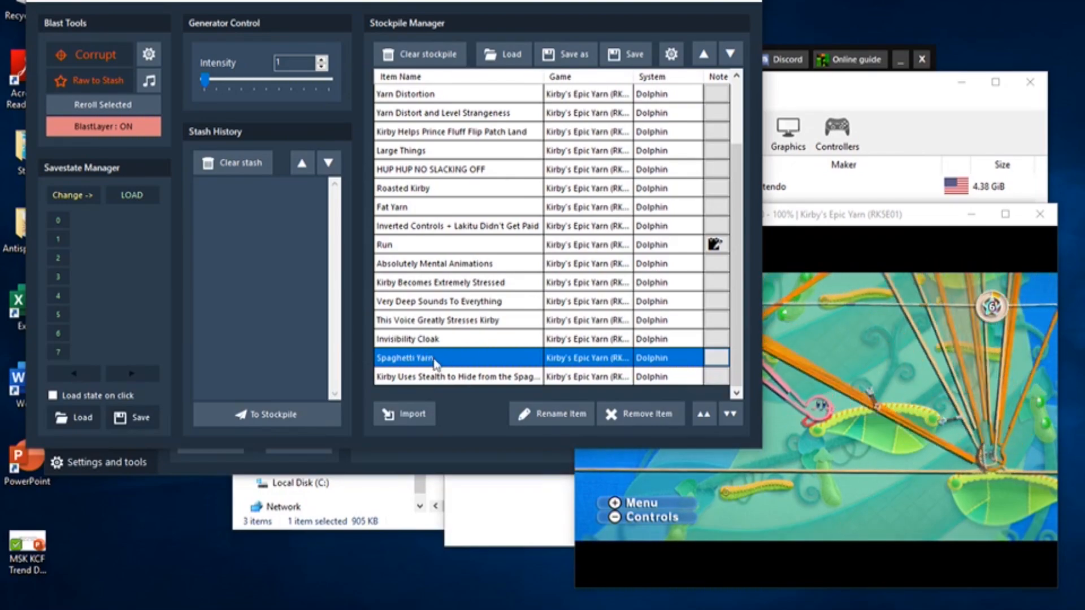
pyautogui.moveTo(433, 270)
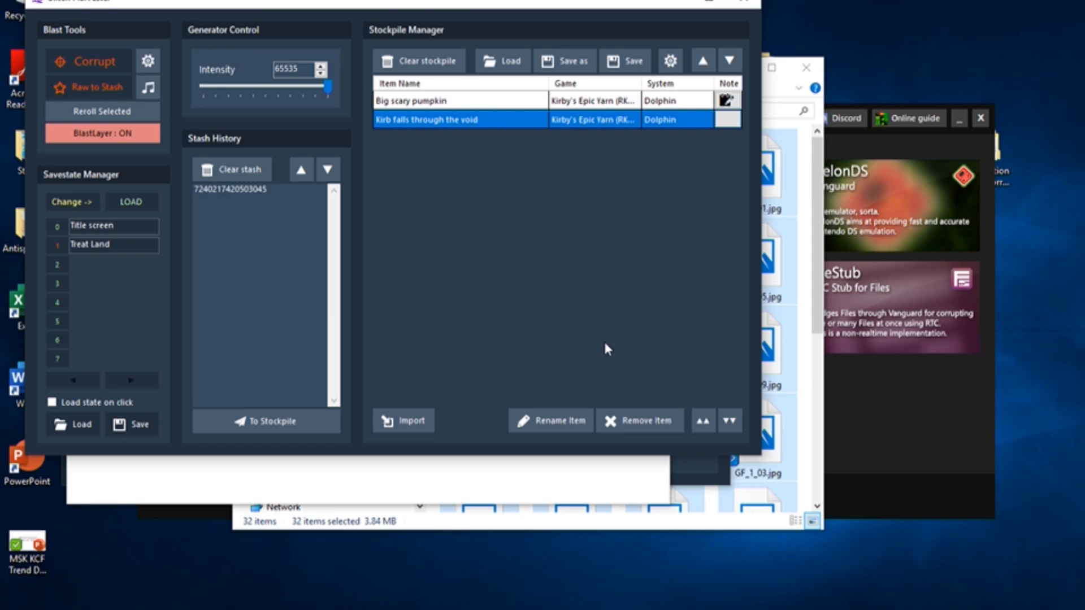
pyautogui.moveTo(535, 290)
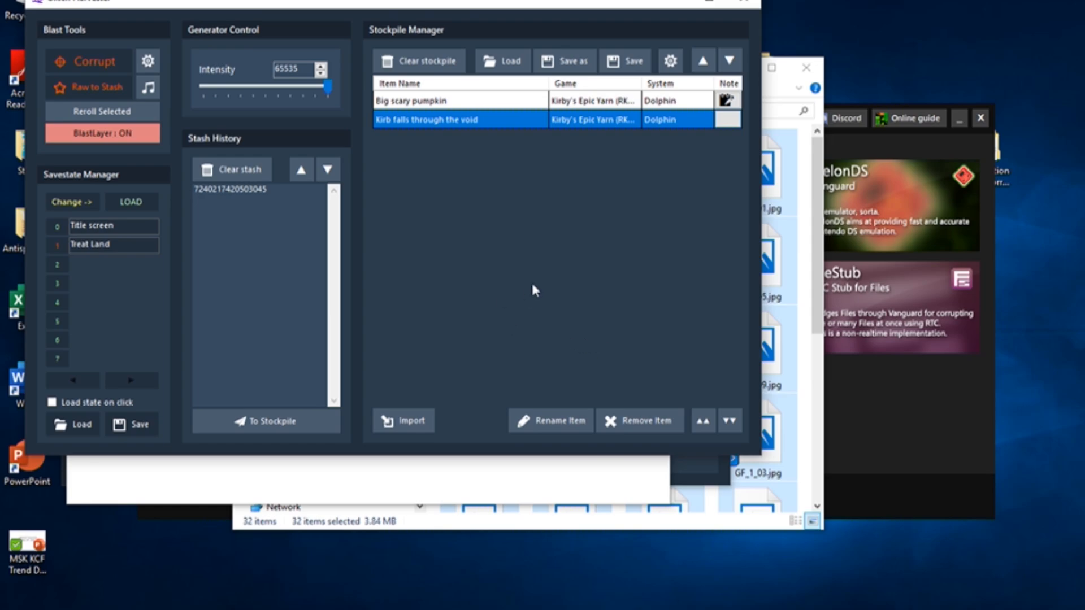
pyautogui.moveTo(549, 284)
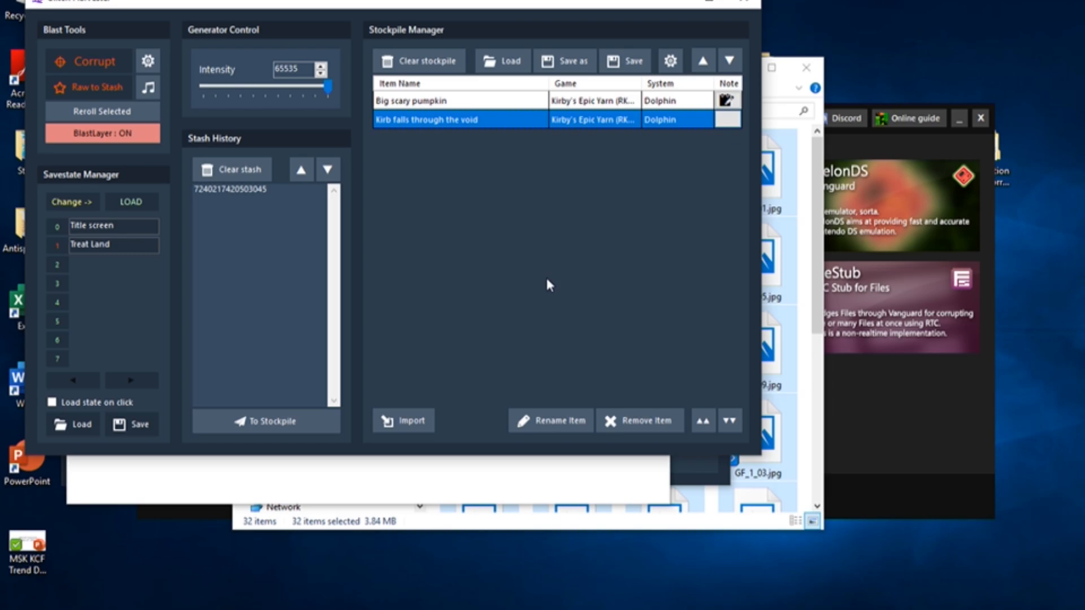
# Open Stockpile Manager settings with the gear icon to view Compress Stockpiles.
pyautogui.click(669, 61)
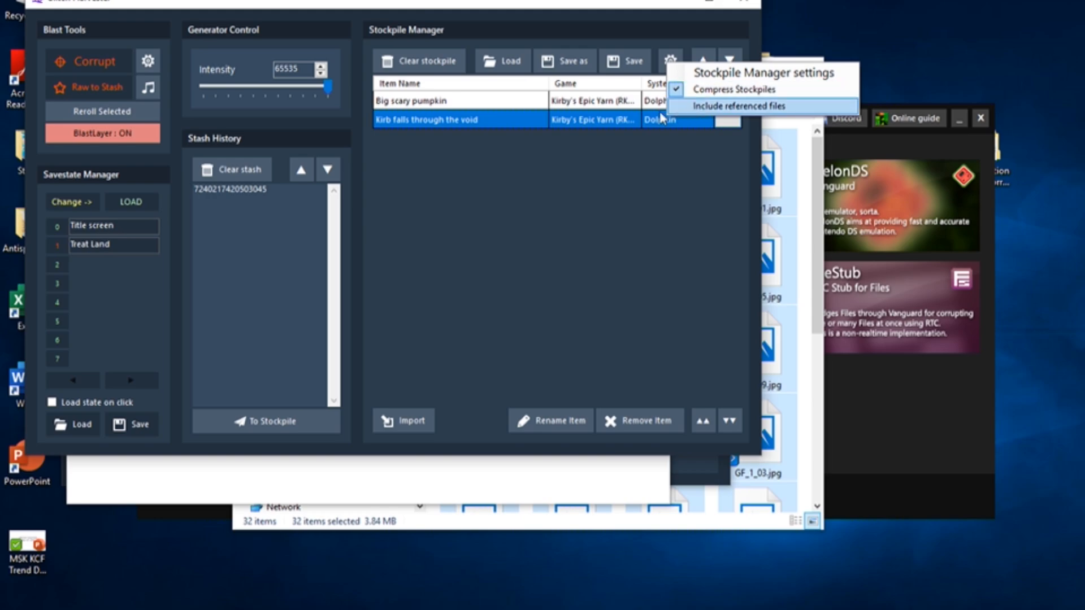
pyautogui.moveTo(650, 136)
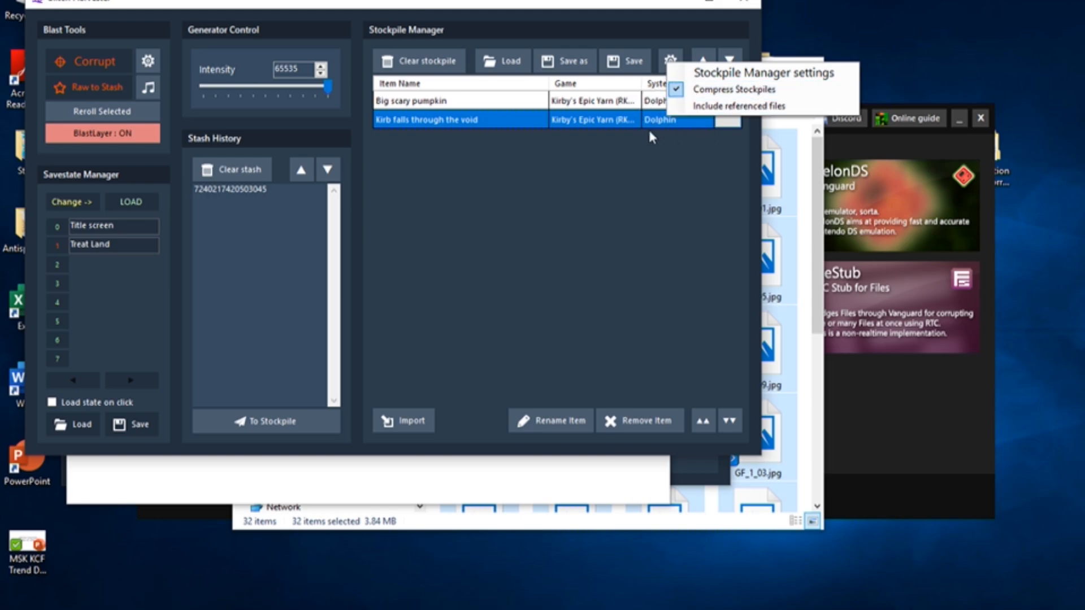
pyautogui.moveTo(691, 143)
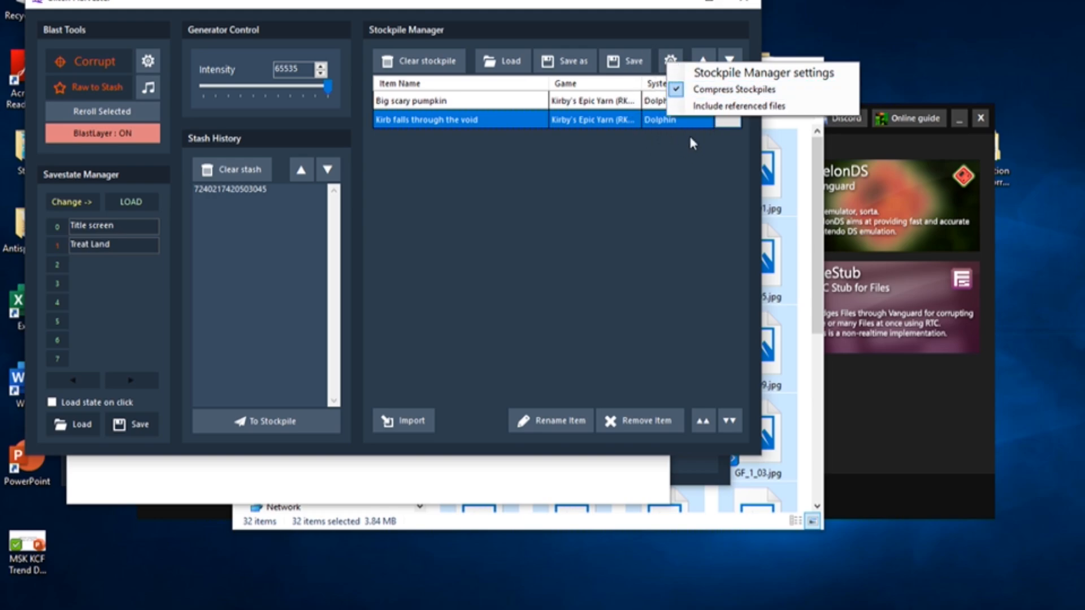
pyautogui.moveTo(682, 145)
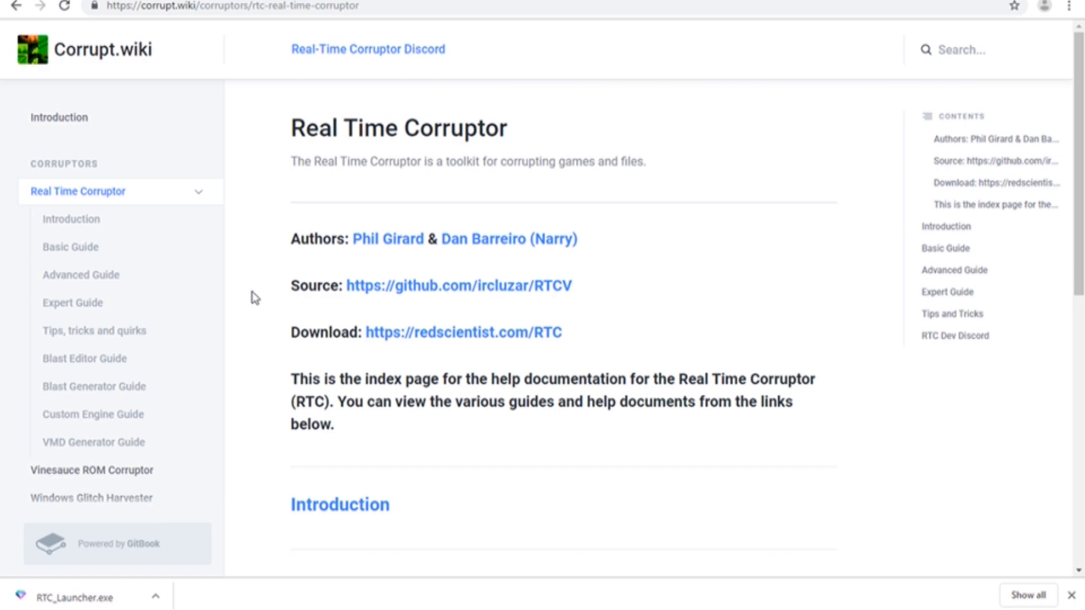
# Open the Basic Guide from the RTC index and scroll to RTC Vocabulary entries.
pyautogui.scroll(-3)
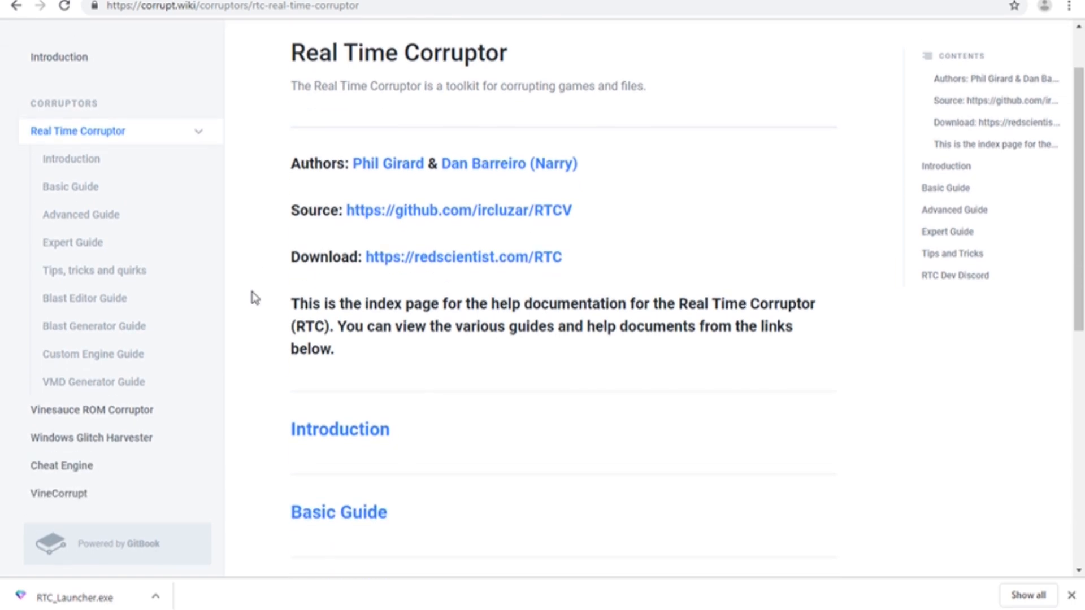
pyautogui.scroll(-3)
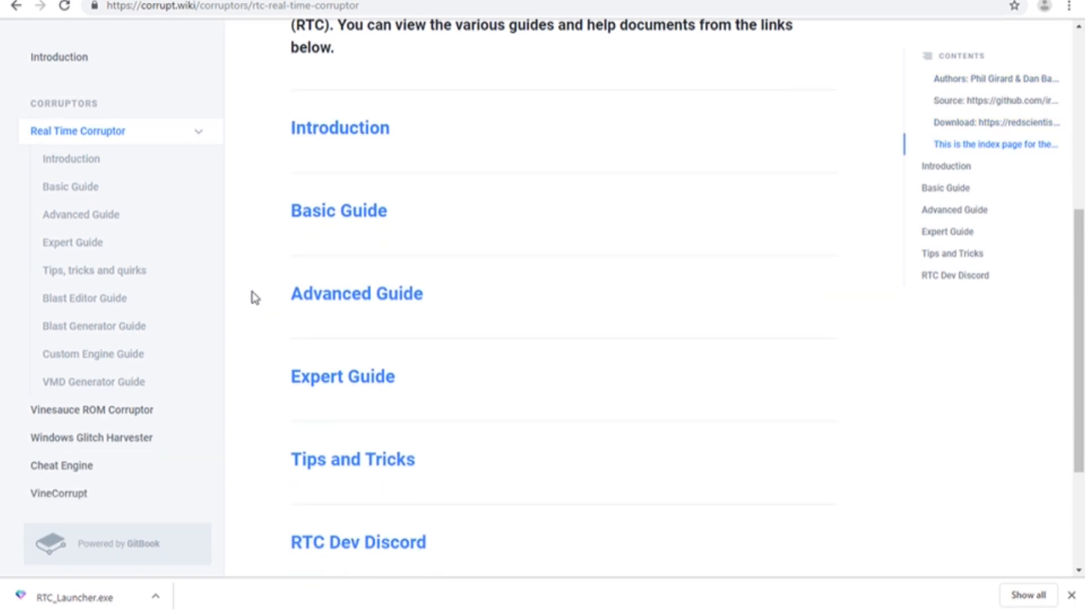
pyautogui.scroll(3)
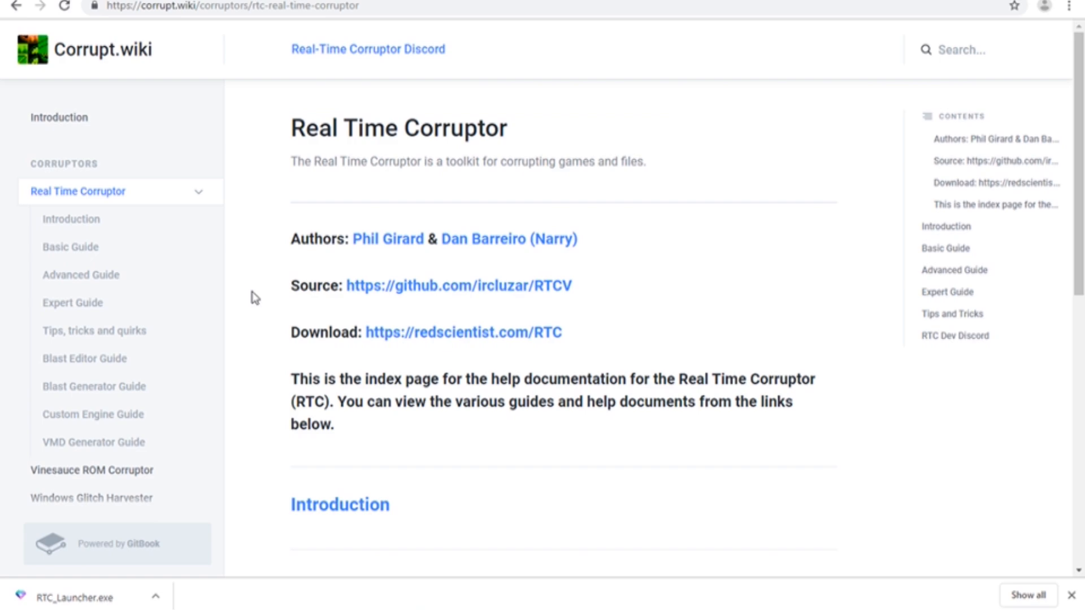
pyautogui.click(70, 247)
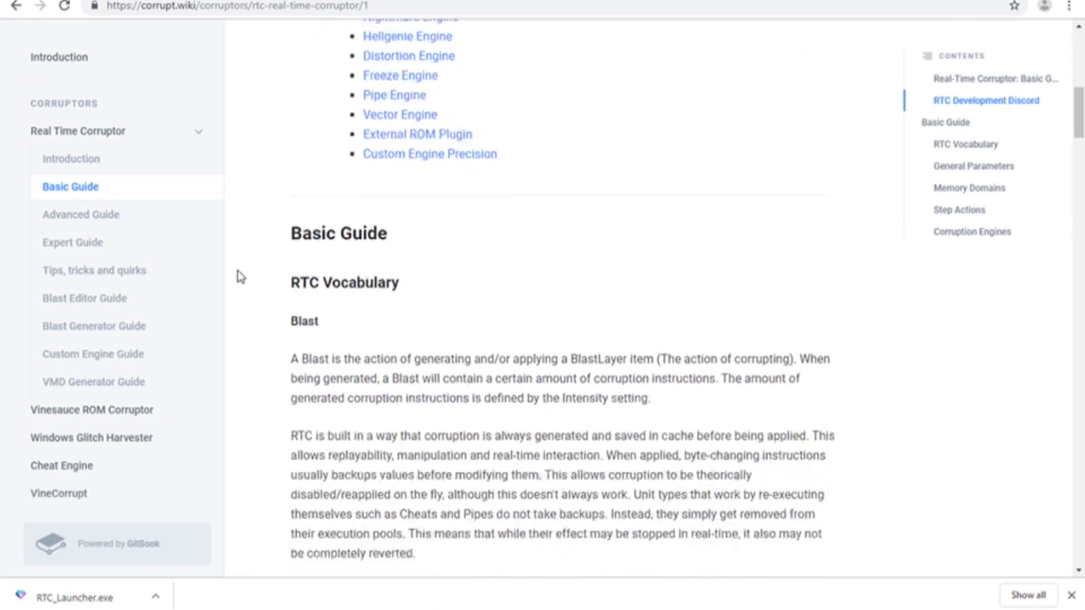
pyautogui.scroll(-3)
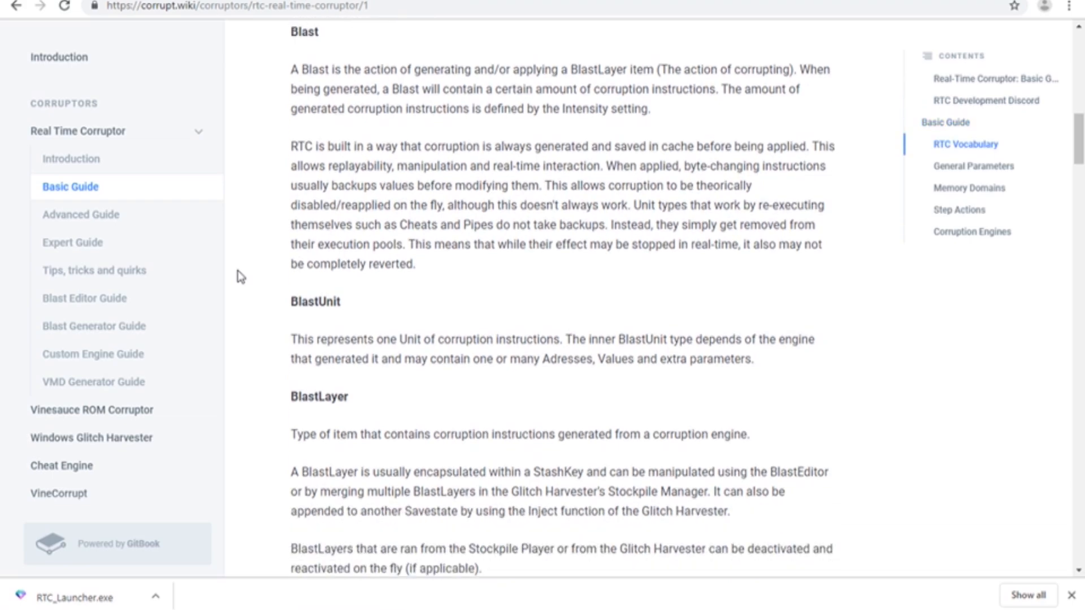
pyautogui.scroll(-3)
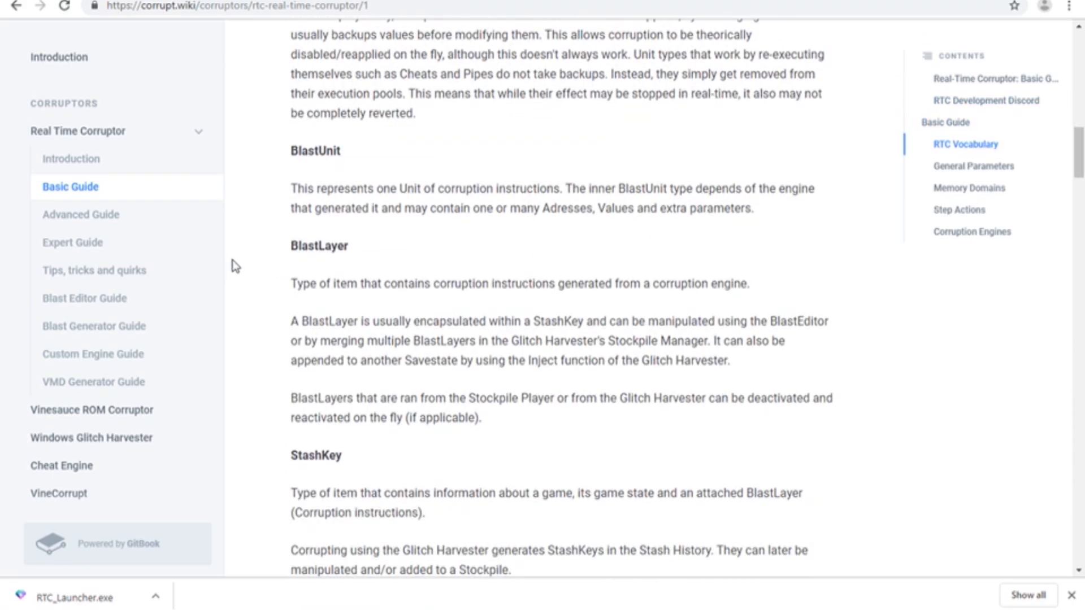